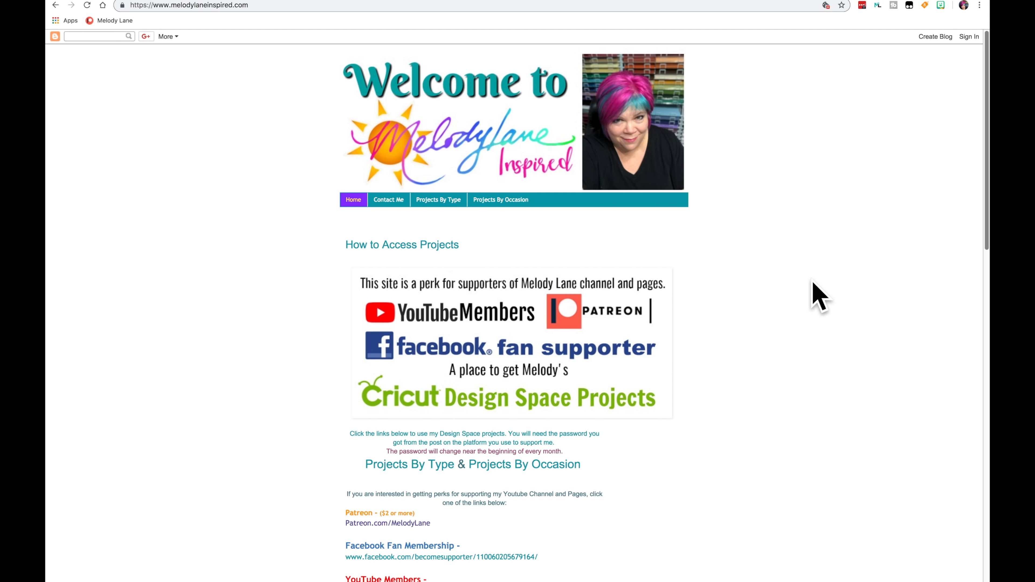
{"action": "mouse_move", "coordinate": [716, 294]}
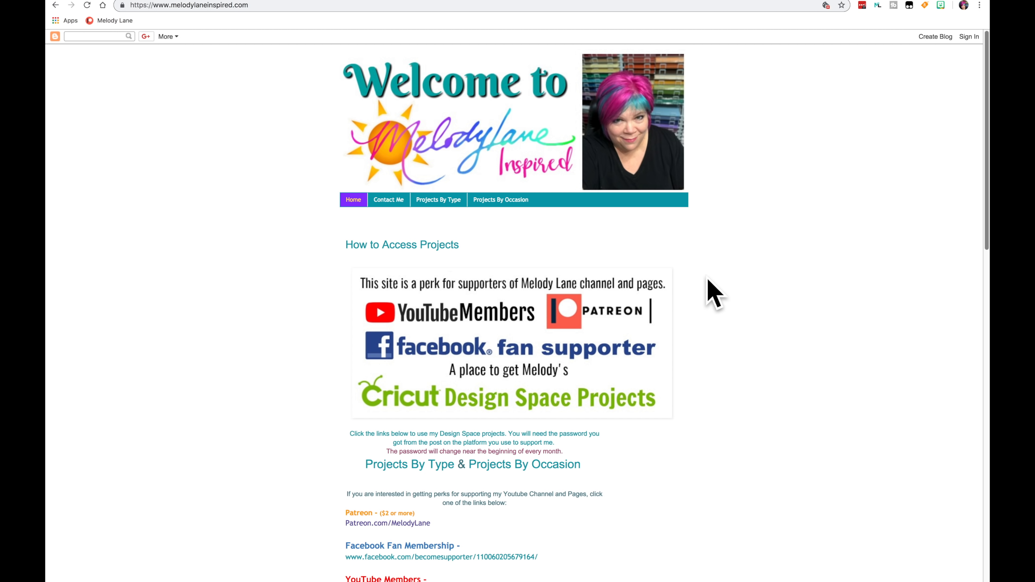
{"action": "mouse_move", "coordinate": [473, 292]}
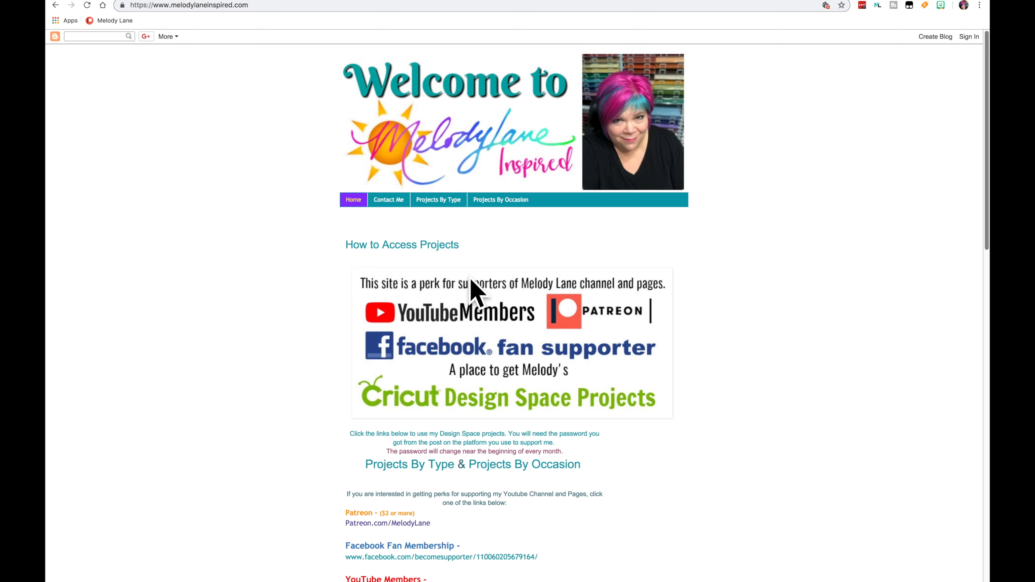
Scroll the home page past How to Access Projects down to the Join My Groups Facebook list.
{"action": "scroll", "scroll_direction": "down", "scroll_amount": 3}
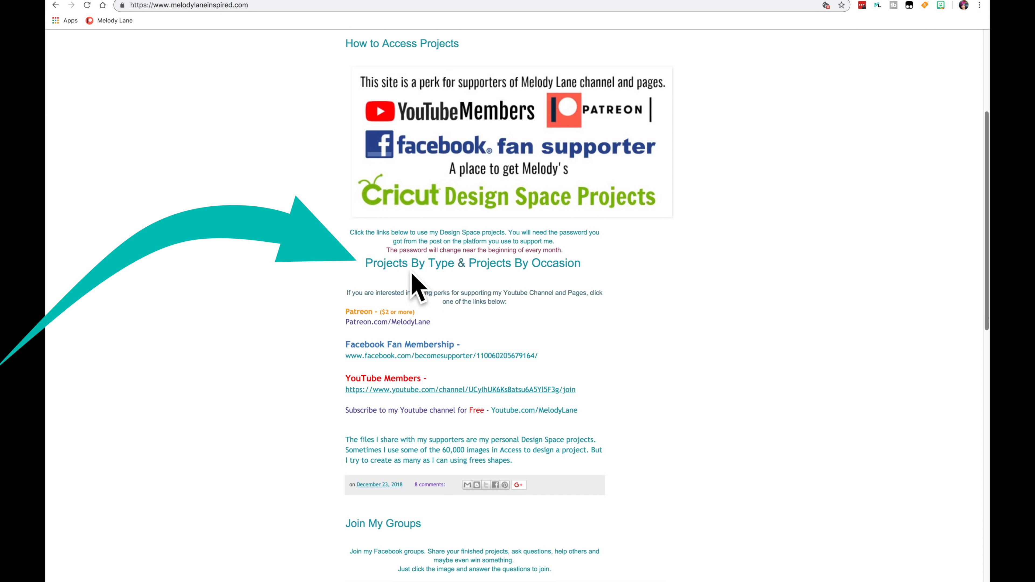
{"action": "mouse_move", "coordinate": [413, 280]}
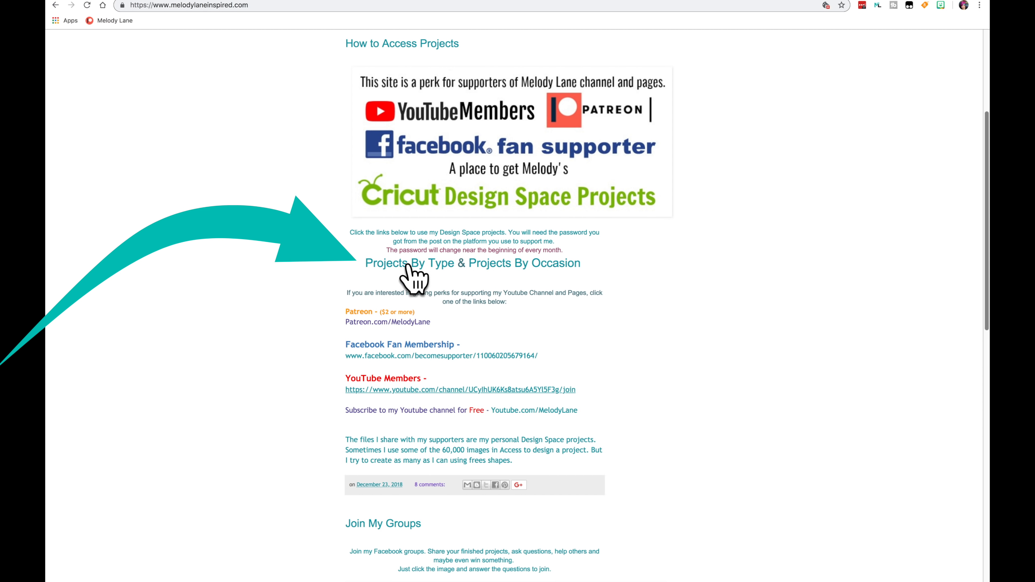
{"action": "mouse_move", "coordinate": [518, 262]}
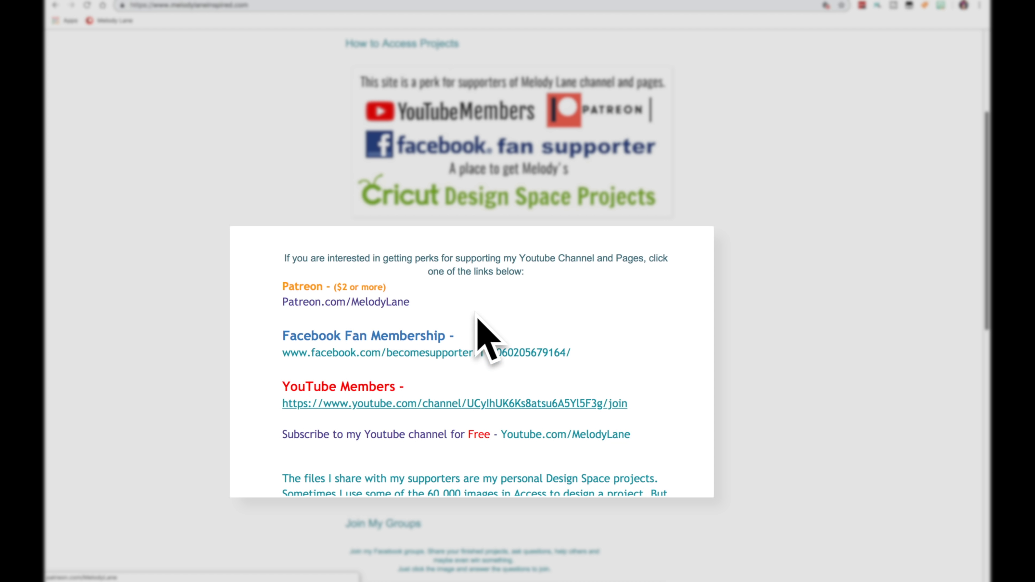
{"action": "mouse_move", "coordinate": [462, 352]}
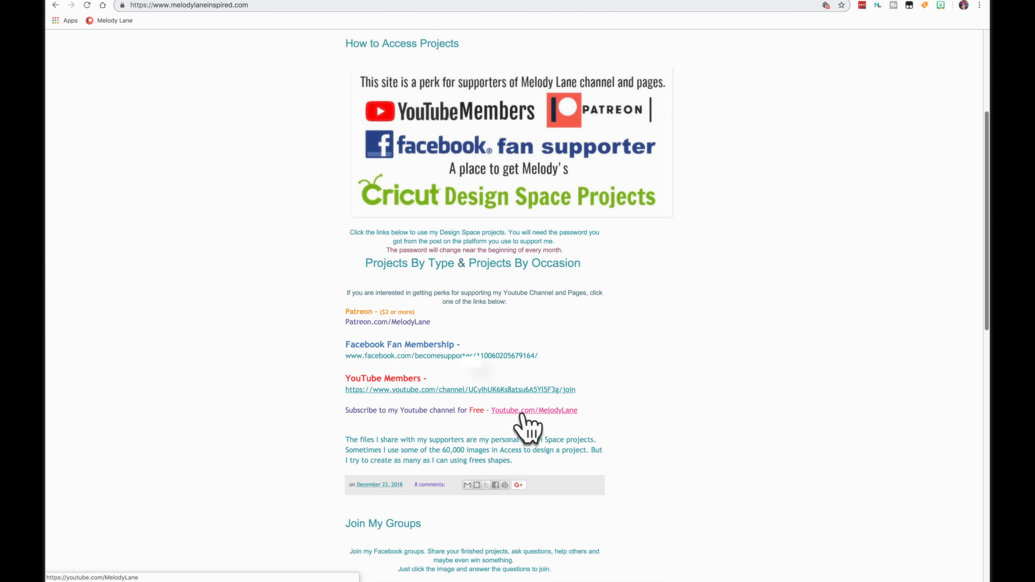
{"action": "scroll", "scroll_direction": "down", "scroll_amount": 3}
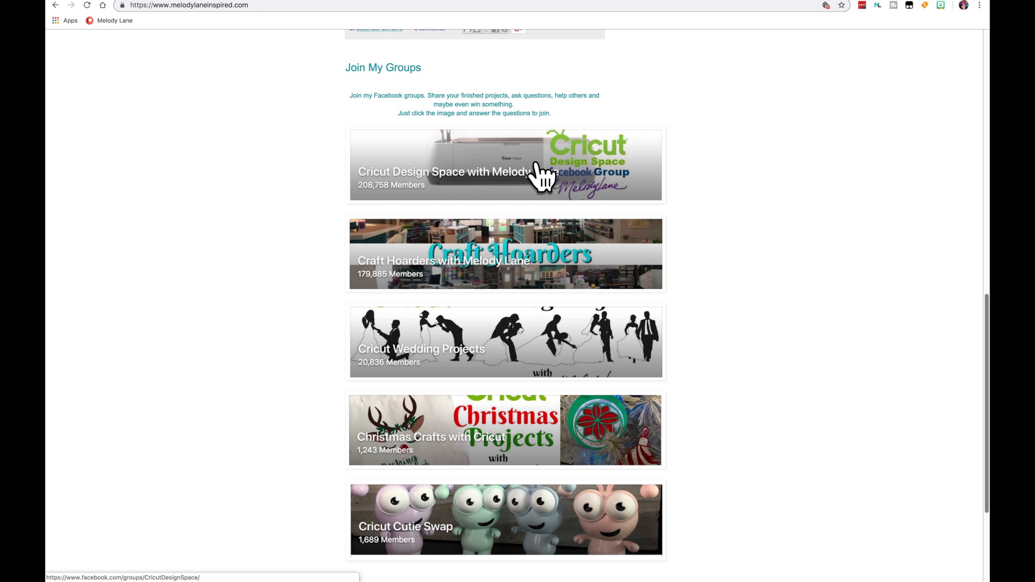
{"action": "mouse_move", "coordinate": [462, 333]}
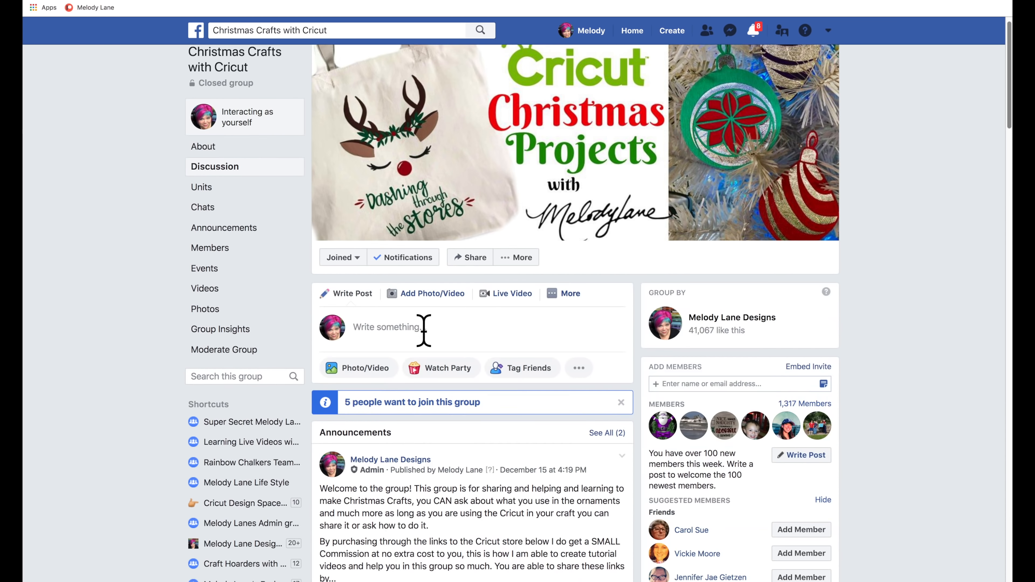
Scroll the Christmas Crafts with Cricut group page to view its header and discussion feed.
{"action": "scroll", "scroll_direction": "down", "scroll_amount": 3}
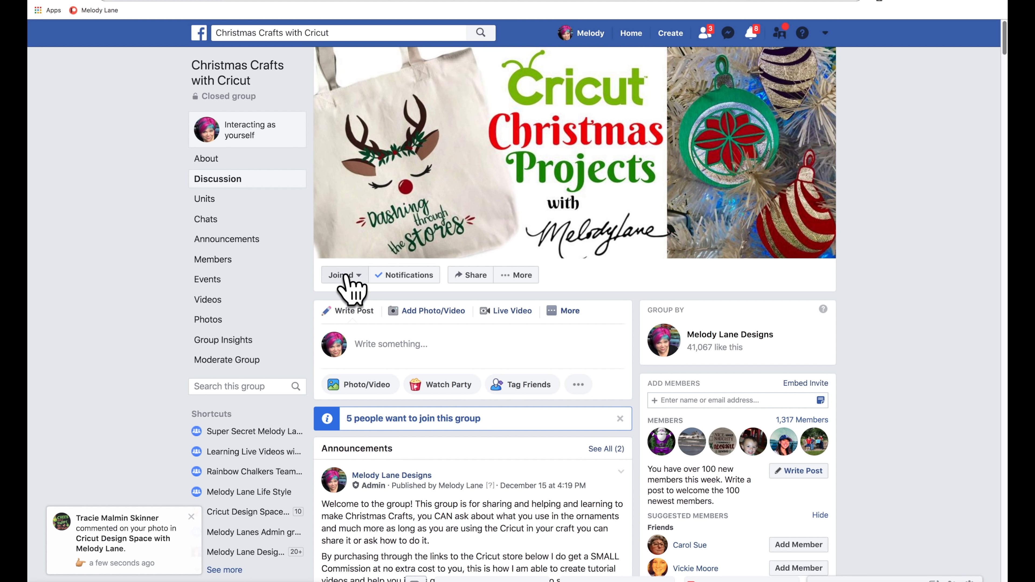
{"action": "mouse_move", "coordinate": [356, 294]}
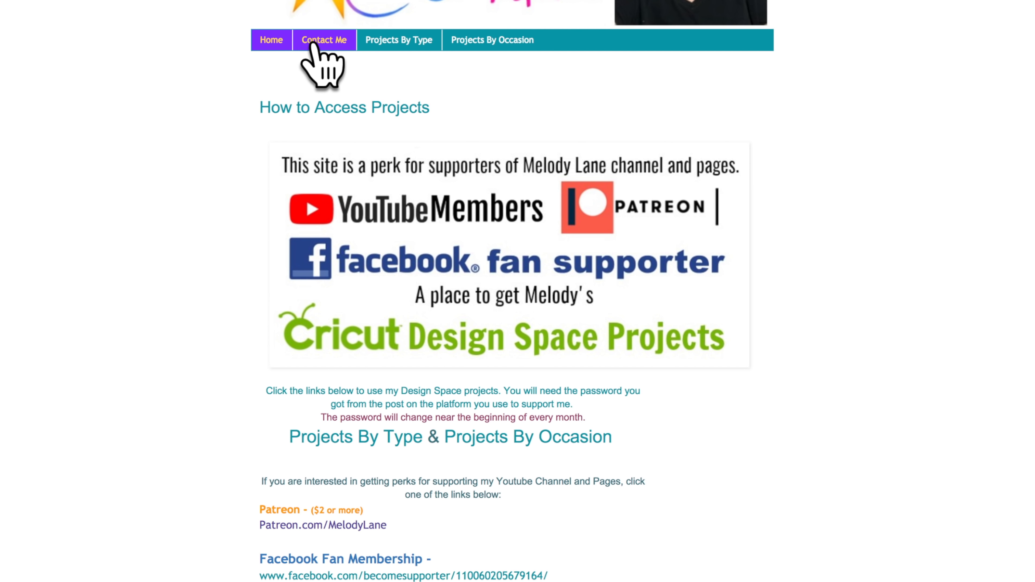
Go to the Contact Me page and highlight the contact email address.
{"action": "left_click", "coordinate": [323, 39]}
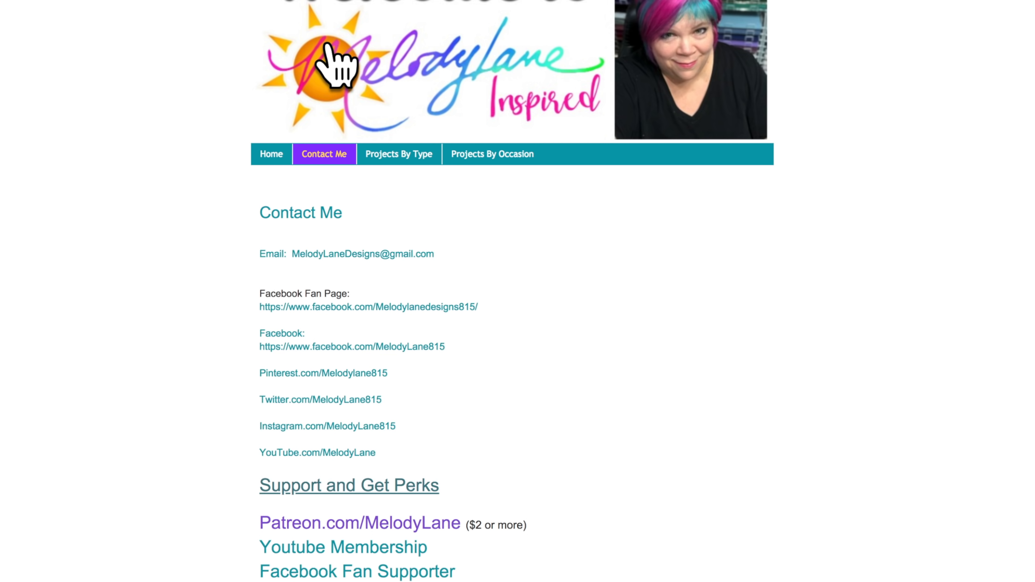
{"action": "mouse_move", "coordinate": [215, 217]}
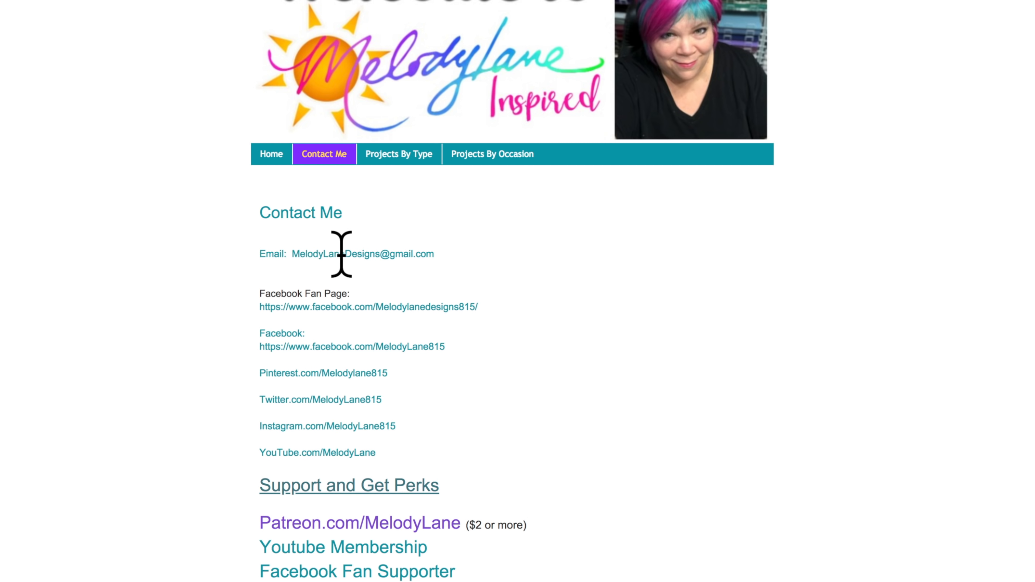
{"action": "left_click_drag", "start_coordinate": [311, 253], "coordinate": [434, 253]}
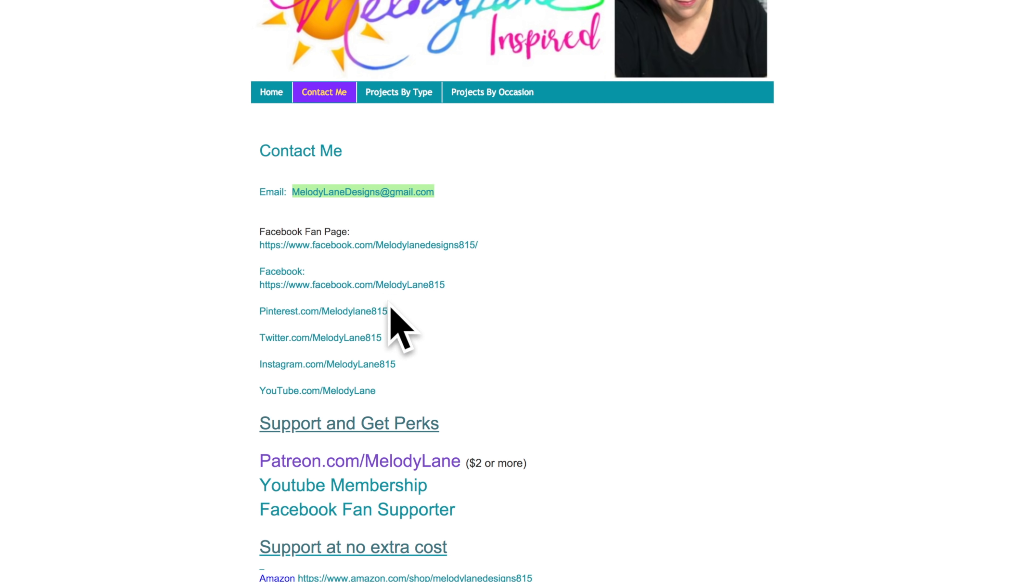
{"action": "mouse_move", "coordinate": [444, 385]}
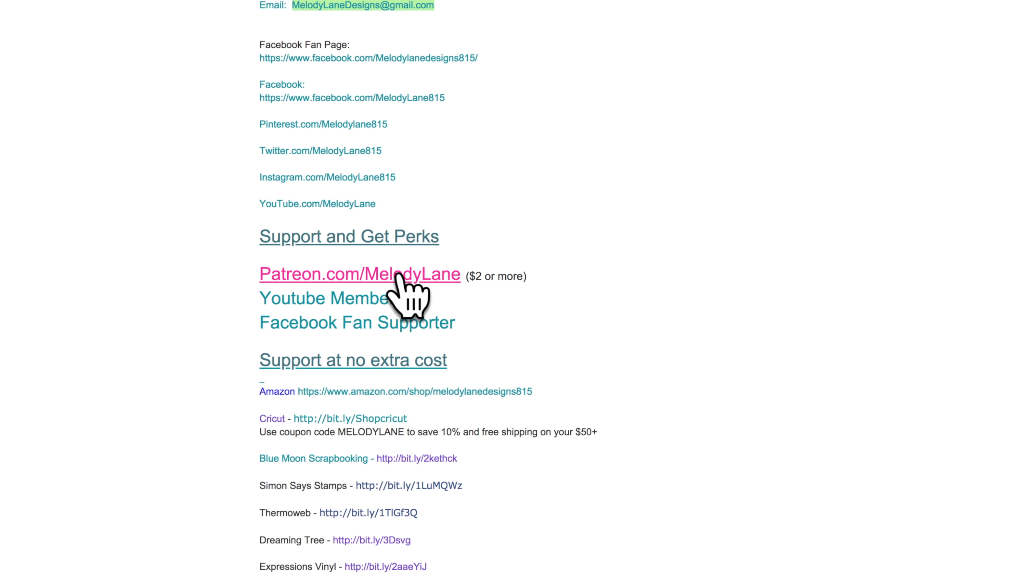
{"action": "mouse_move", "coordinate": [320, 298]}
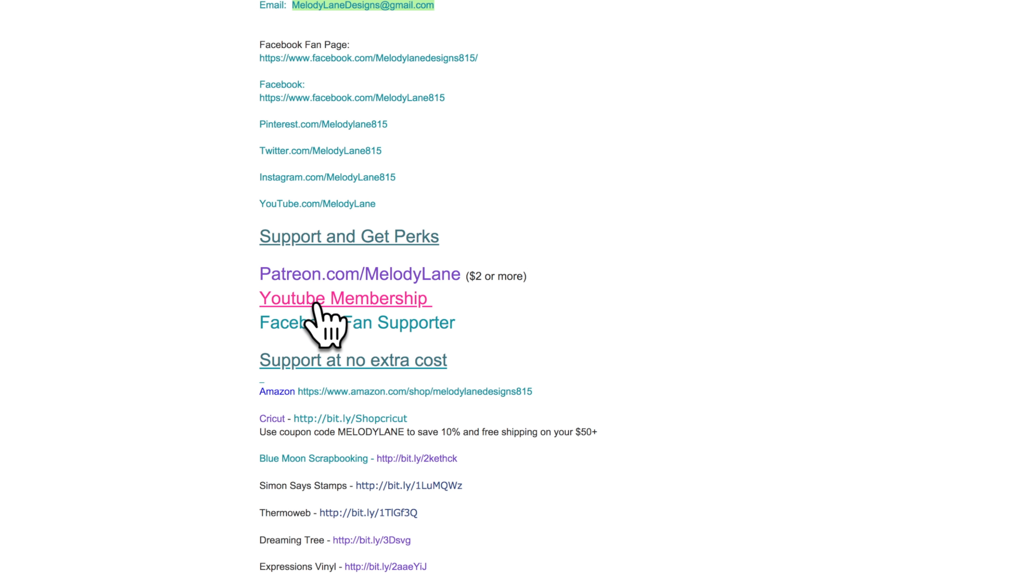
{"action": "scroll", "scroll_direction": "down", "scroll_amount": 3}
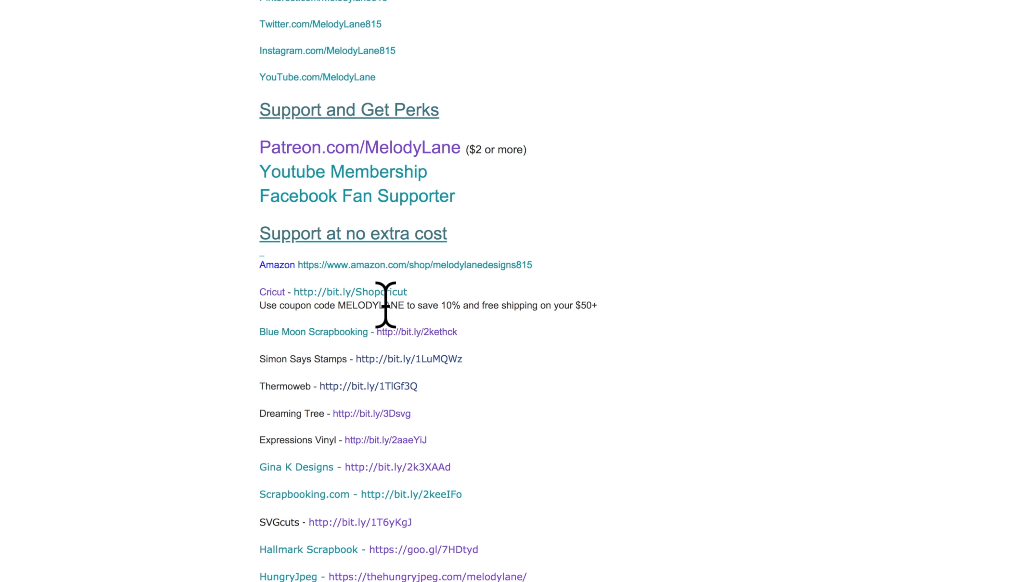
{"action": "scroll", "scroll_direction": "down", "scroll_amount": 3}
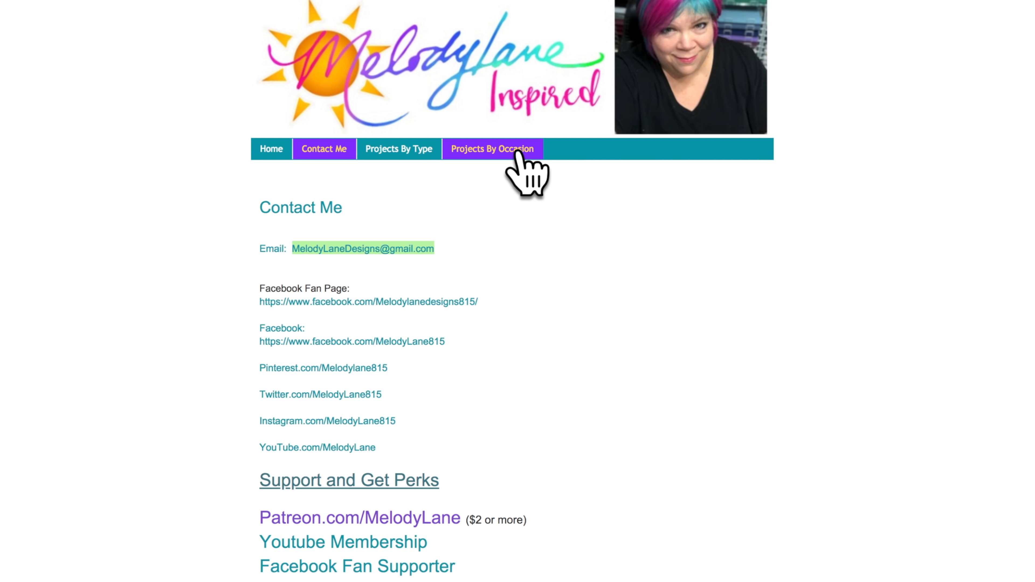
{"action": "mouse_move", "coordinate": [518, 168]}
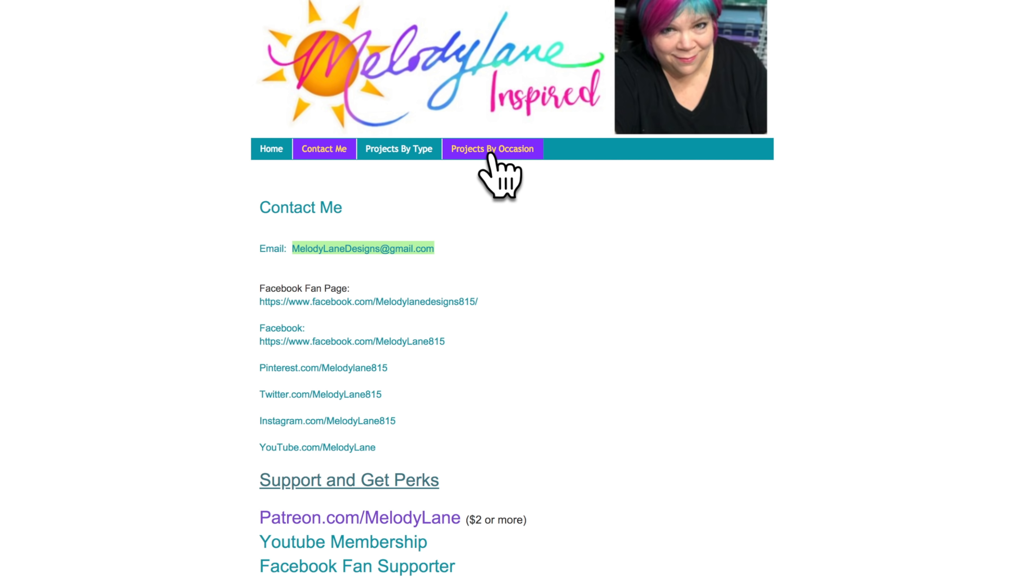
{"action": "mouse_move", "coordinate": [398, 149]}
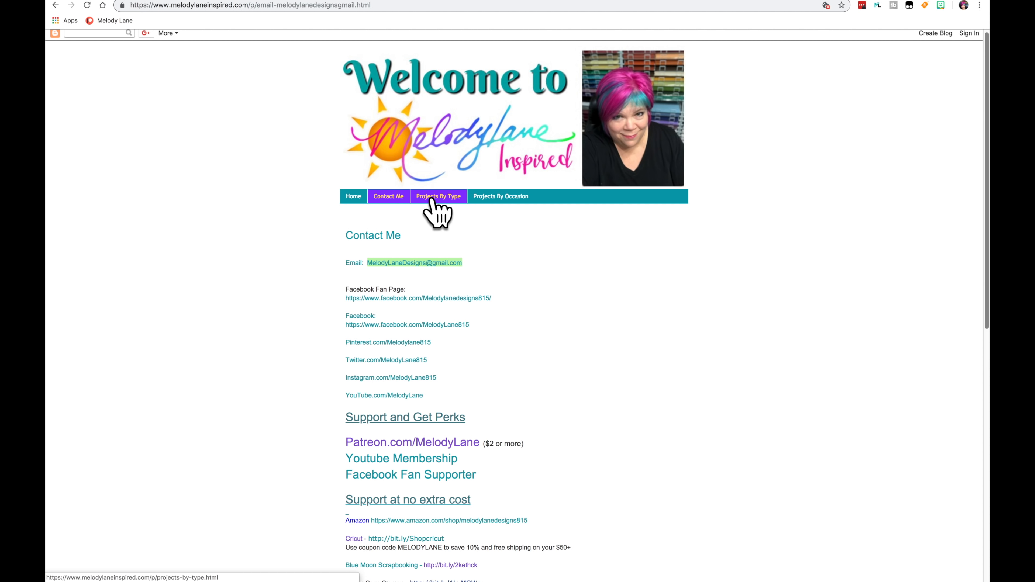
Go to the Projects By Type page and focus the password prompt's text box.
{"action": "left_click", "coordinate": [437, 196]}
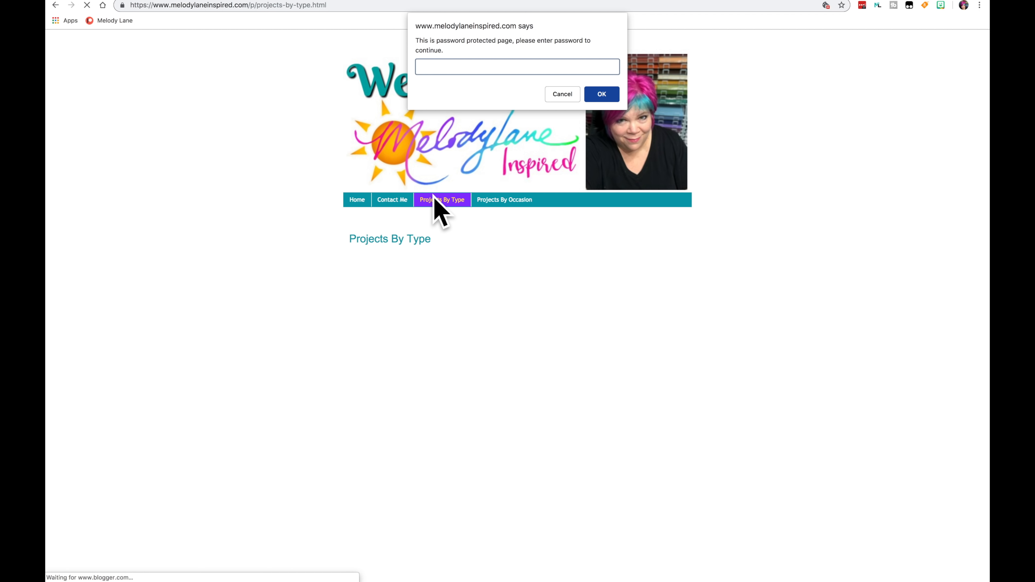
{"action": "left_click", "coordinate": [517, 66]}
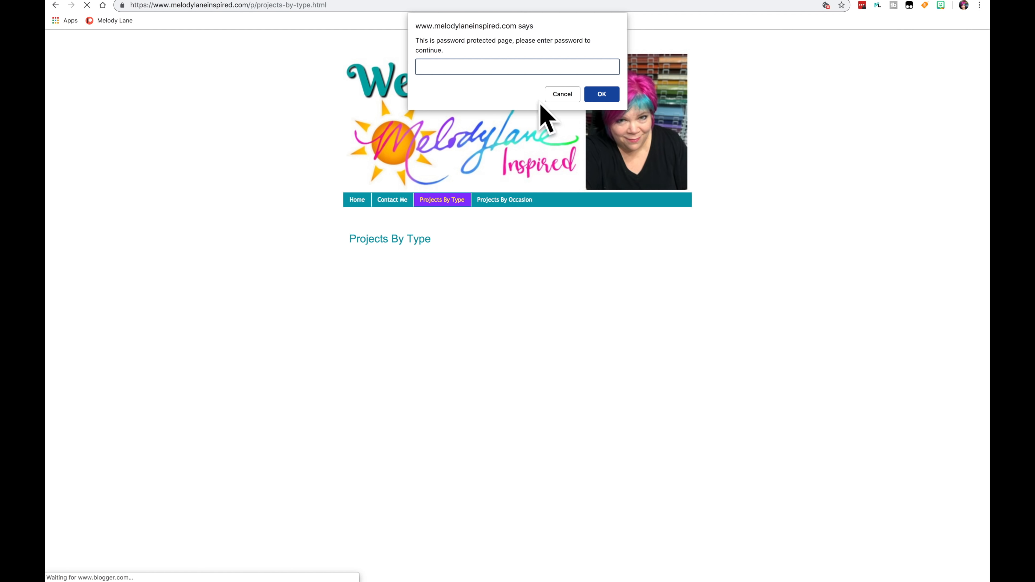
Submit the empty password to reach the Wrong Password page, then return to Contact Me.
{"action": "left_click", "coordinate": [600, 94]}
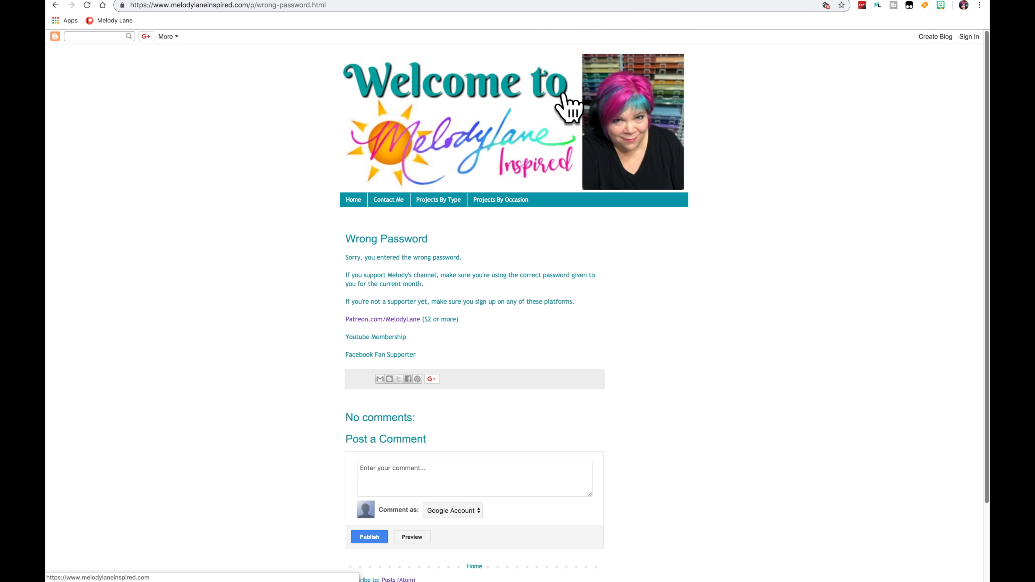
{"action": "mouse_move", "coordinate": [429, 284]}
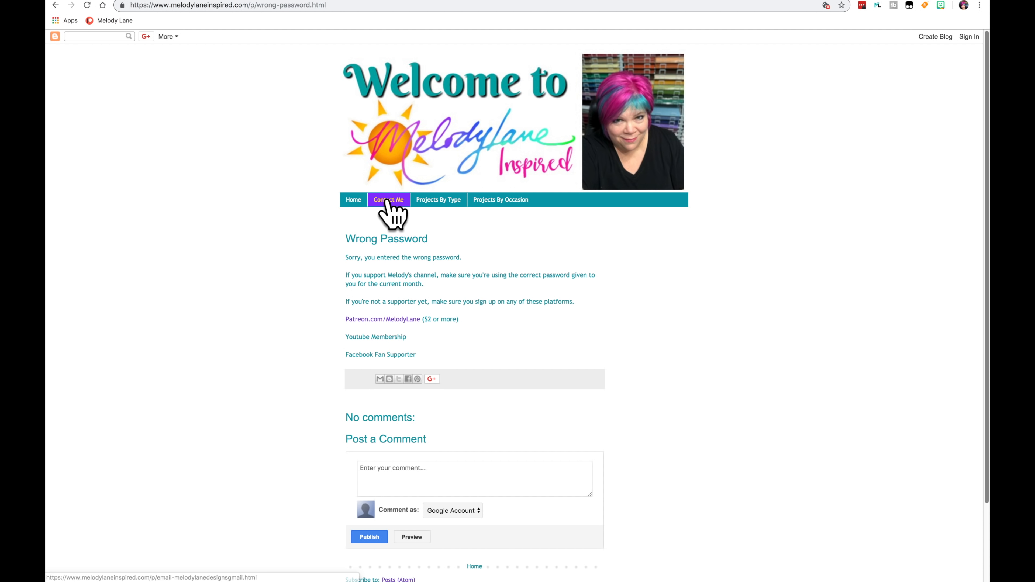
{"action": "left_click", "coordinate": [388, 200]}
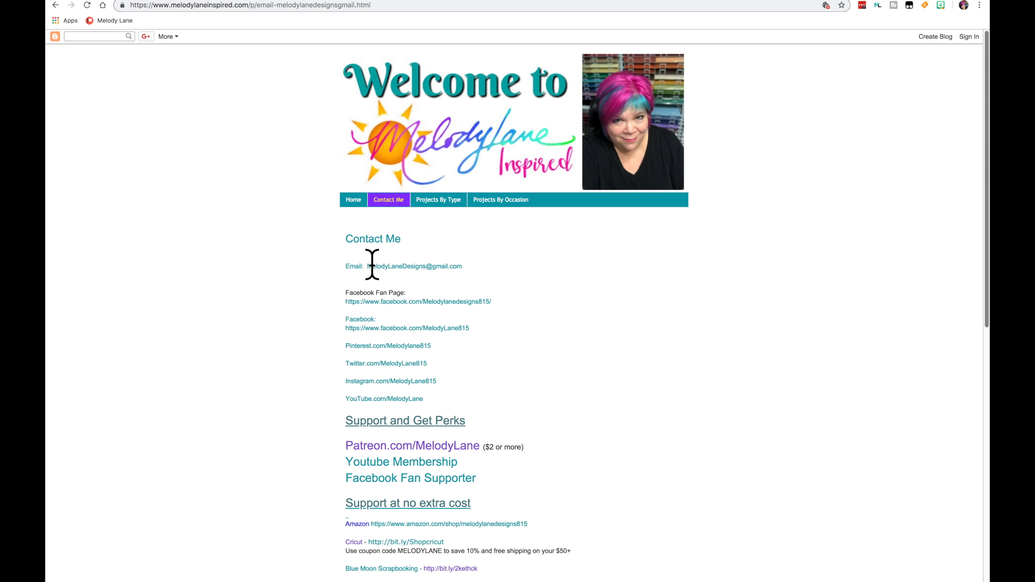
{"action": "mouse_move", "coordinate": [449, 268]}
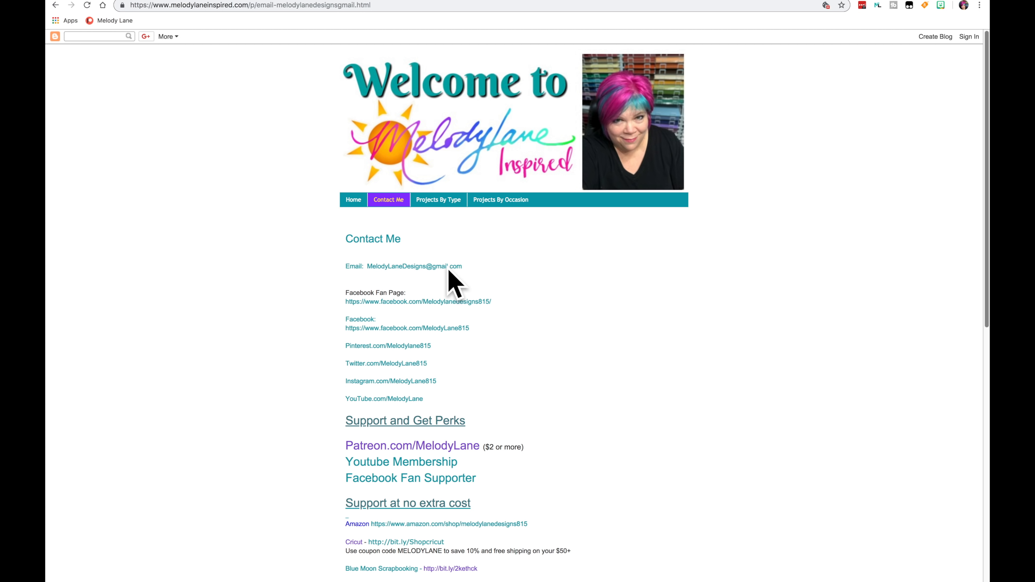
Reopen the Projects By Type page and unlock it with the password.
{"action": "left_click", "coordinate": [437, 199]}
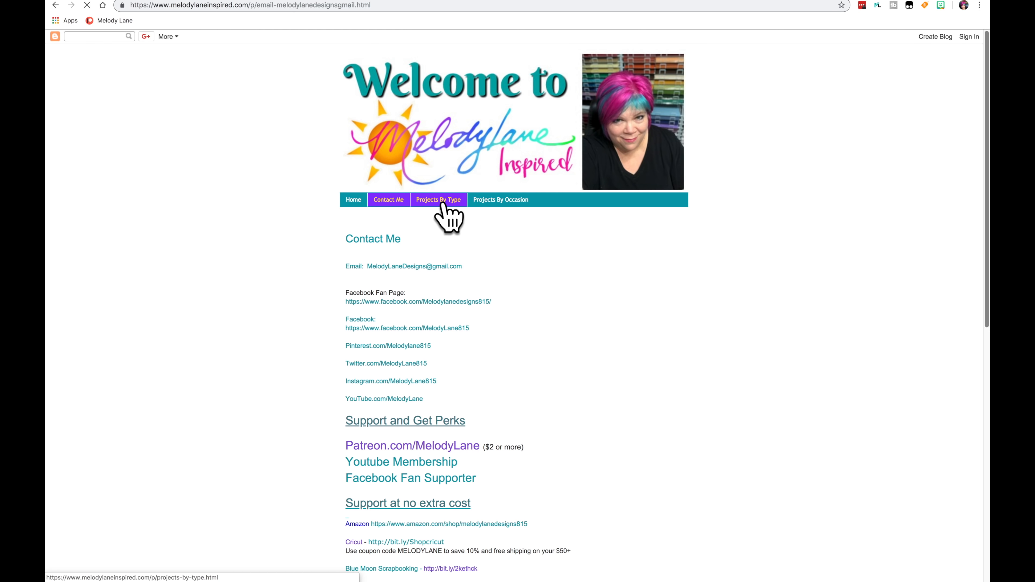
{"action": "left_click", "coordinate": [437, 199]}
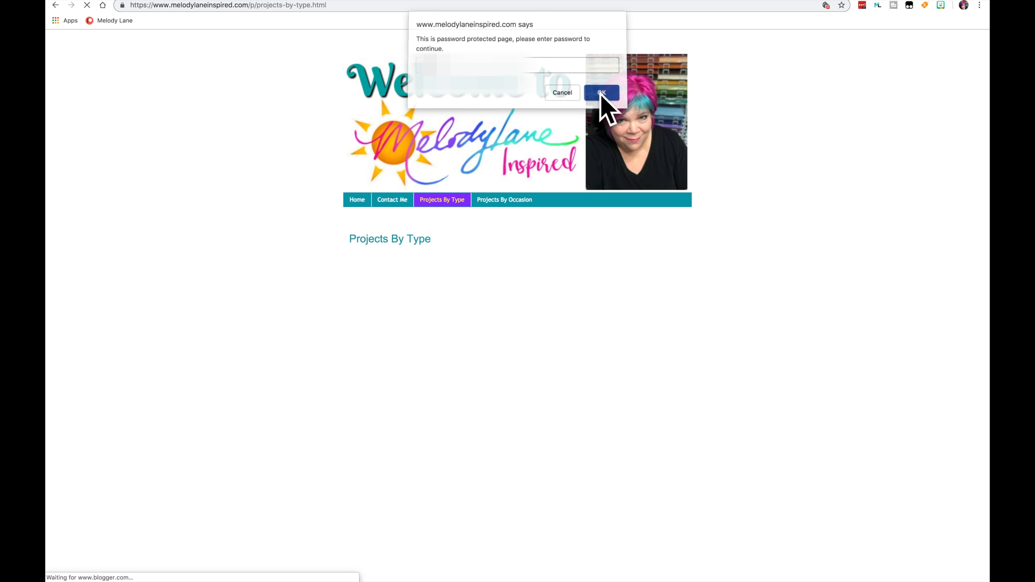
{"action": "left_click", "coordinate": [600, 92]}
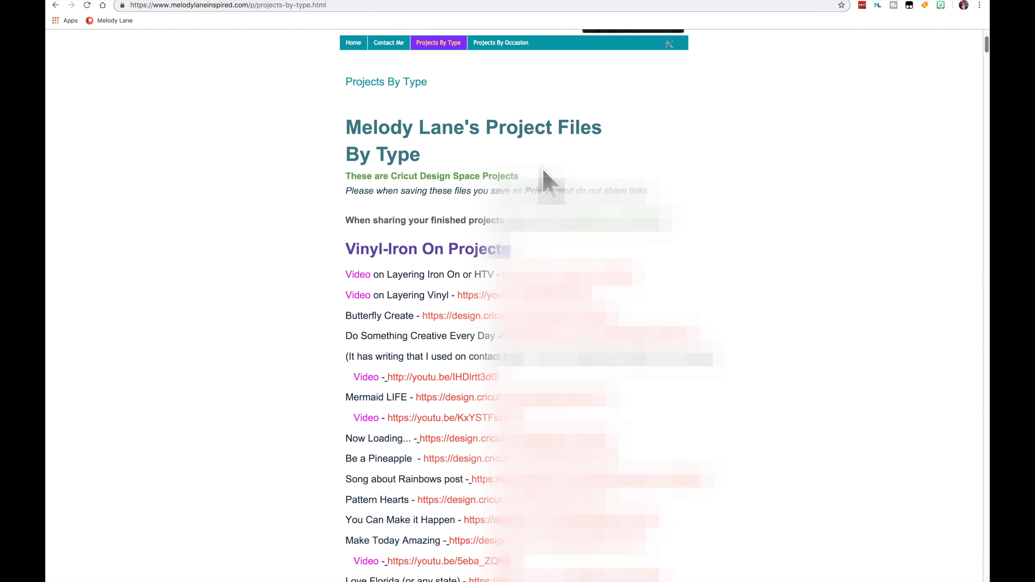
Scroll through the Vinyl-Iron On Projects list down to the Halloween and Star Wars designs.
{"action": "scroll", "scroll_direction": "down", "scroll_amount": 3}
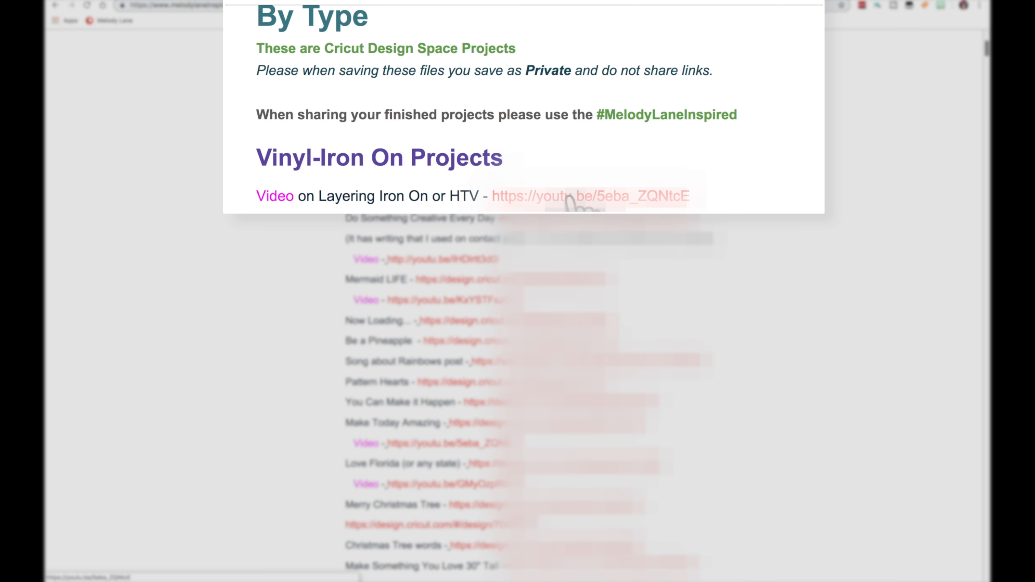
{"action": "scroll", "scroll_direction": "down", "scroll_amount": 3}
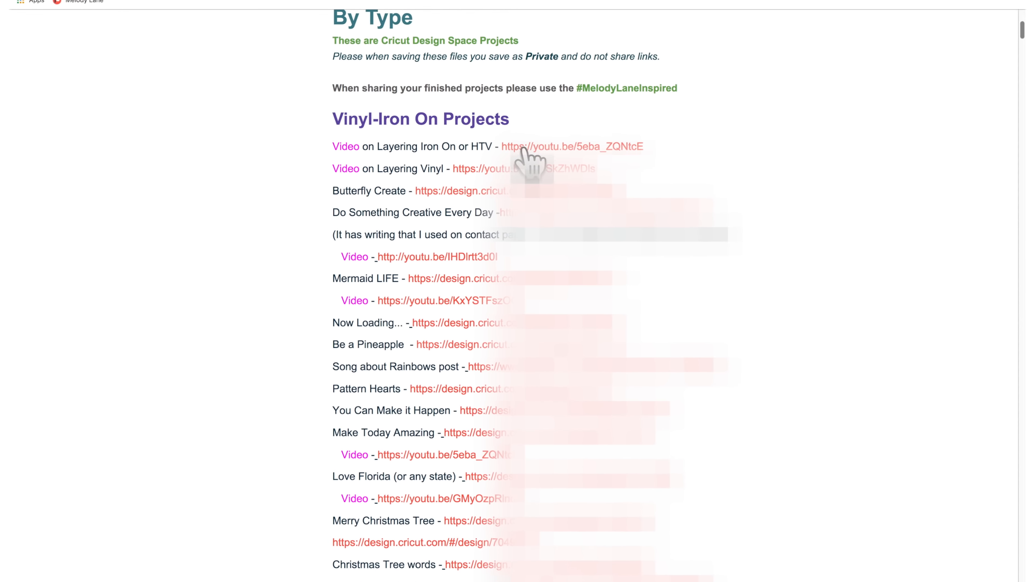
{"action": "scroll", "scroll_direction": "down", "scroll_amount": 3}
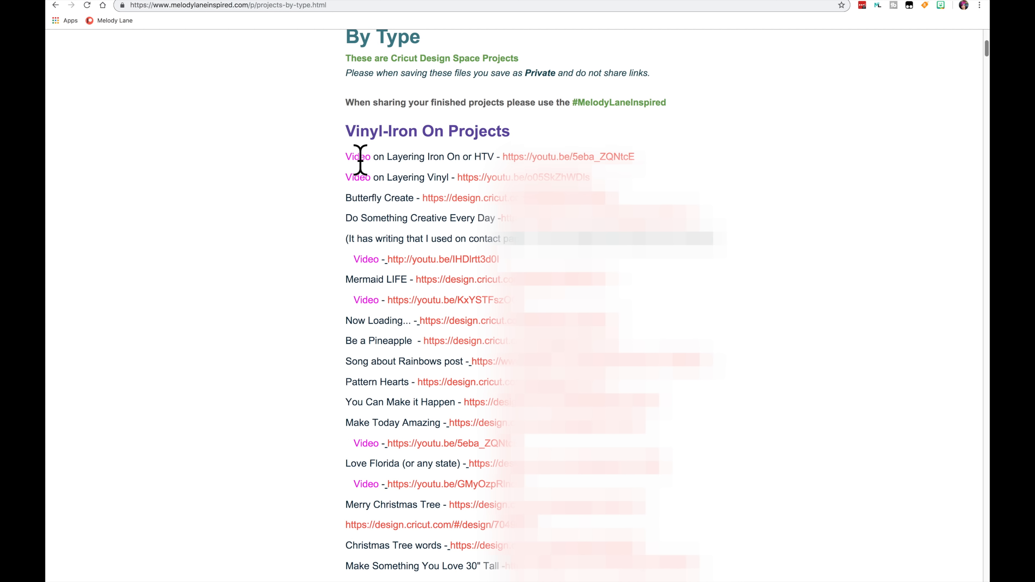
{"action": "mouse_move", "coordinate": [413, 175]}
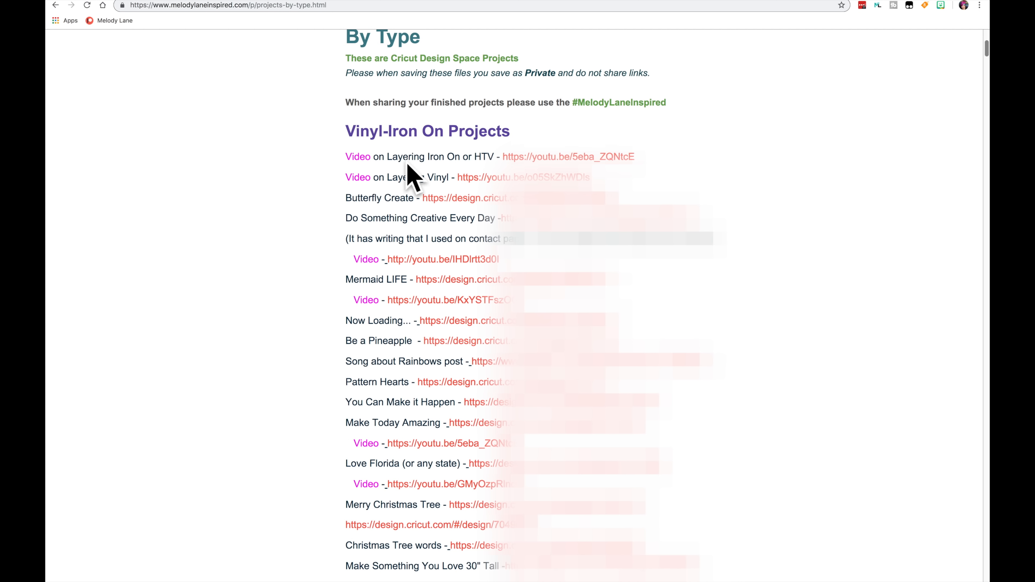
{"action": "scroll", "scroll_direction": "down", "scroll_amount": 3}
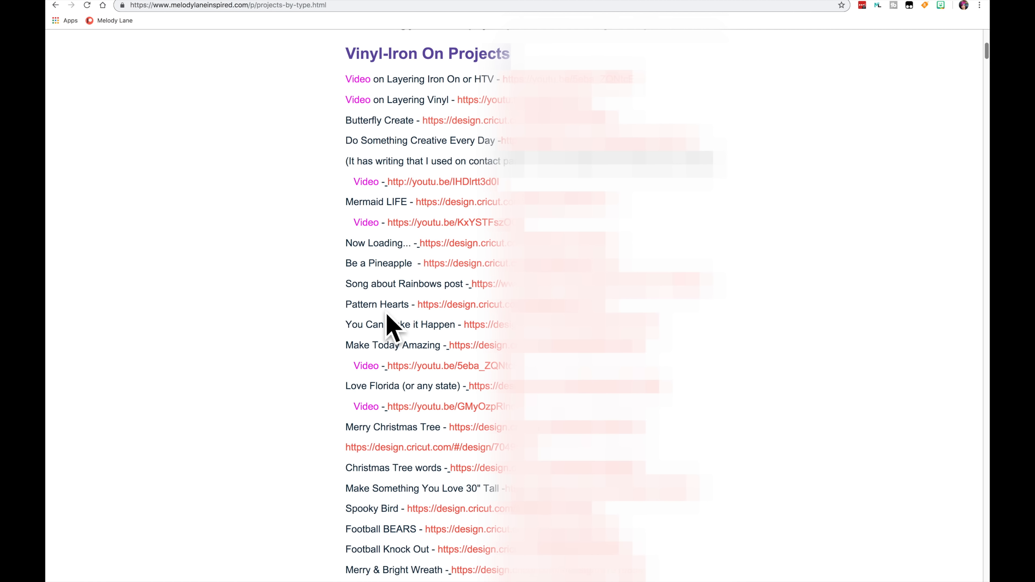
{"action": "scroll", "scroll_direction": "down", "scroll_amount": 3}
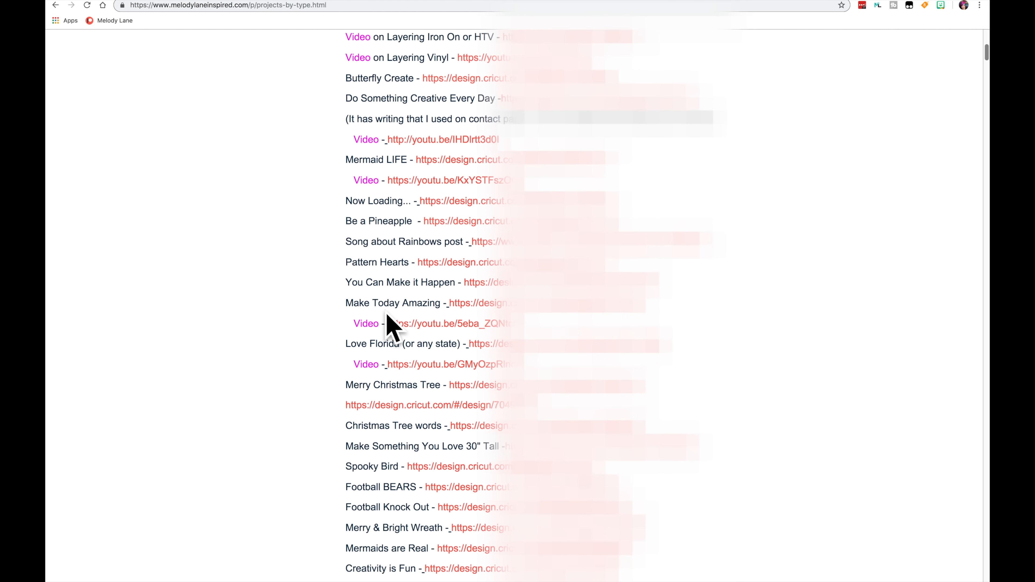
{"action": "scroll", "scroll_direction": "down", "scroll_amount": 3}
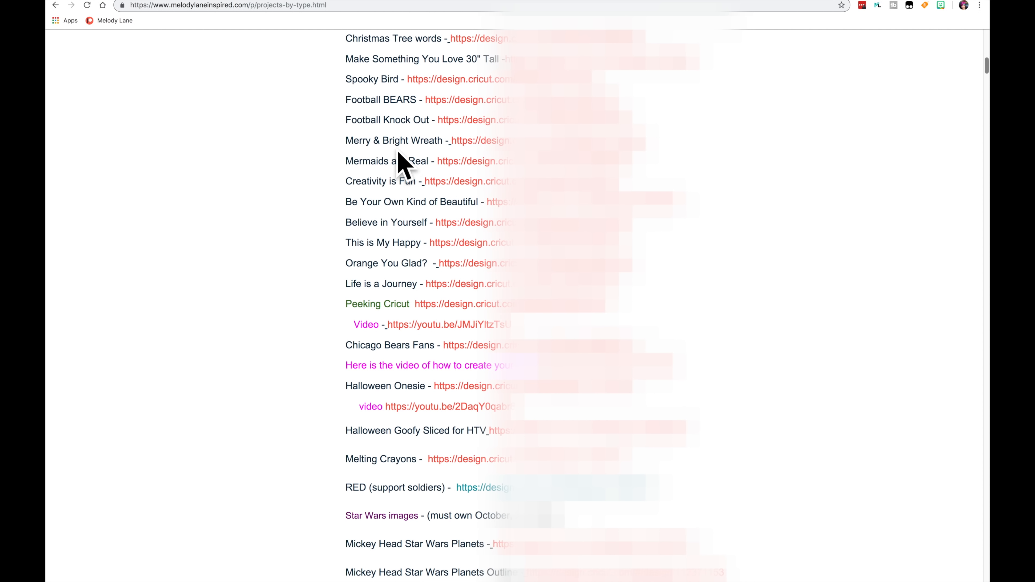
{"action": "mouse_move", "coordinate": [426, 303]}
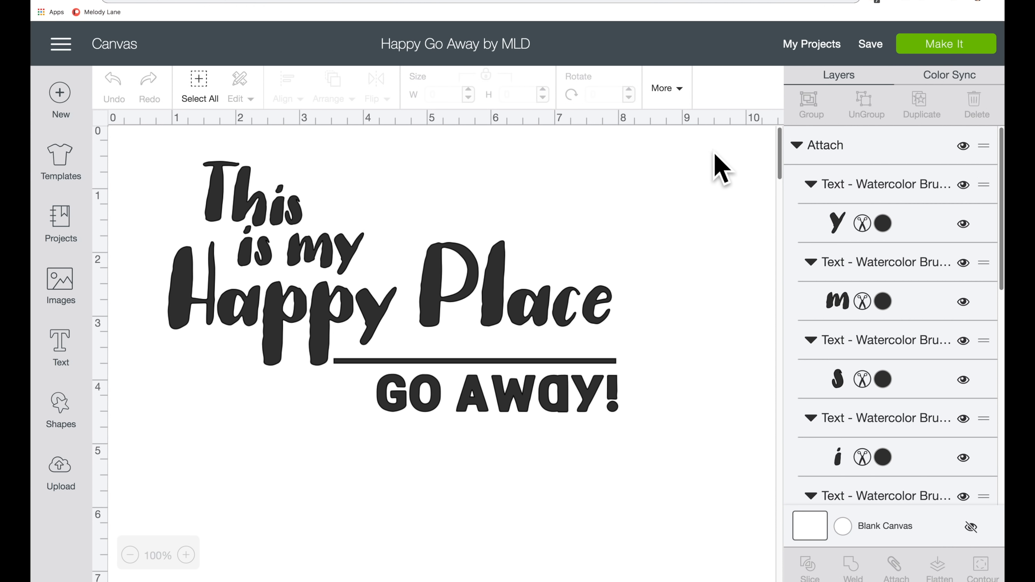
{"action": "mouse_move", "coordinate": [681, 176]}
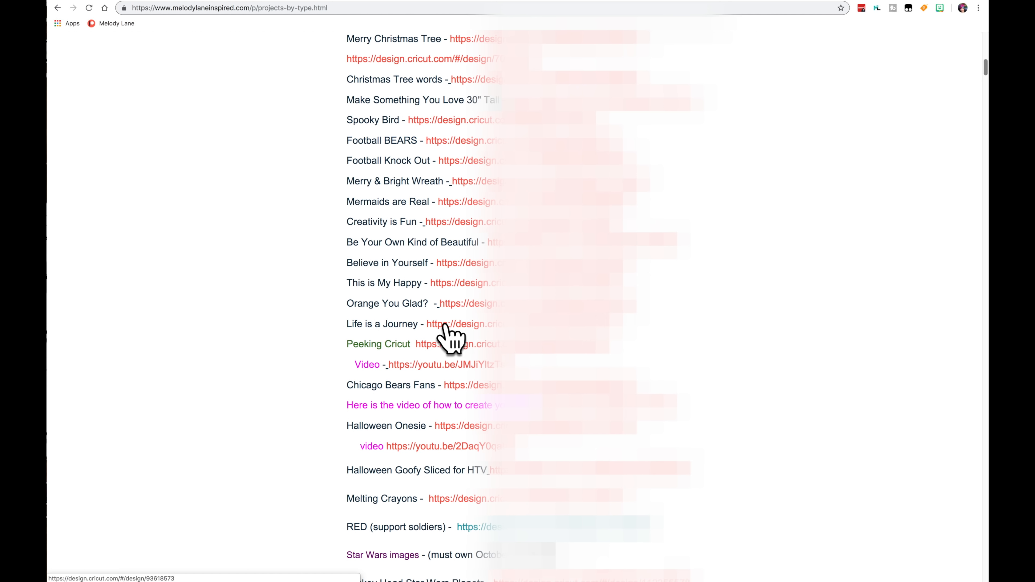
Return to the browser tab and scroll past the Wine Glasses and LOVE project links.
{"action": "left_click", "coordinate": [452, 323]}
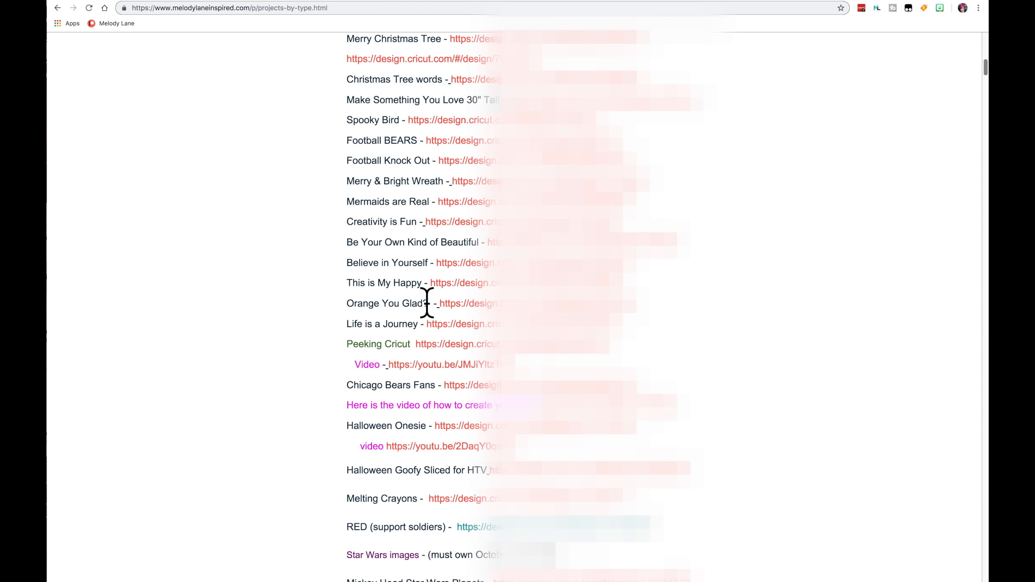
{"action": "scroll", "scroll_direction": "down", "scroll_amount": 3}
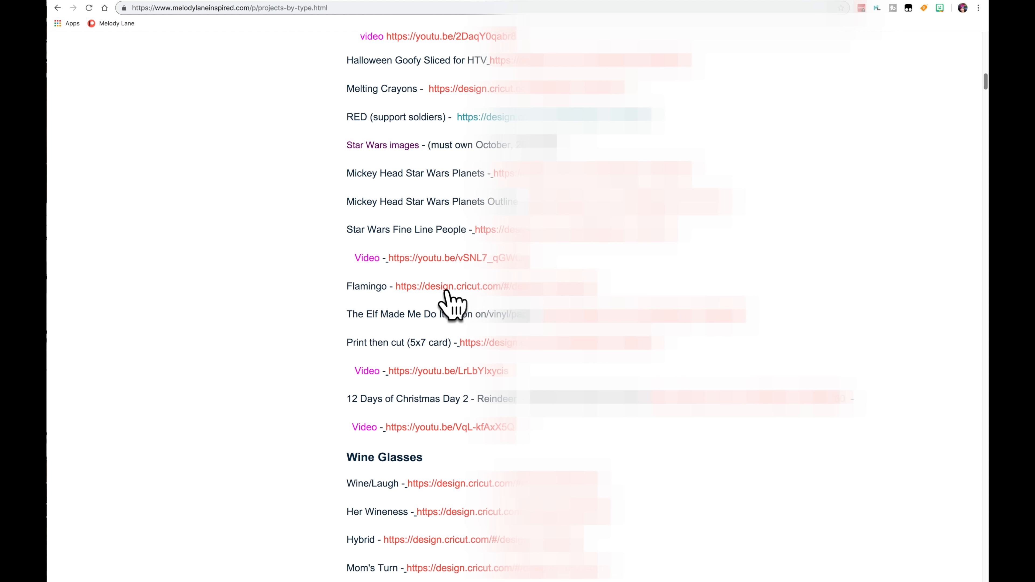
{"action": "scroll", "scroll_direction": "down", "scroll_amount": 3}
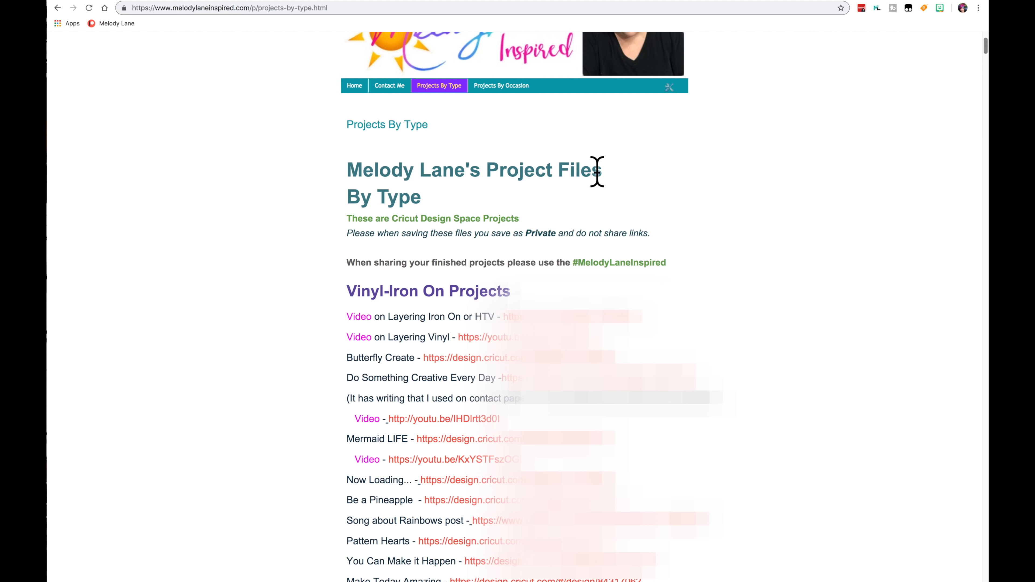
{"action": "mouse_move", "coordinate": [379, 322]}
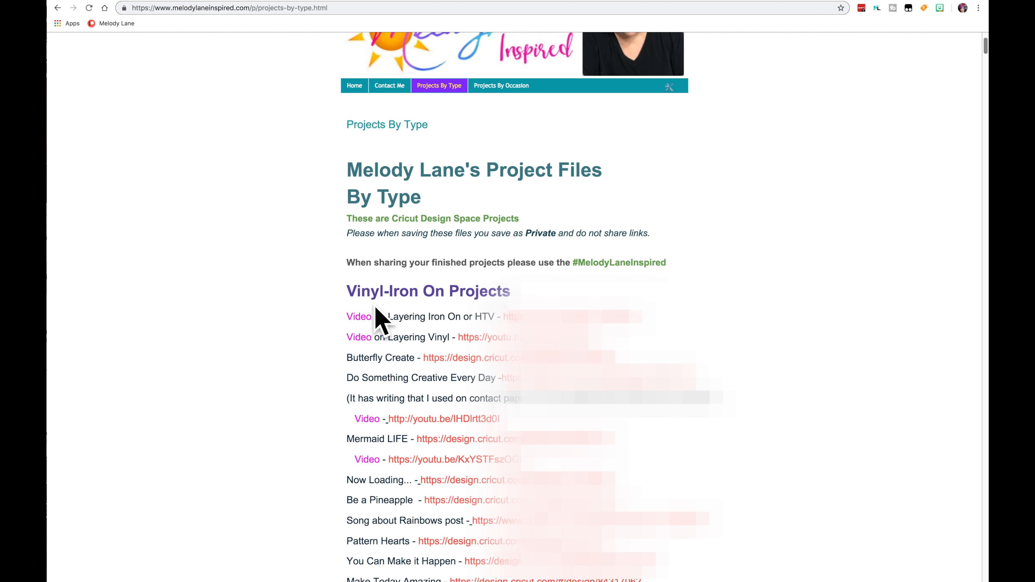
{"action": "scroll", "scroll_direction": "down", "scroll_amount": 3}
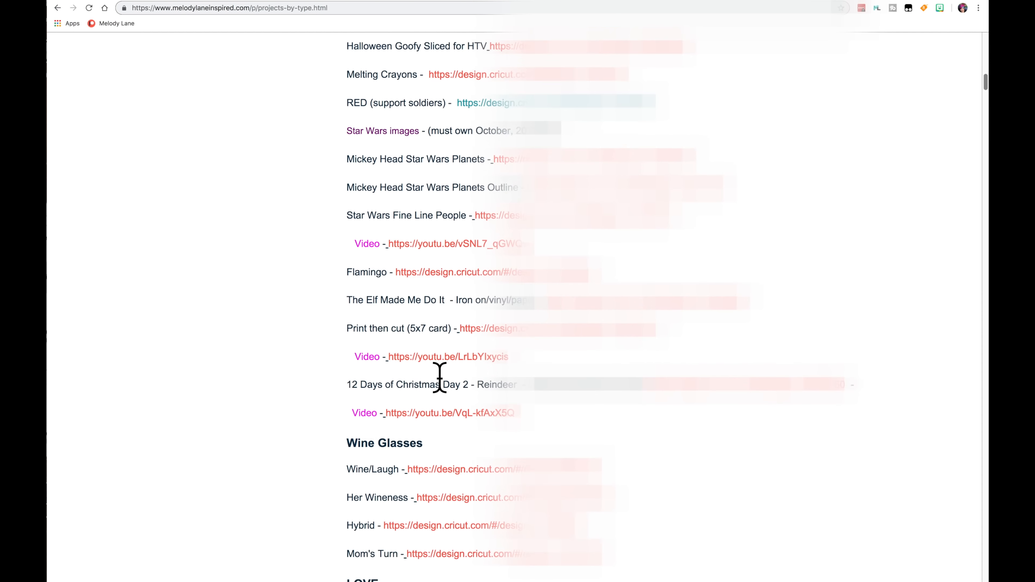
{"action": "scroll", "scroll_direction": "down", "scroll_amount": 3}
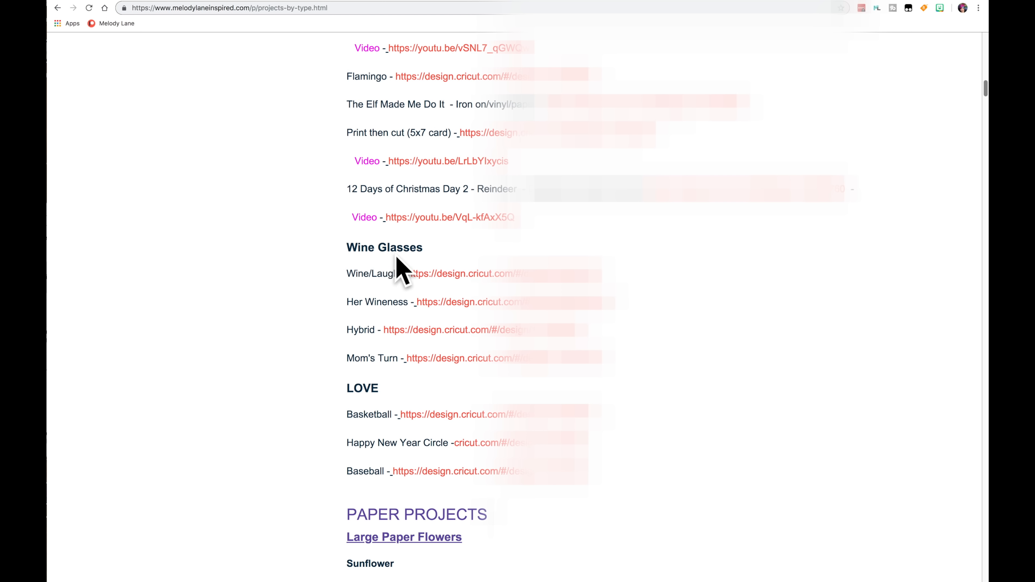
{"action": "mouse_move", "coordinate": [395, 465]}
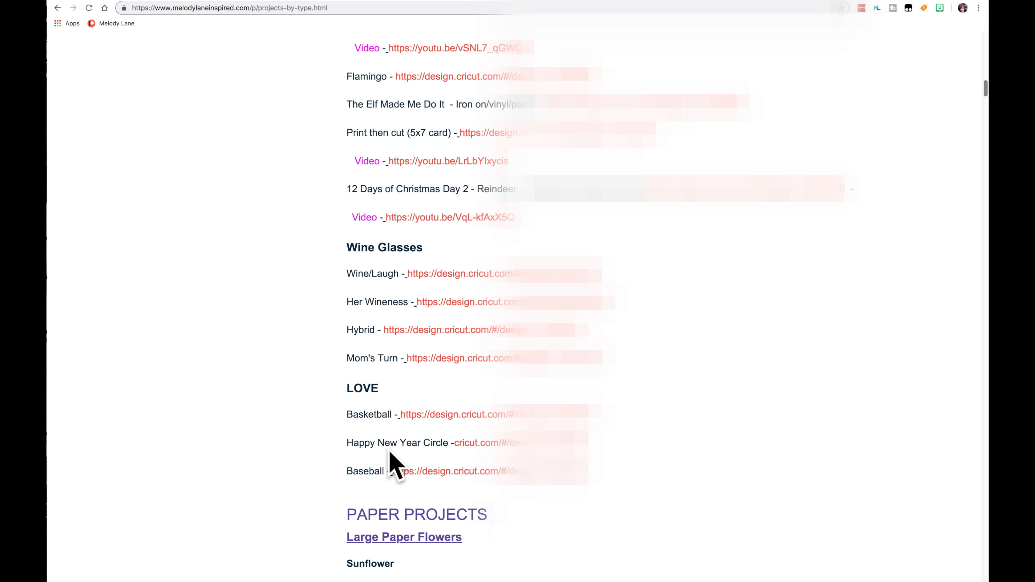
{"action": "mouse_move", "coordinate": [389, 402]}
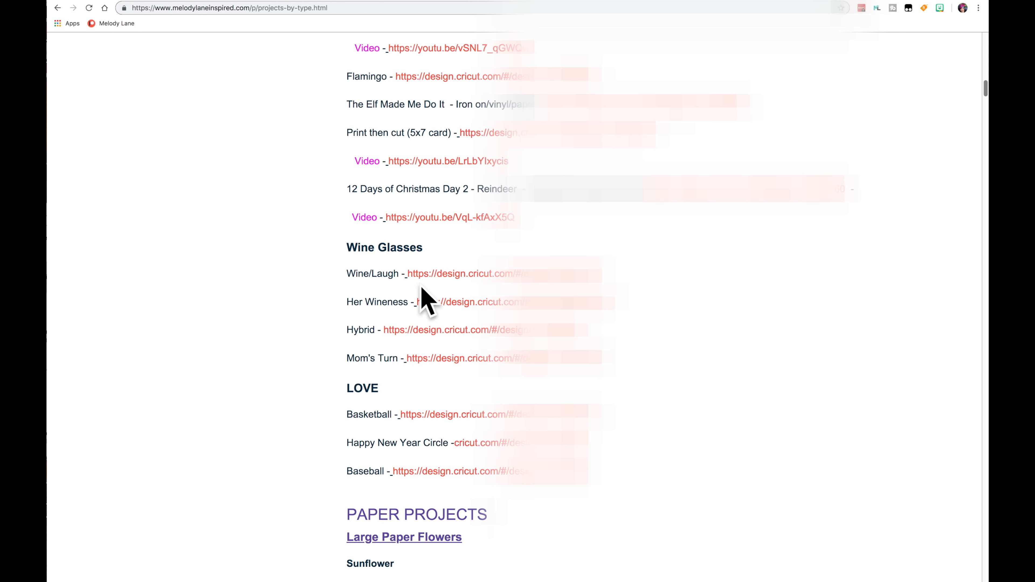
{"action": "mouse_move", "coordinate": [497, 241]}
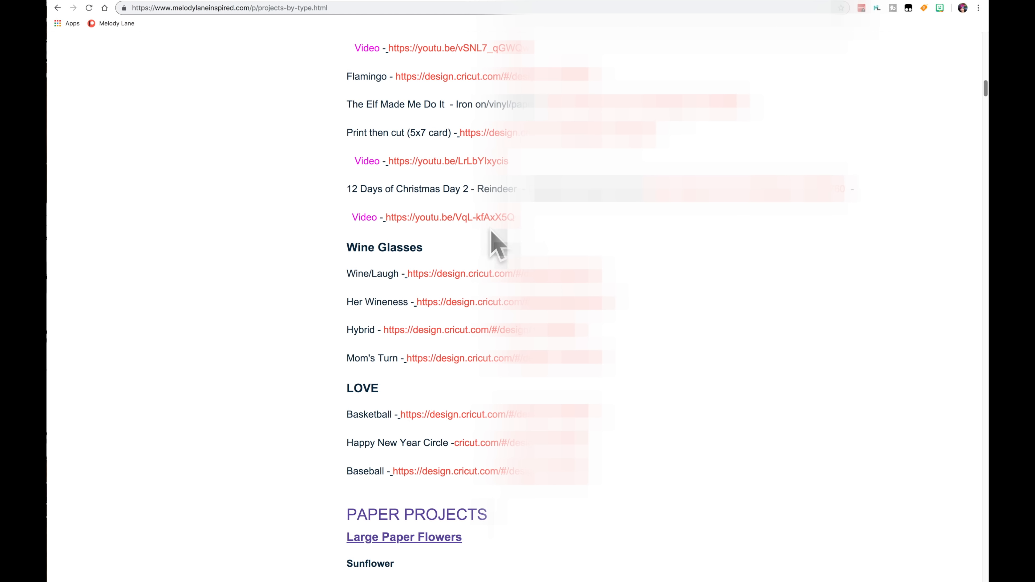
{"action": "scroll", "scroll_direction": "down", "scroll_amount": 3}
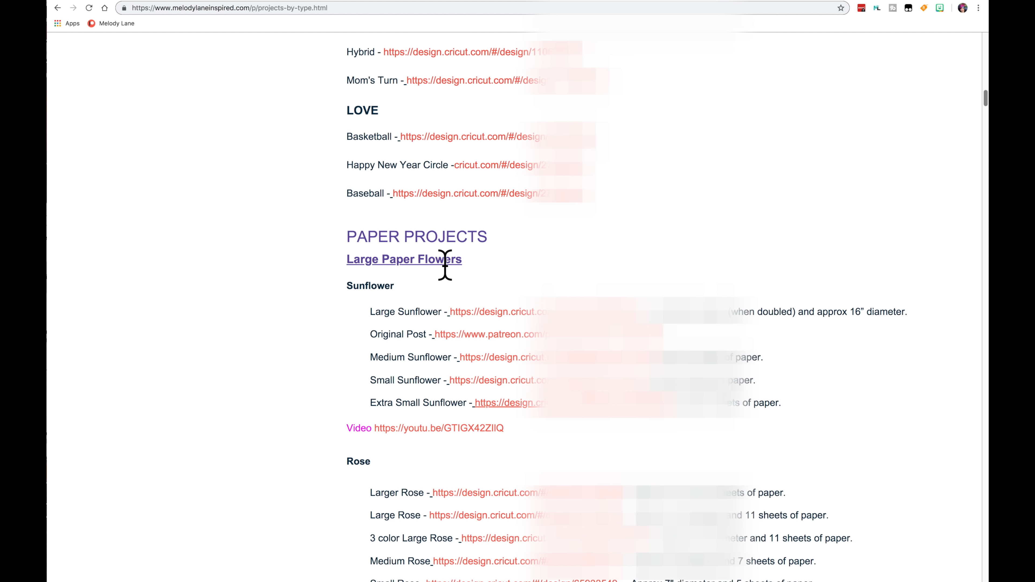
Scroll through the Paper Projects flower files down to the Greeting Cards box card links.
{"action": "scroll", "scroll_direction": "down", "scroll_amount": 3}
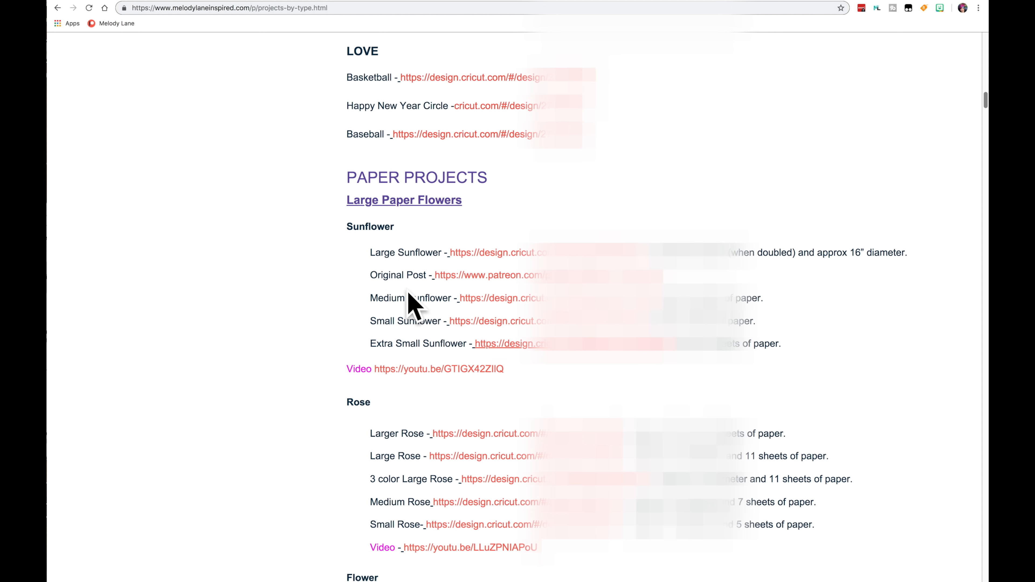
{"action": "mouse_move", "coordinate": [399, 330]}
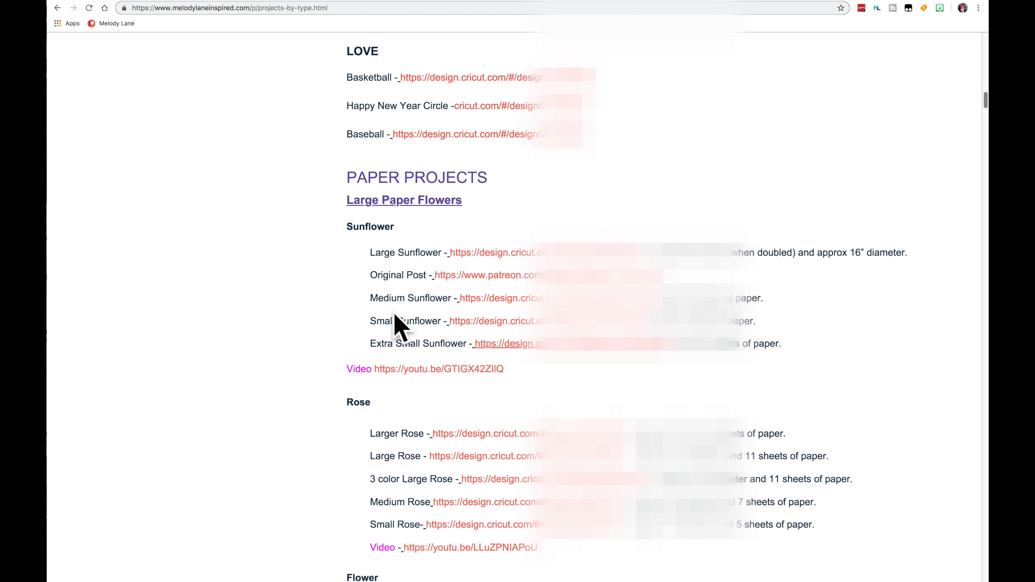
{"action": "scroll", "scroll_direction": "down", "scroll_amount": 3}
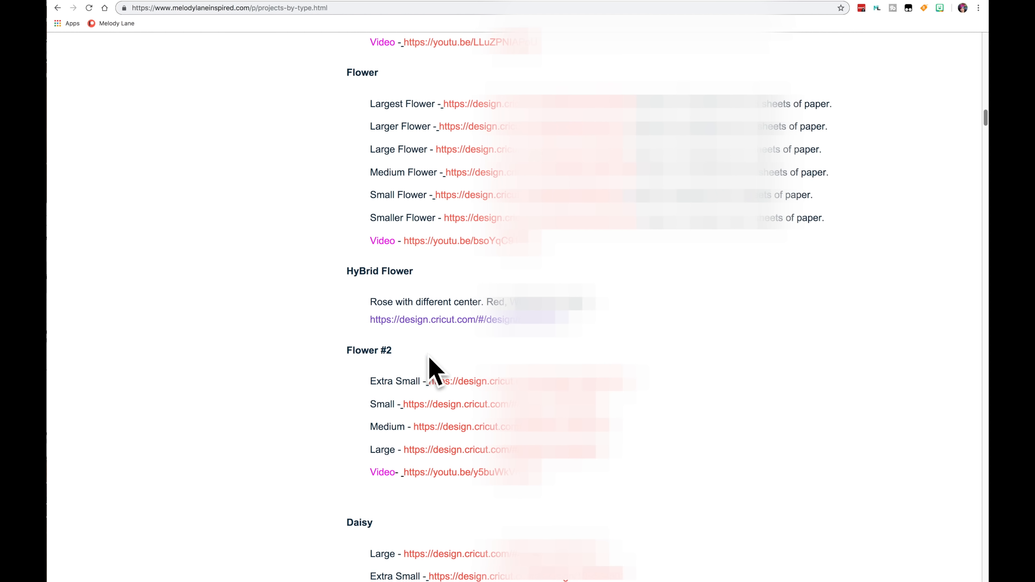
{"action": "mouse_move", "coordinate": [396, 379]}
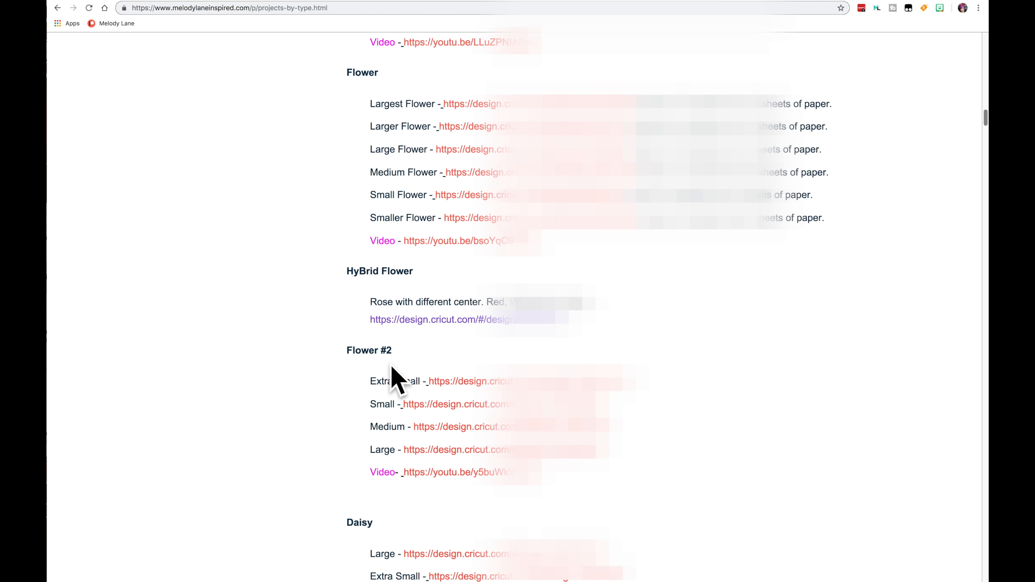
{"action": "scroll", "scroll_direction": "down", "scroll_amount": 3}
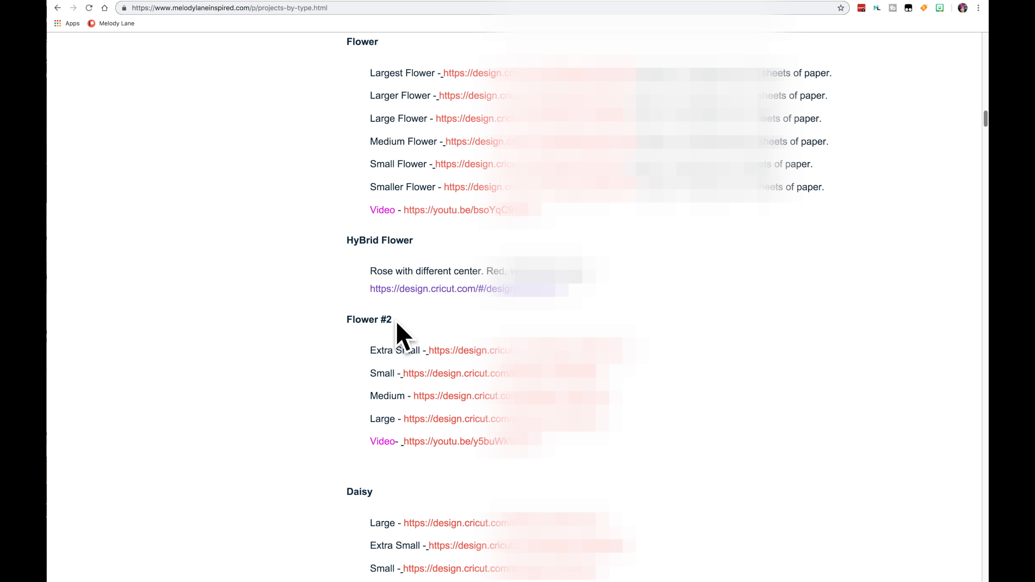
{"action": "scroll", "scroll_direction": "down", "scroll_amount": 3}
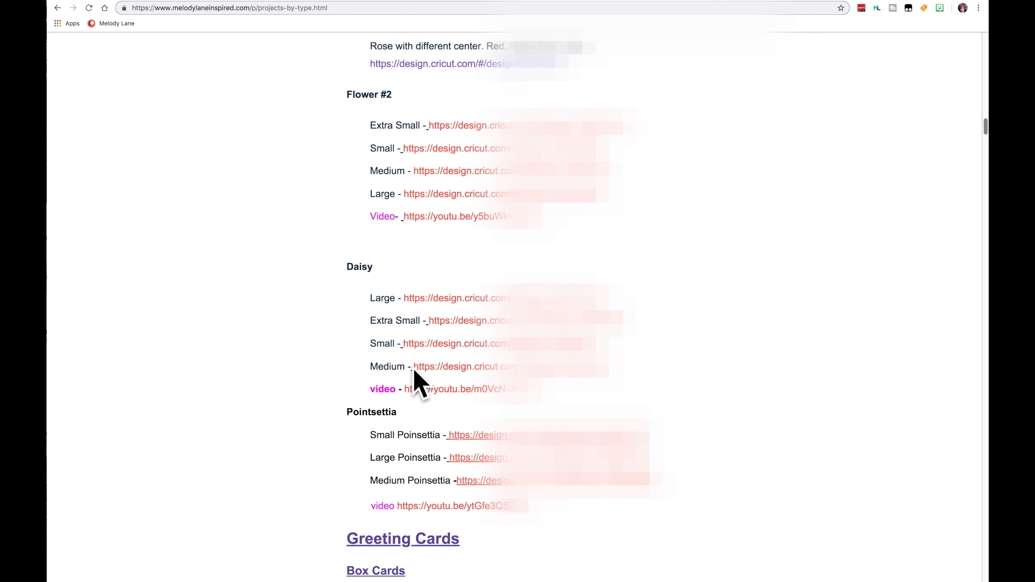
{"action": "scroll", "scroll_direction": "down", "scroll_amount": 3}
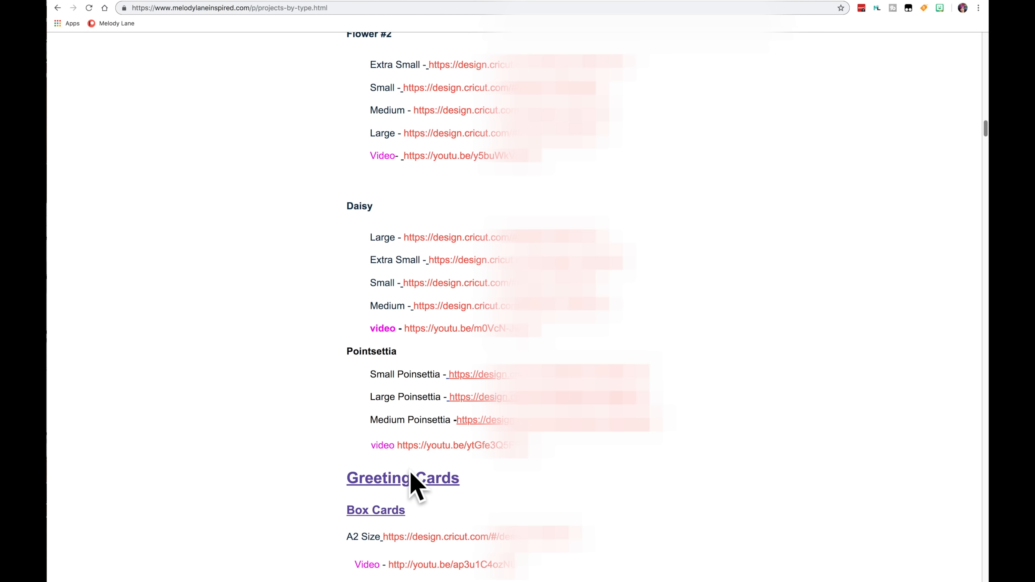
{"action": "scroll", "scroll_direction": "down", "scroll_amount": 3}
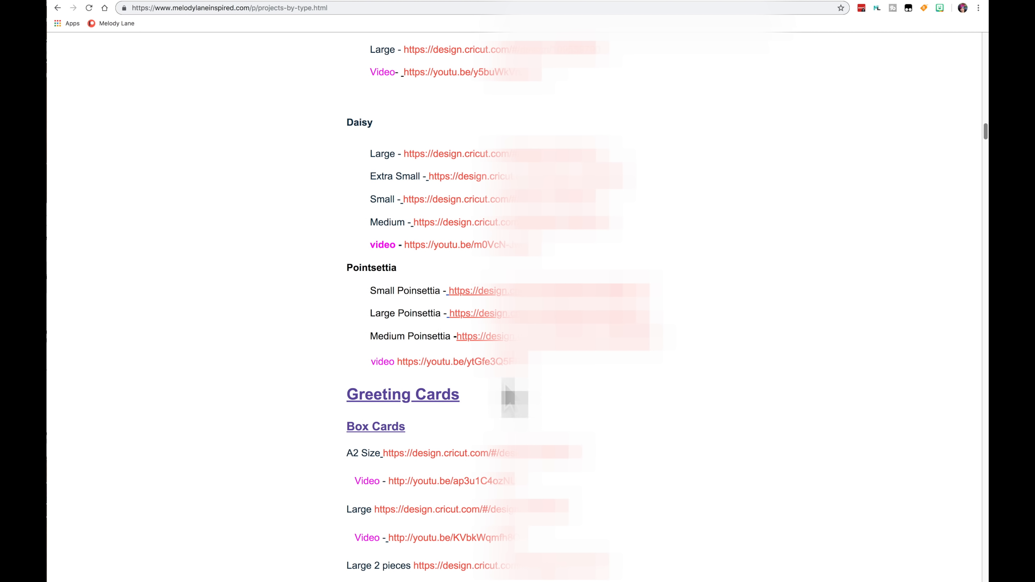
Scroll past the Box Cards, Z Fold and Exploding Box Card sections to Shutter Cards.
{"action": "scroll", "scroll_direction": "down", "scroll_amount": 3}
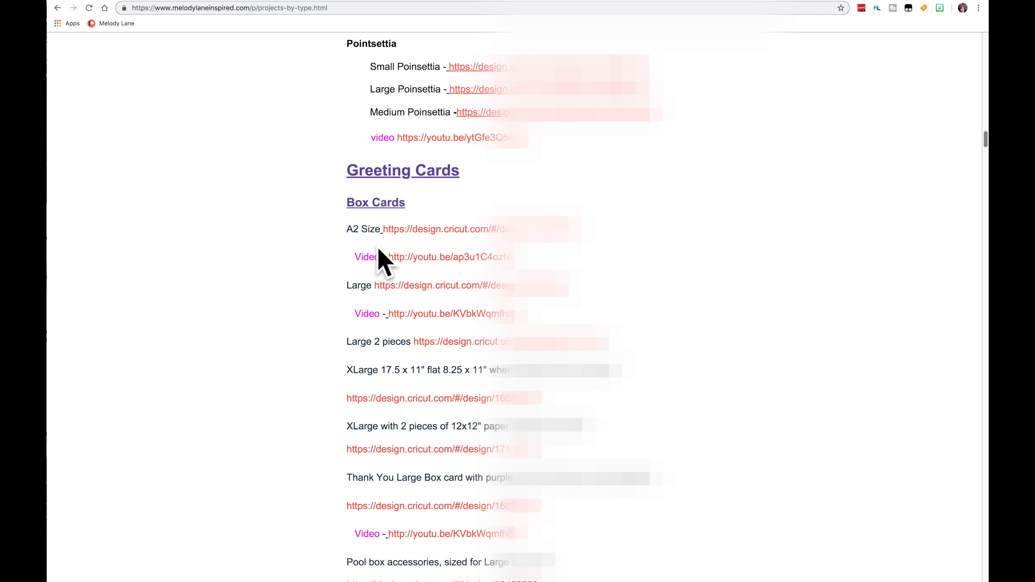
{"action": "scroll", "scroll_direction": "down", "scroll_amount": 3}
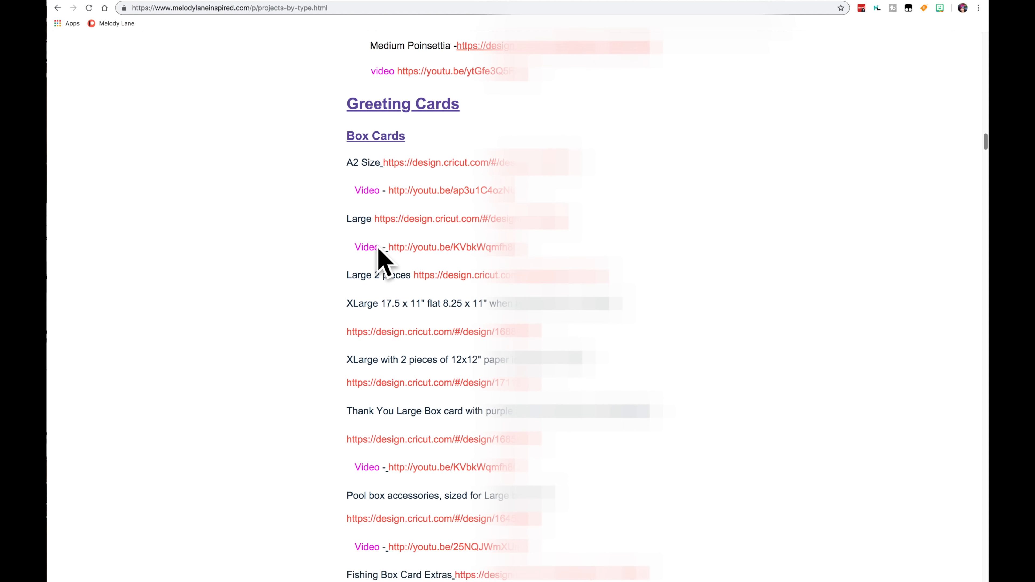
{"action": "scroll", "scroll_direction": "down", "scroll_amount": 3}
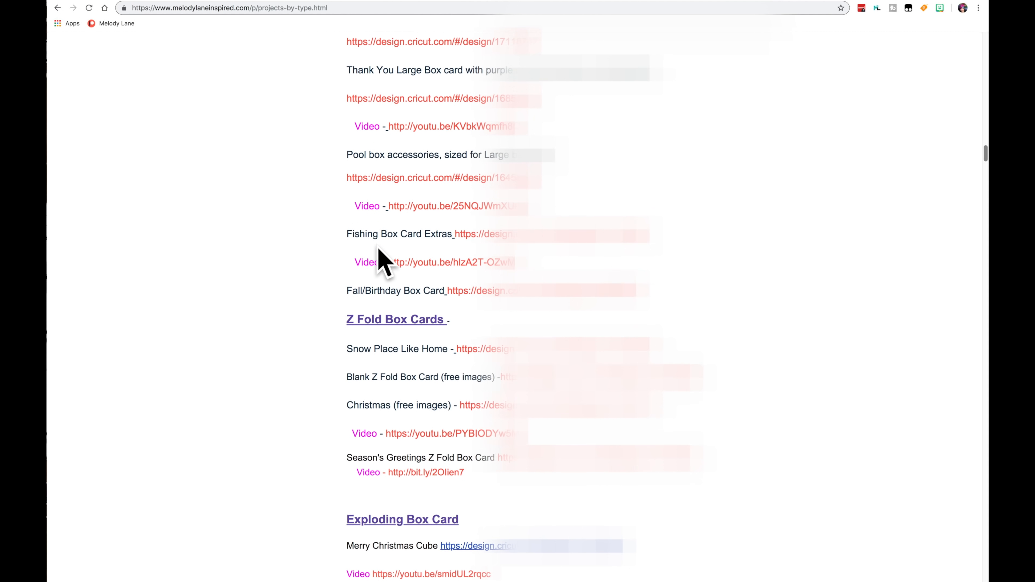
{"action": "scroll", "scroll_direction": "down", "scroll_amount": 3}
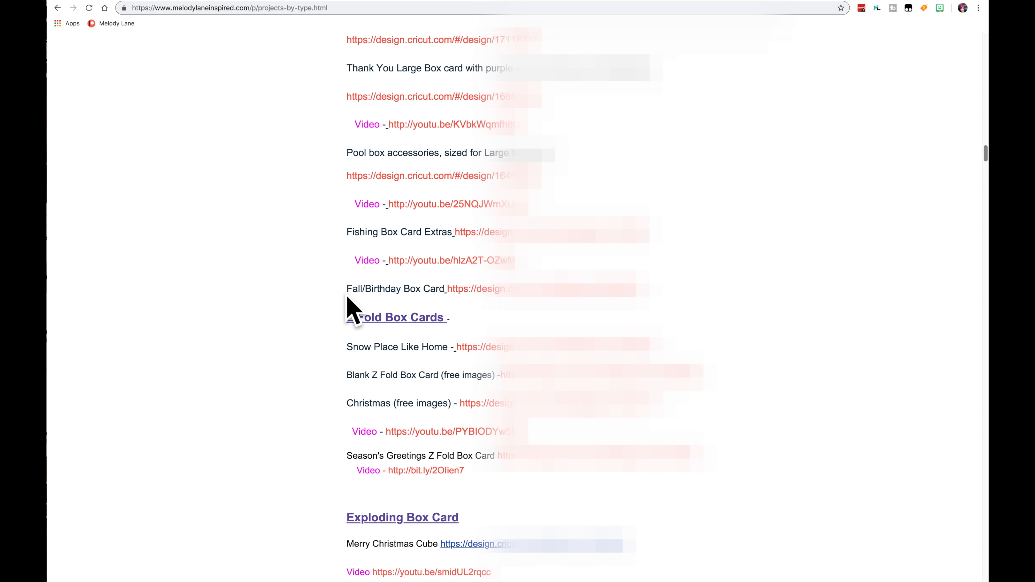
{"action": "mouse_move", "coordinate": [425, 323]}
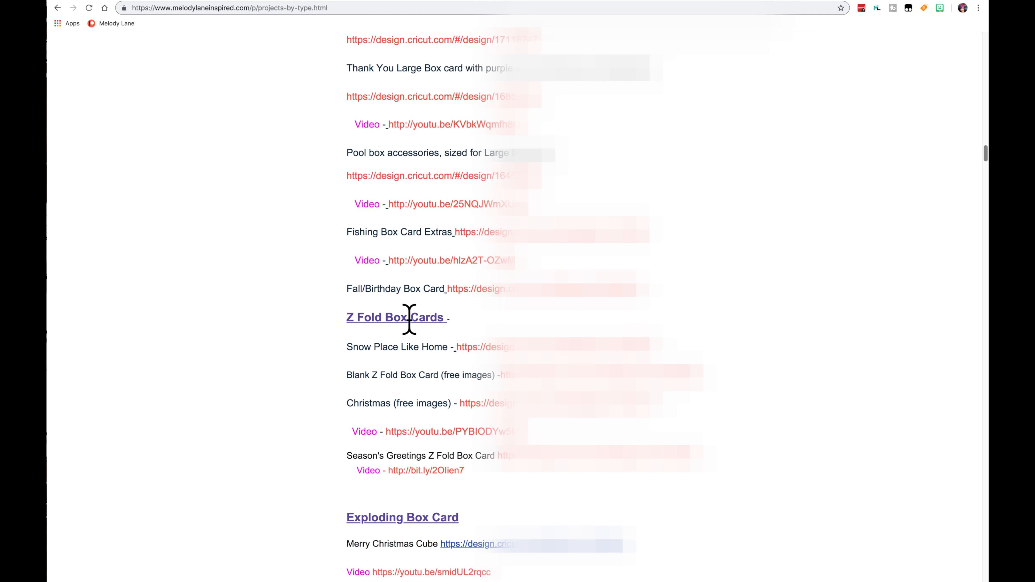
{"action": "scroll", "scroll_direction": "down", "scroll_amount": 3}
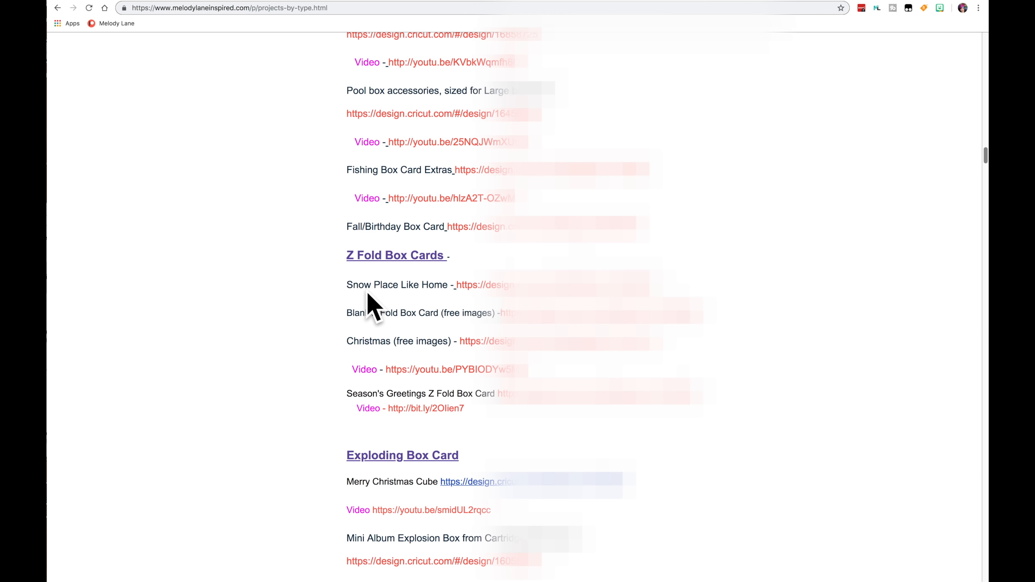
{"action": "mouse_move", "coordinate": [420, 383]}
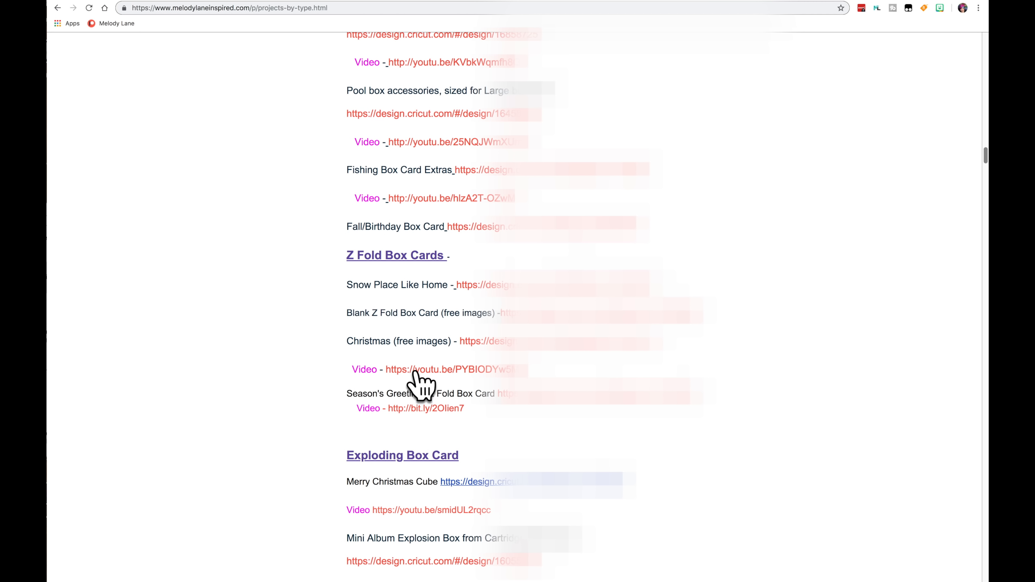
{"action": "mouse_move", "coordinate": [462, 412]}
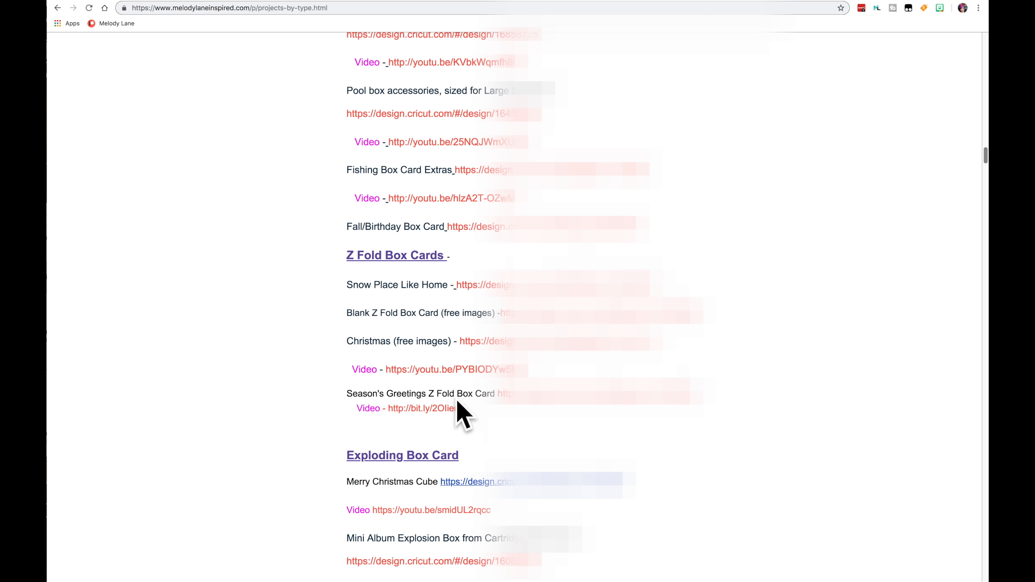
{"action": "mouse_move", "coordinate": [394, 256]}
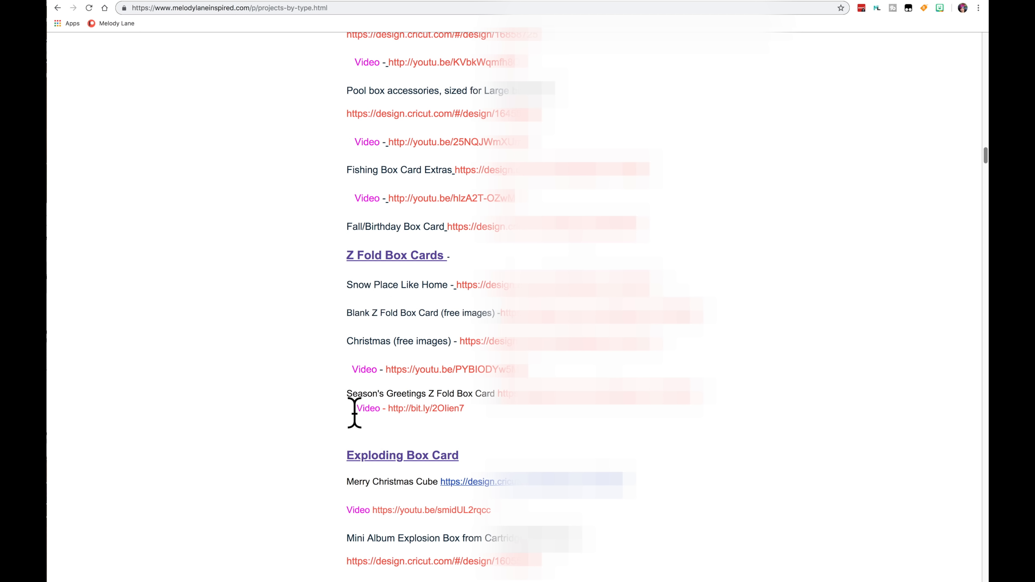
{"action": "mouse_move", "coordinate": [468, 416]}
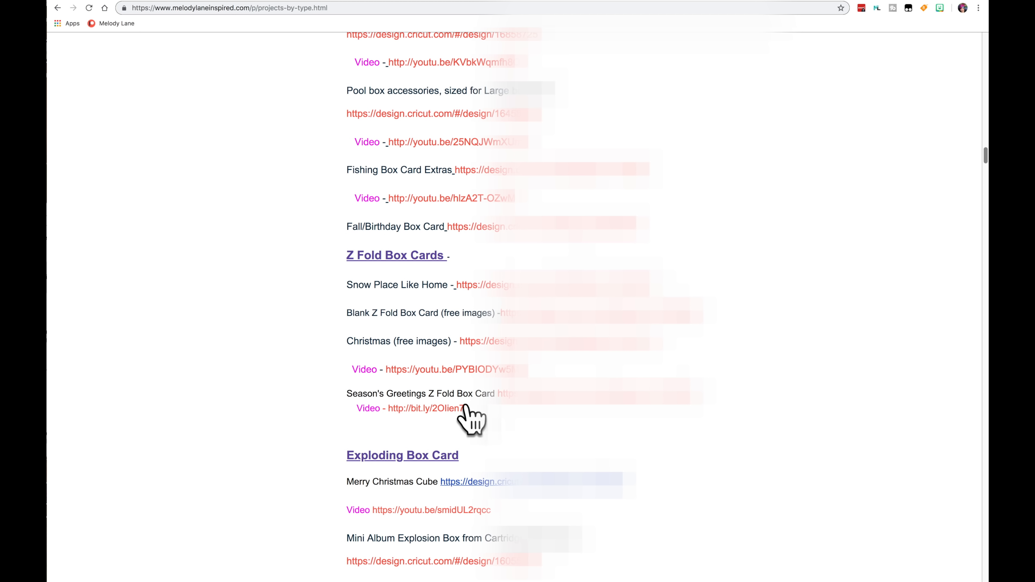
{"action": "scroll", "scroll_direction": "down", "scroll_amount": 3}
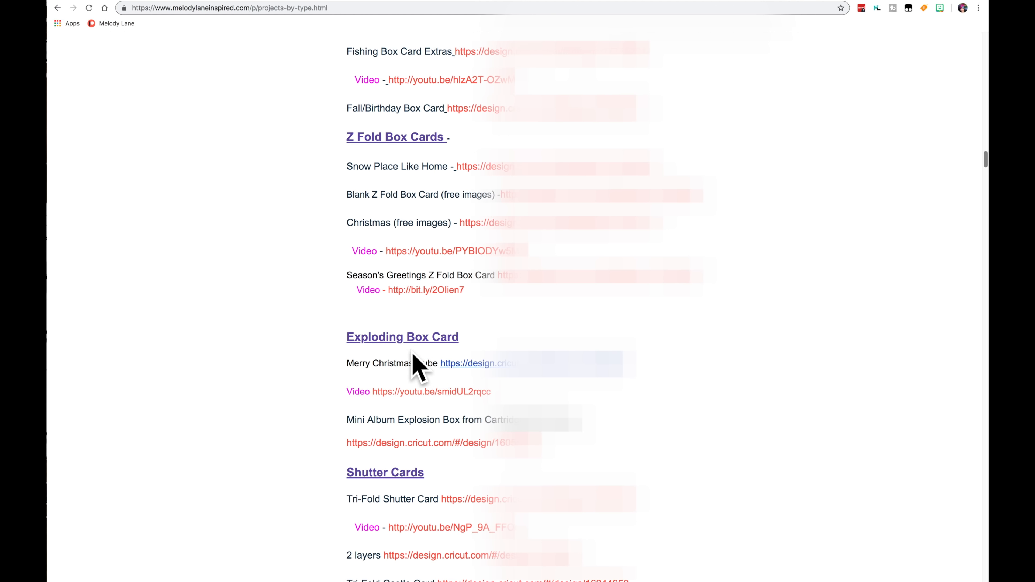
{"action": "scroll", "scroll_direction": "down", "scroll_amount": 3}
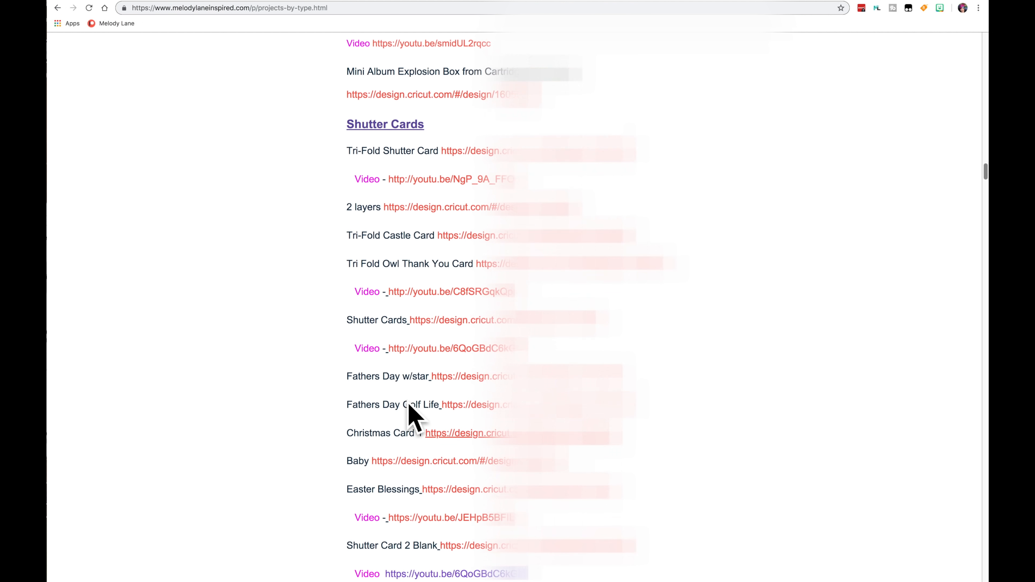
Scroll past the Pop Up, Gift Card and Money Cards sections.
{"action": "scroll", "scroll_direction": "down", "scroll_amount": 3}
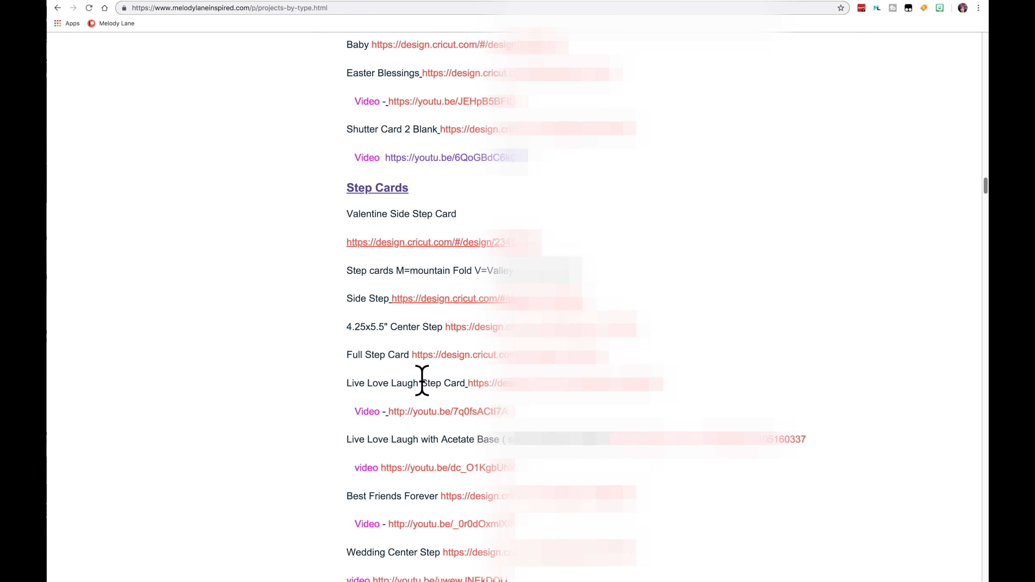
{"action": "scroll", "scroll_direction": "down", "scroll_amount": 3}
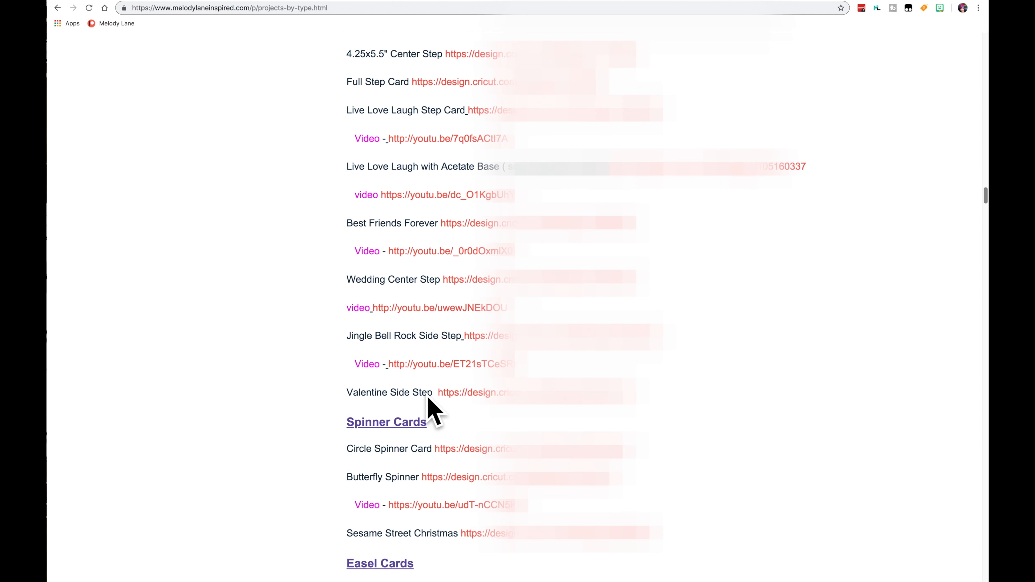
{"action": "scroll", "scroll_direction": "down", "scroll_amount": 3}
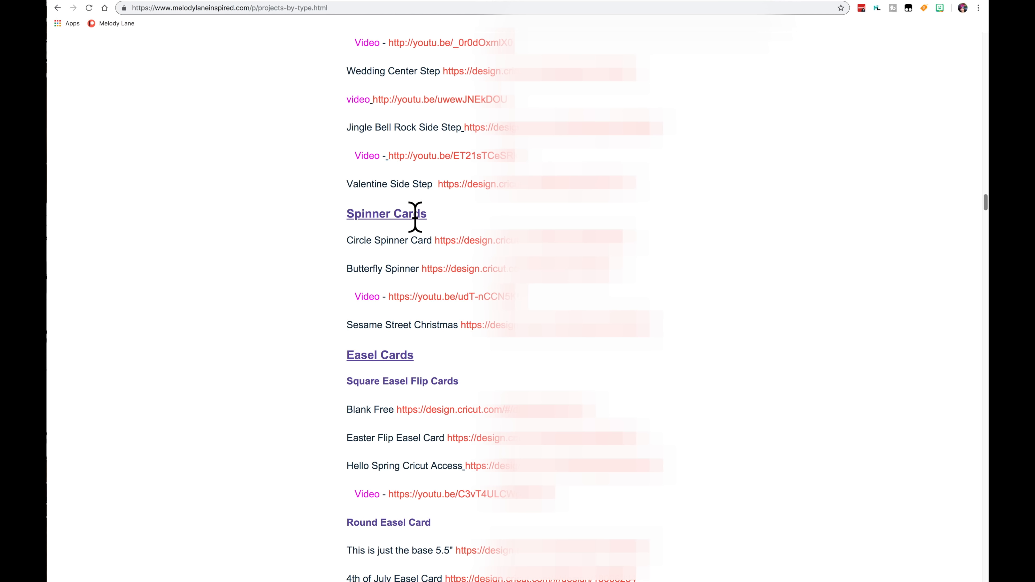
{"action": "scroll", "scroll_direction": "down", "scroll_amount": 3}
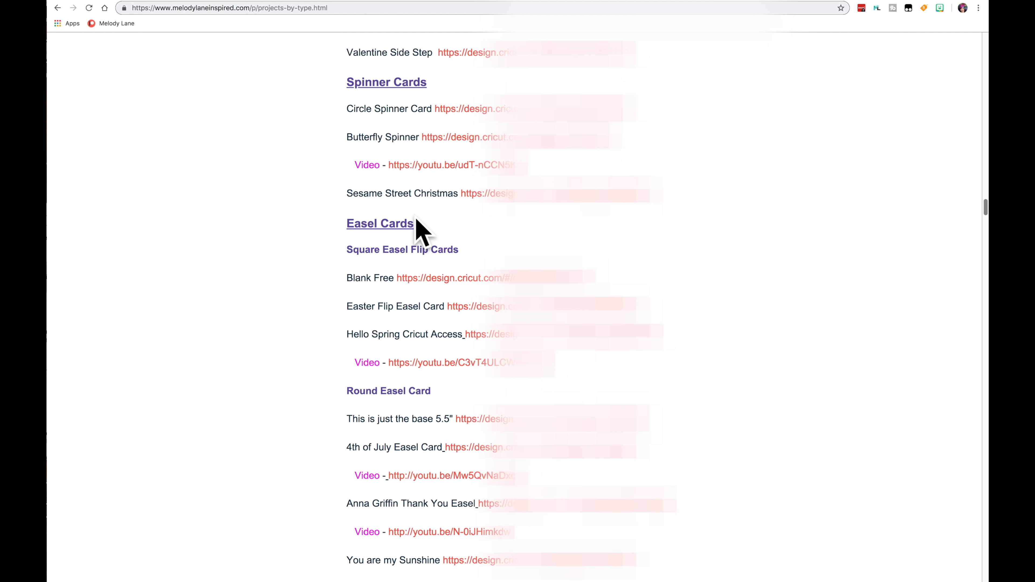
{"action": "scroll", "scroll_direction": "down", "scroll_amount": 3}
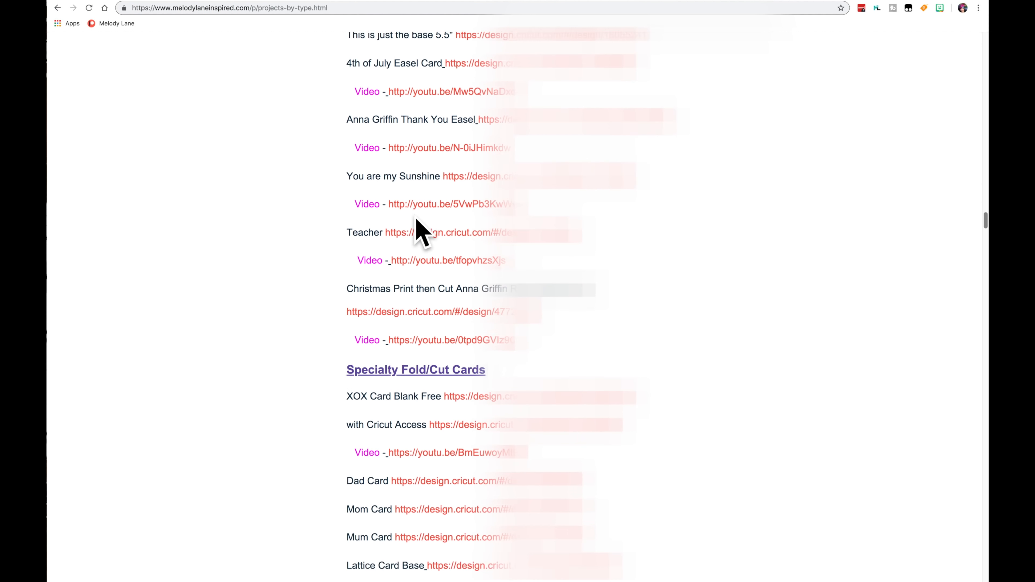
{"action": "scroll", "scroll_direction": "down", "scroll_amount": 3}
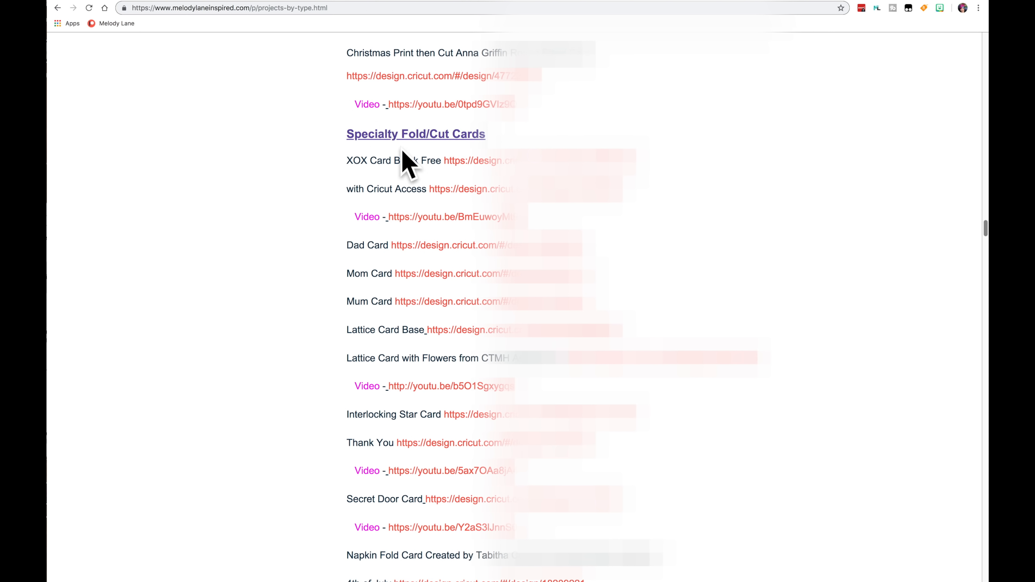
{"action": "mouse_move", "coordinate": [370, 132]}
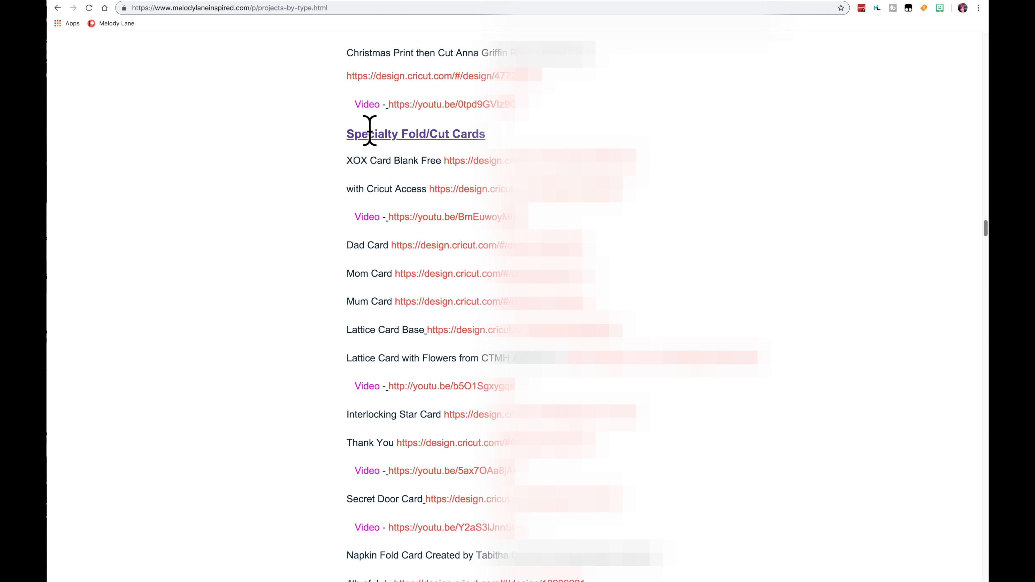
{"action": "mouse_move", "coordinate": [470, 168]}
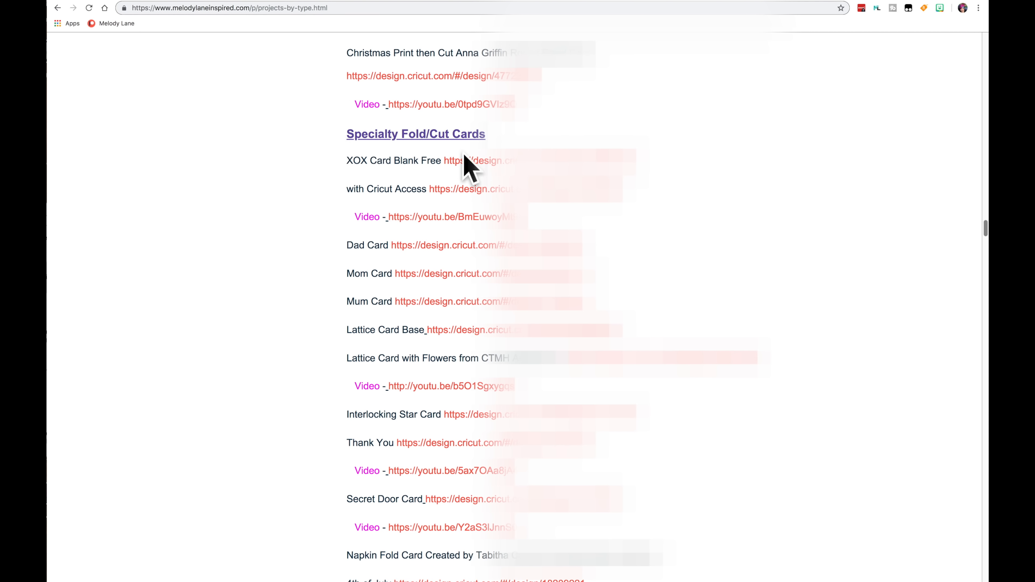
{"action": "scroll", "scroll_direction": "down", "scroll_amount": 3}
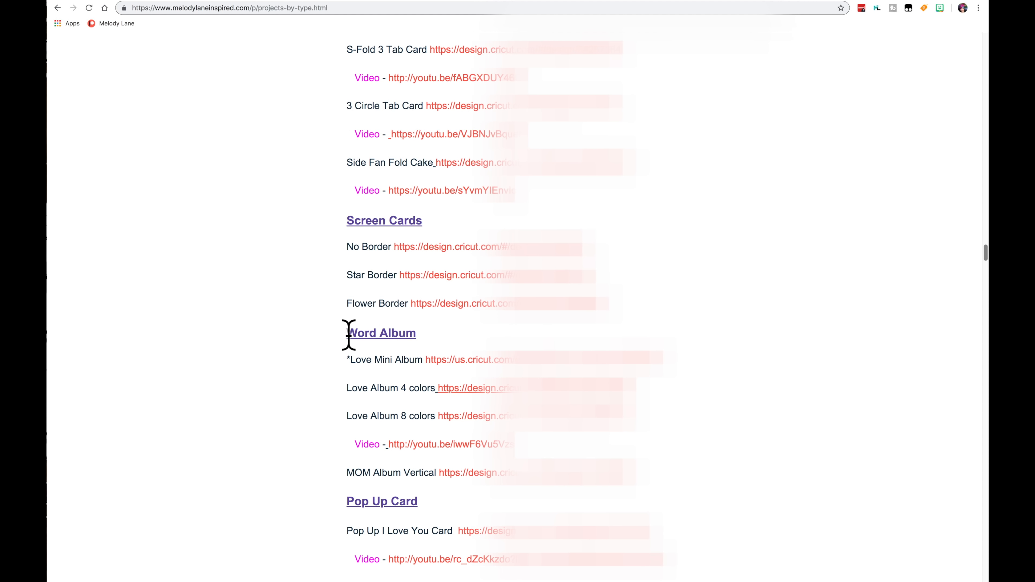
Scroll on to the Just Plain Cards colour-variation links for Card Bases #2 through #5.
{"action": "scroll", "scroll_direction": "down", "scroll_amount": 3}
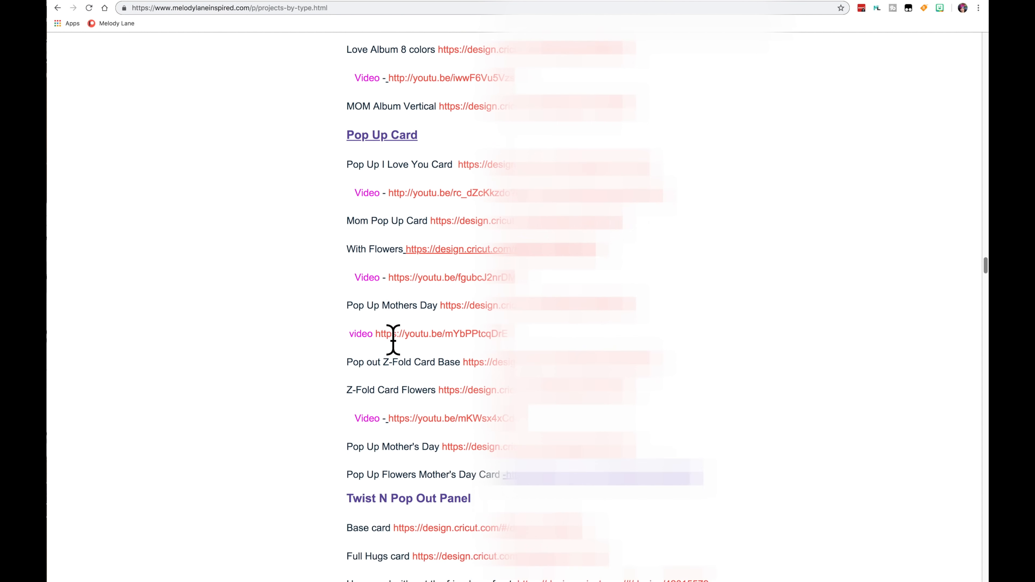
{"action": "scroll", "scroll_direction": "down", "scroll_amount": 3}
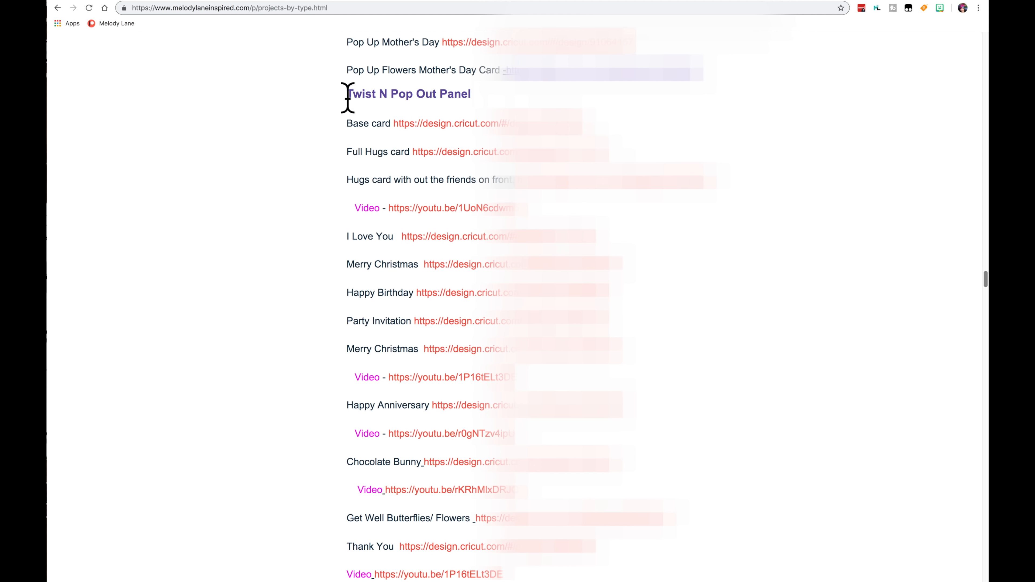
{"action": "scroll", "scroll_direction": "down", "scroll_amount": 3}
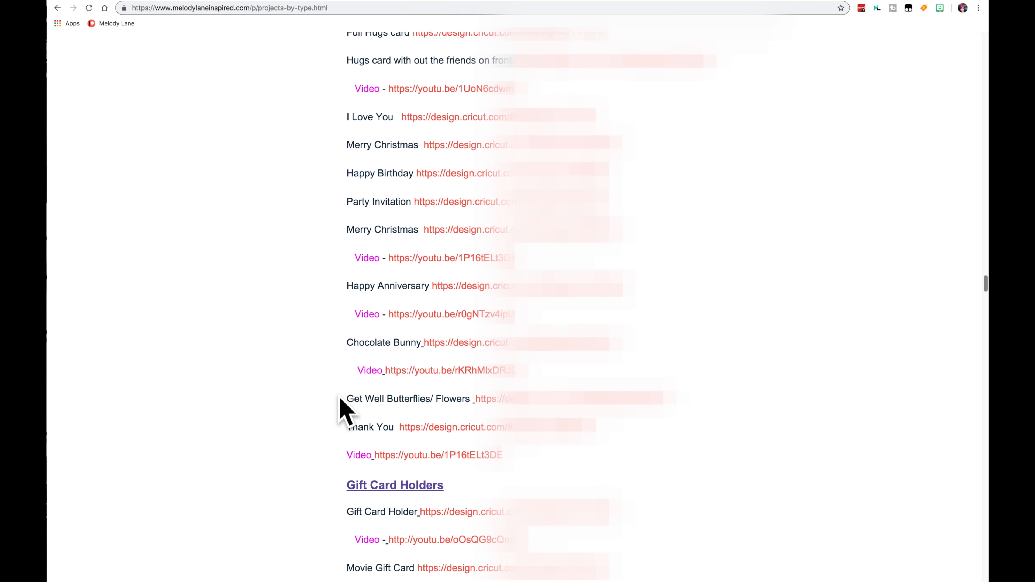
{"action": "scroll", "scroll_direction": "down", "scroll_amount": 3}
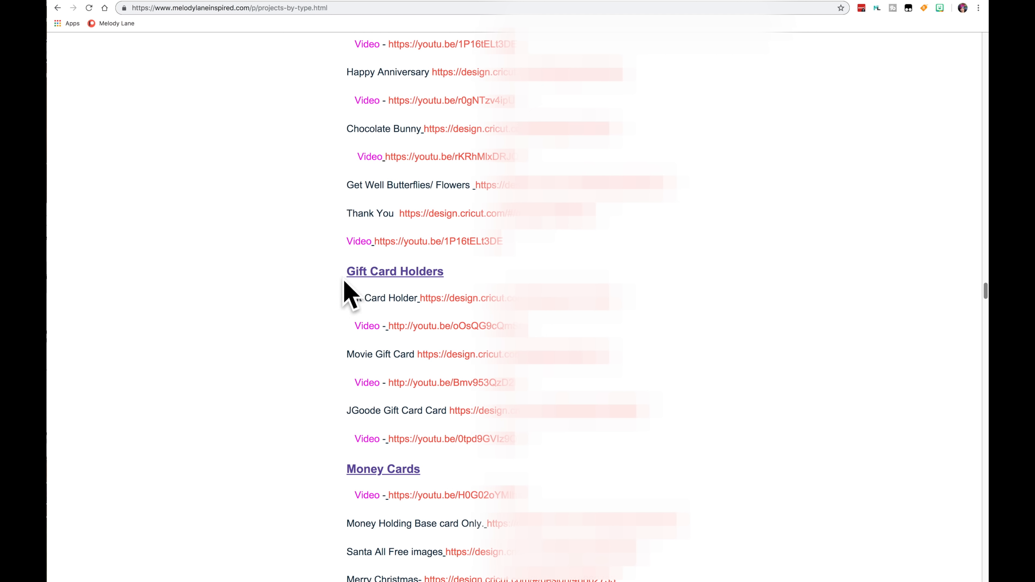
{"action": "scroll", "scroll_direction": "down", "scroll_amount": 3}
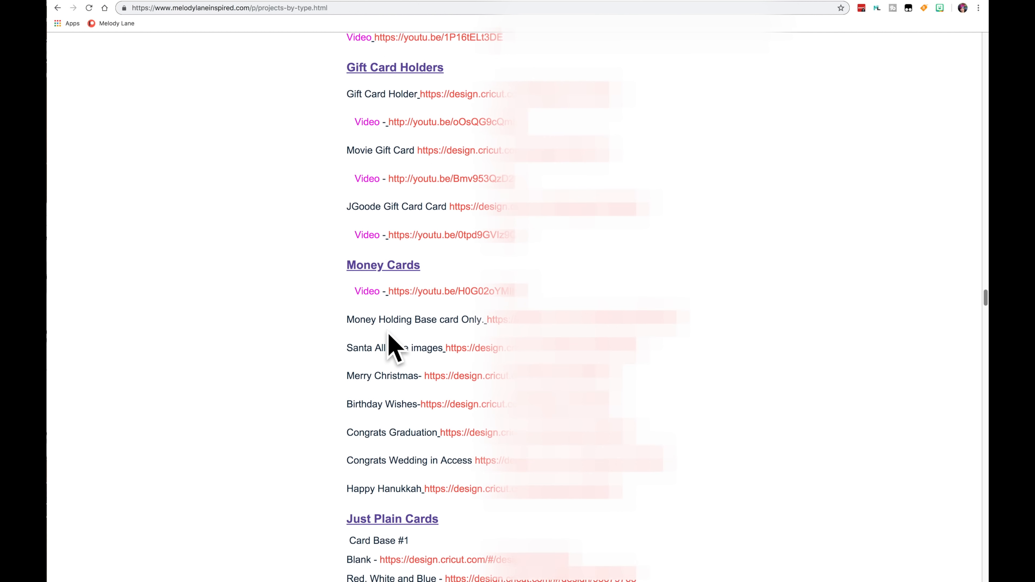
{"action": "scroll", "scroll_direction": "down", "scroll_amount": 3}
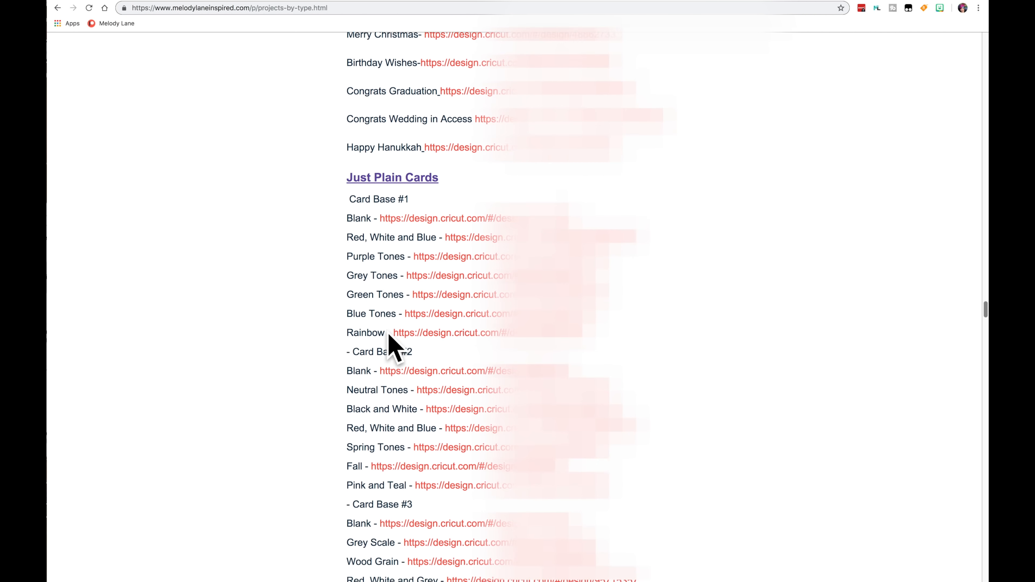
{"action": "scroll", "scroll_direction": "down", "scroll_amount": 3}
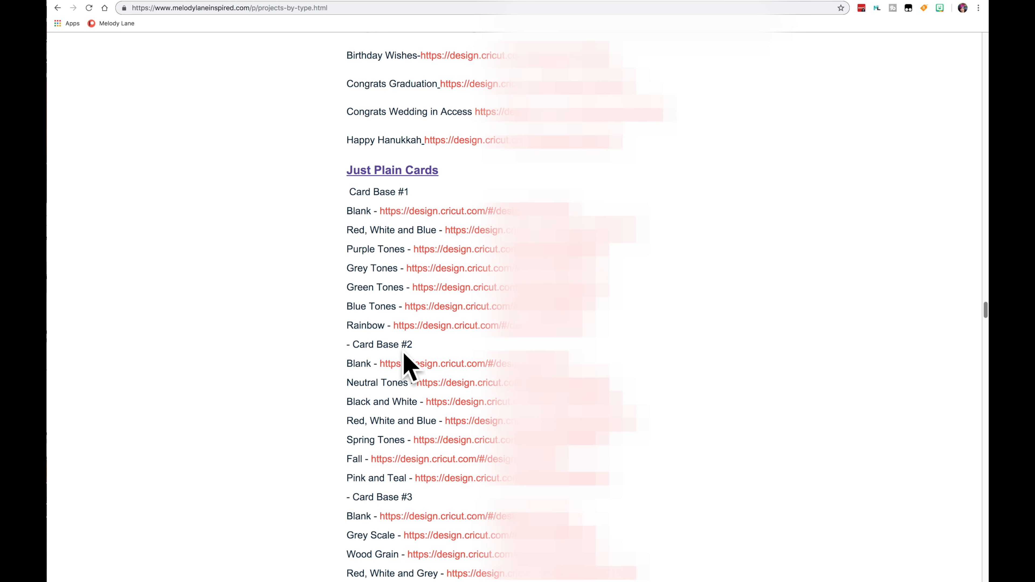
{"action": "scroll", "scroll_direction": "down", "scroll_amount": 3}
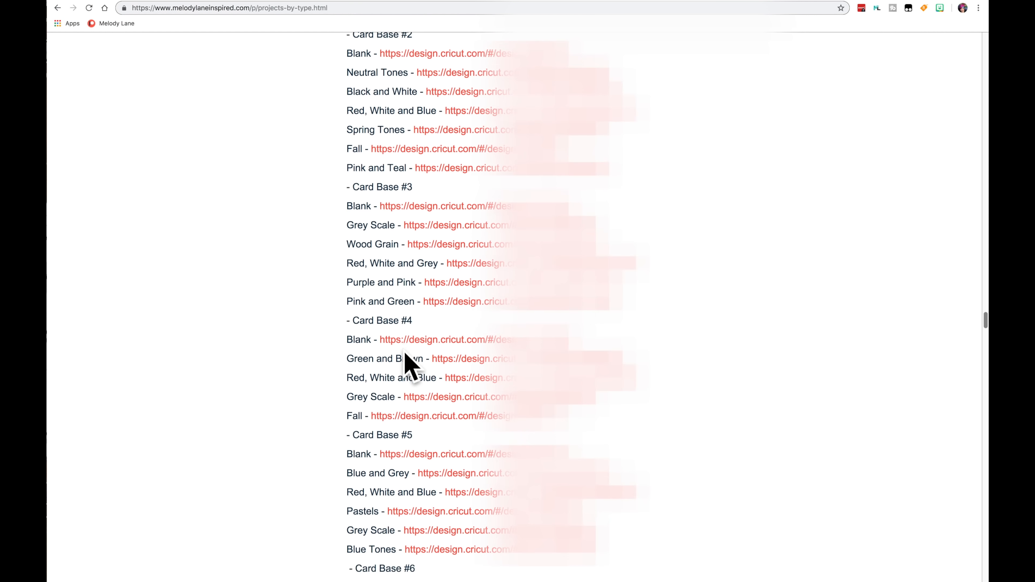
Scroll past Easel and Specialty Fold/Cut Cards, then back up to the Word Album and Pop Up Card sections.
{"action": "scroll", "scroll_direction": "down", "scroll_amount": 3}
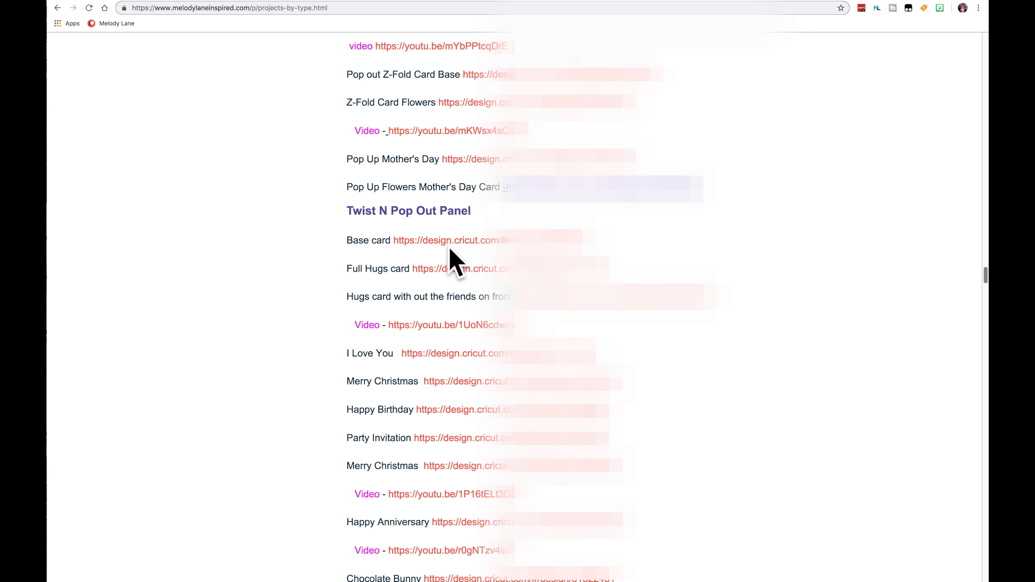
{"action": "scroll", "scroll_direction": "down", "scroll_amount": 3}
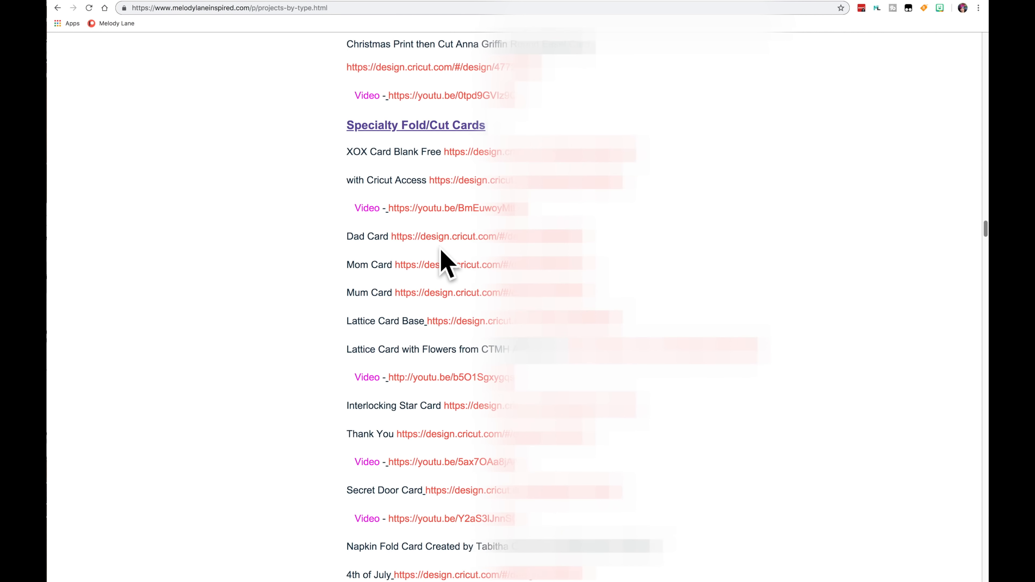
{"action": "scroll", "scroll_direction": "down", "scroll_amount": 3}
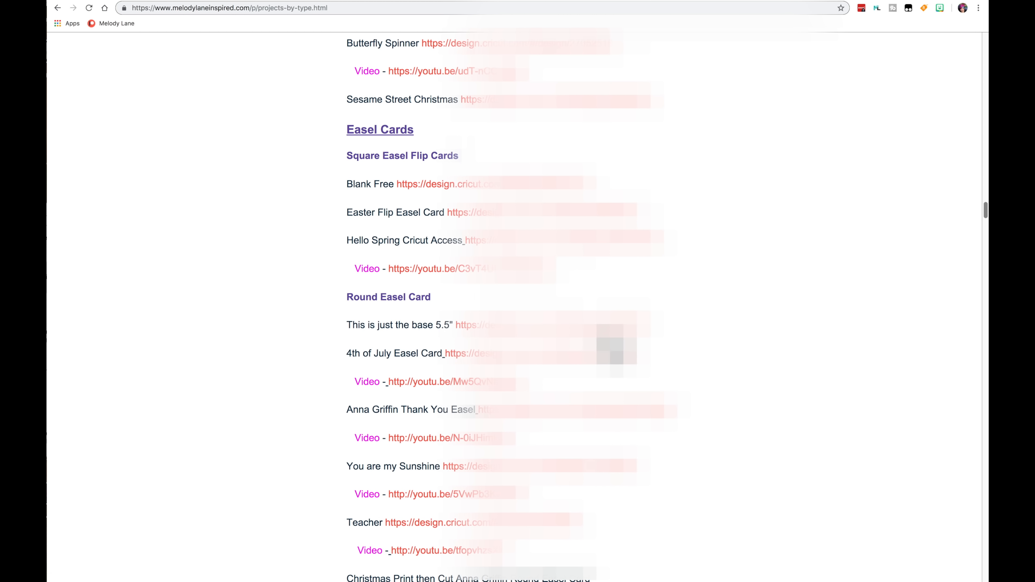
{"action": "scroll", "scroll_direction": "up", "scroll_amount": 3}
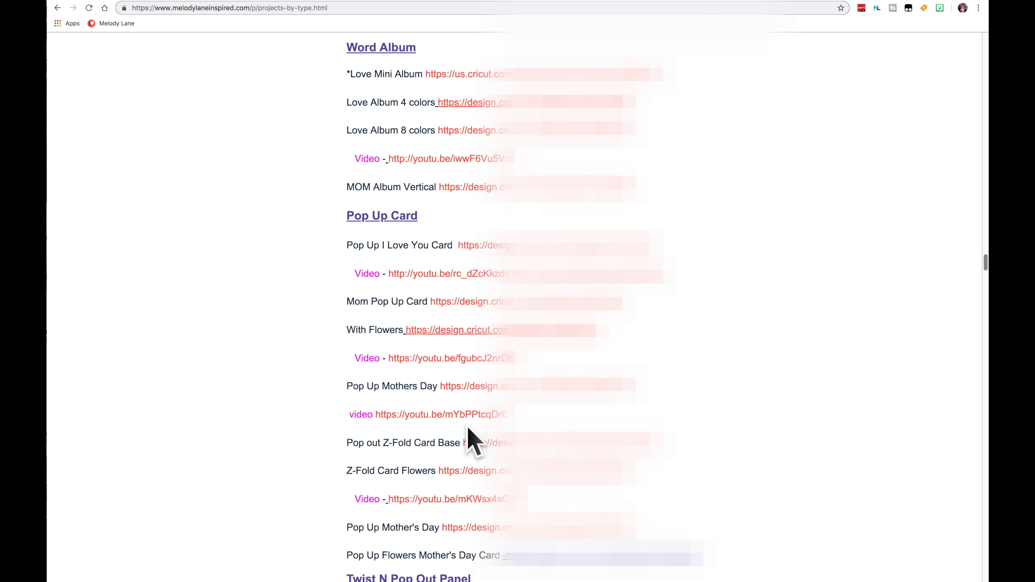
Scroll down the Projects By Type page past Flip, Shaker, Bendy and Masculine Cards.
{"action": "scroll", "scroll_direction": "down", "scroll_amount": 3}
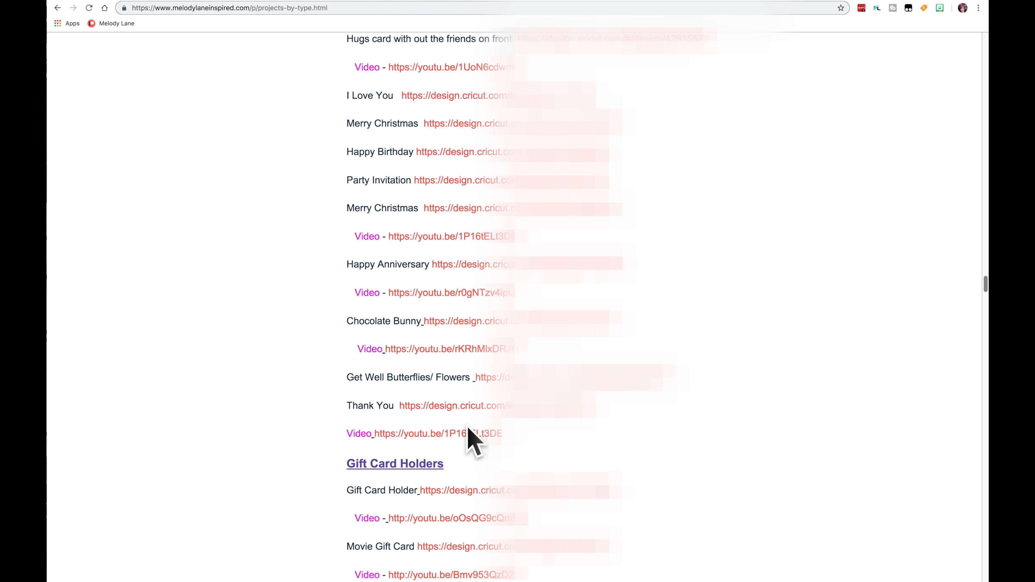
{"action": "scroll", "scroll_direction": "down", "scroll_amount": 3}
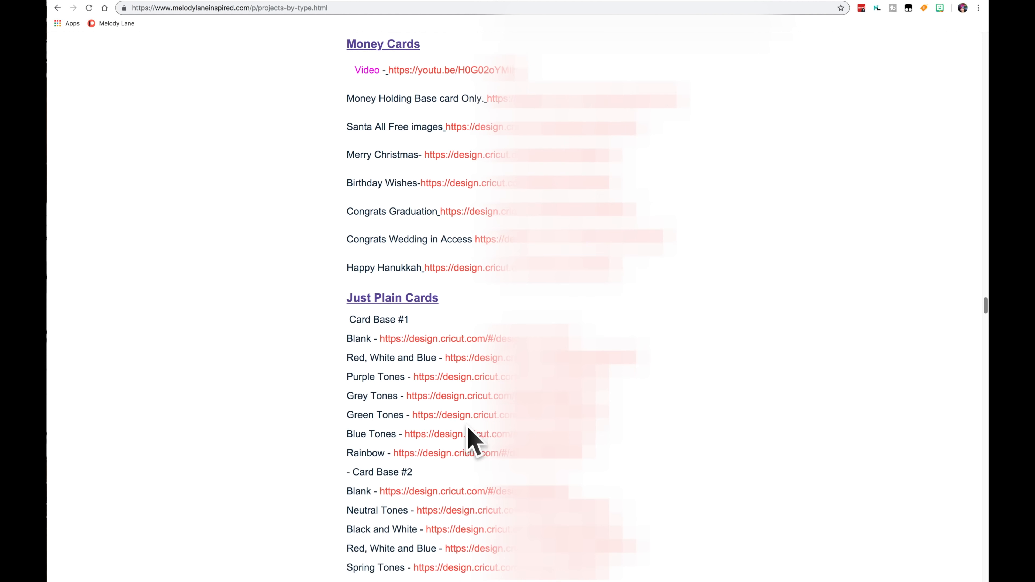
{"action": "scroll", "scroll_direction": "down", "scroll_amount": 3}
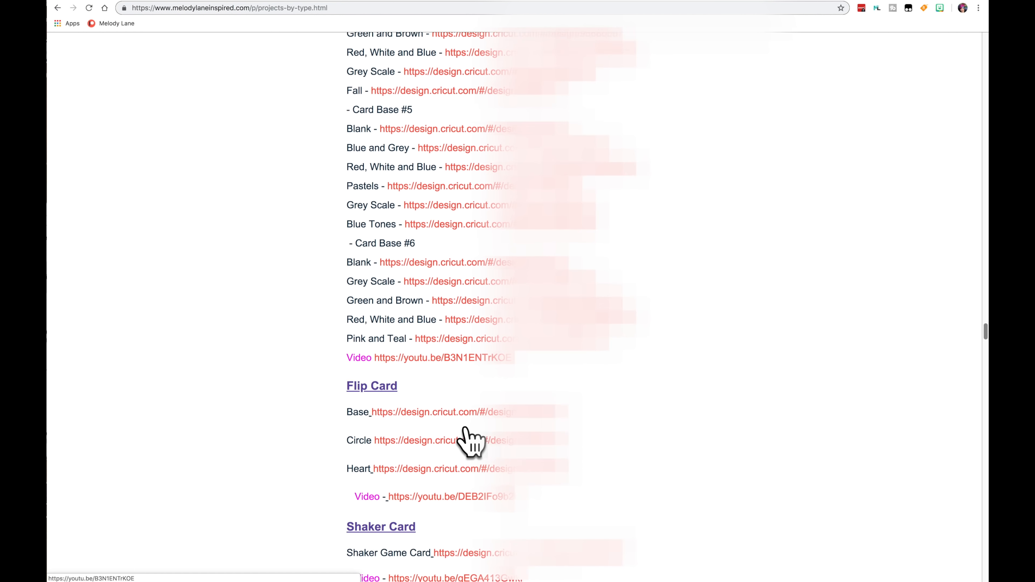
{"action": "scroll", "scroll_direction": "down", "scroll_amount": 3}
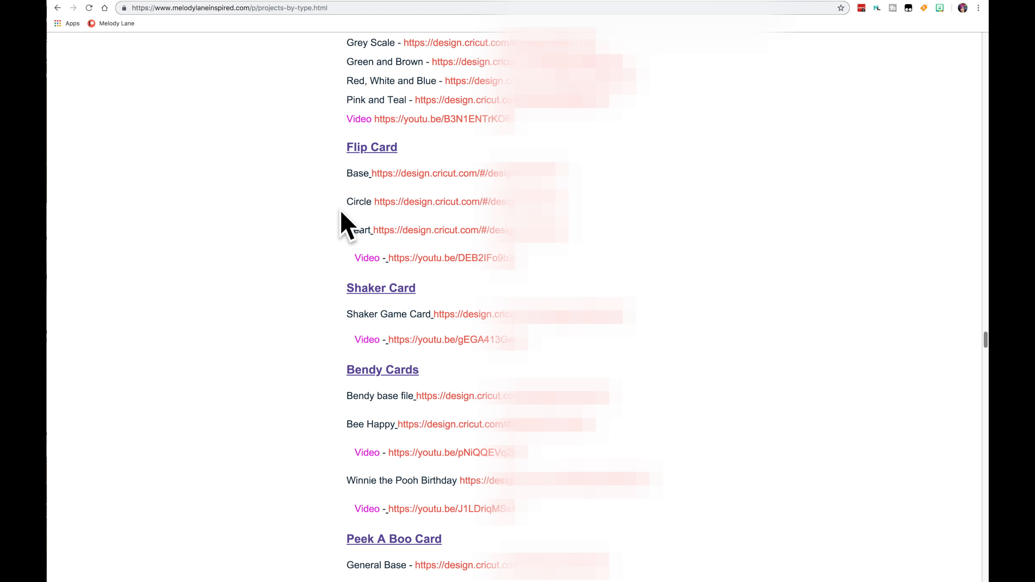
{"action": "mouse_move", "coordinate": [460, 374]}
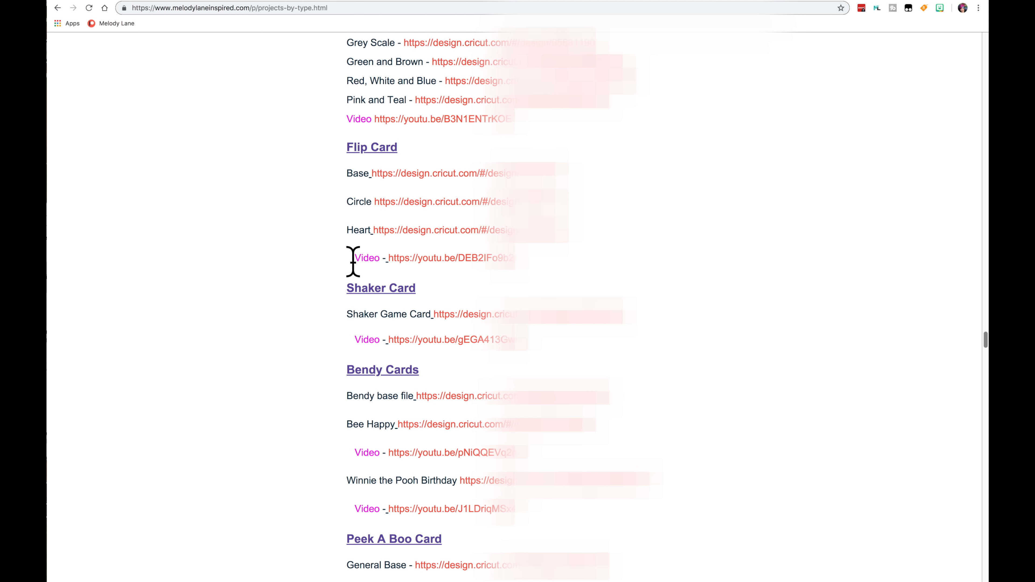
{"action": "mouse_move", "coordinate": [388, 284]}
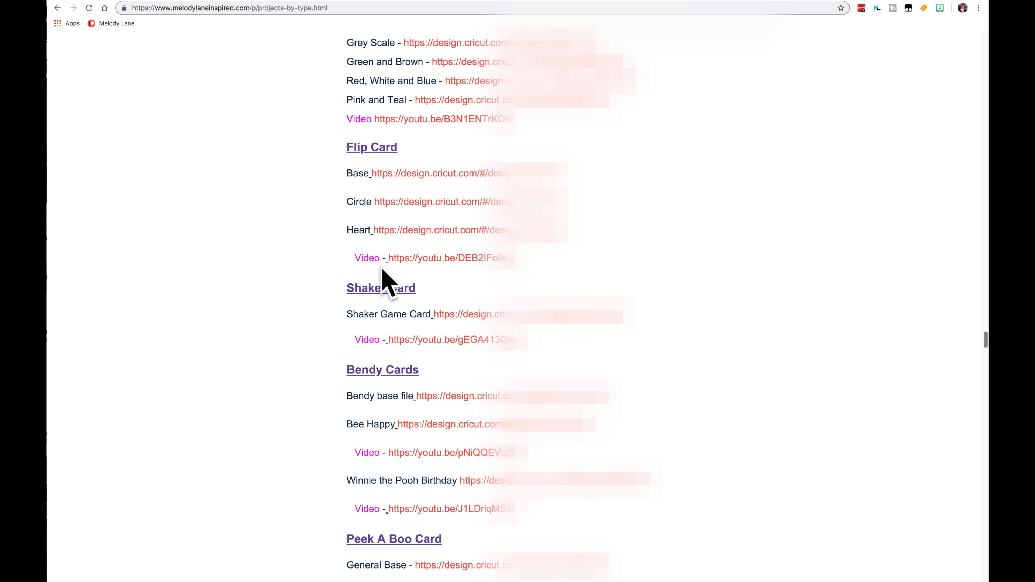
{"action": "mouse_move", "coordinate": [432, 307]}
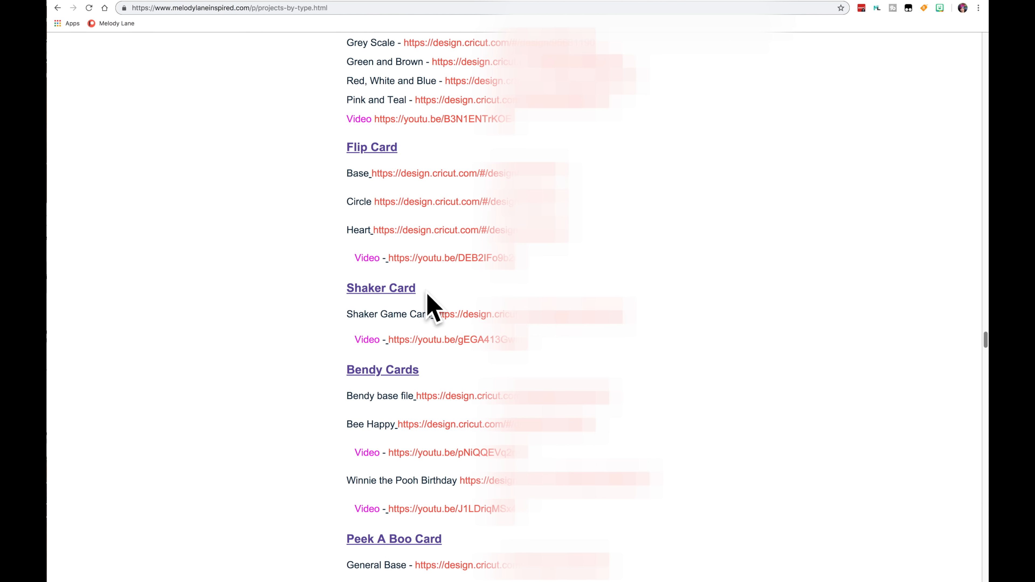
{"action": "scroll", "scroll_direction": "down", "scroll_amount": 3}
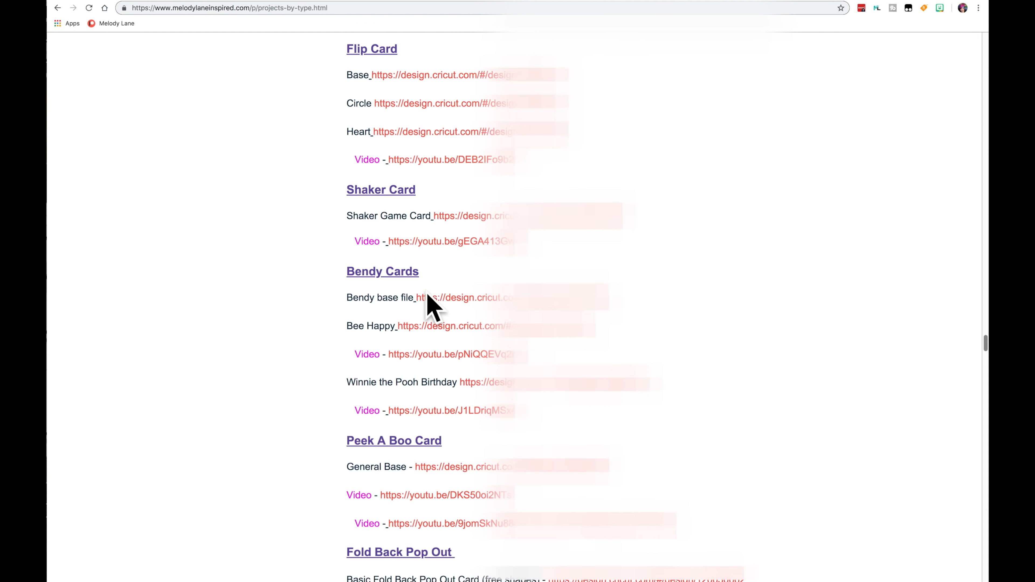
{"action": "scroll", "scroll_direction": "down", "scroll_amount": 3}
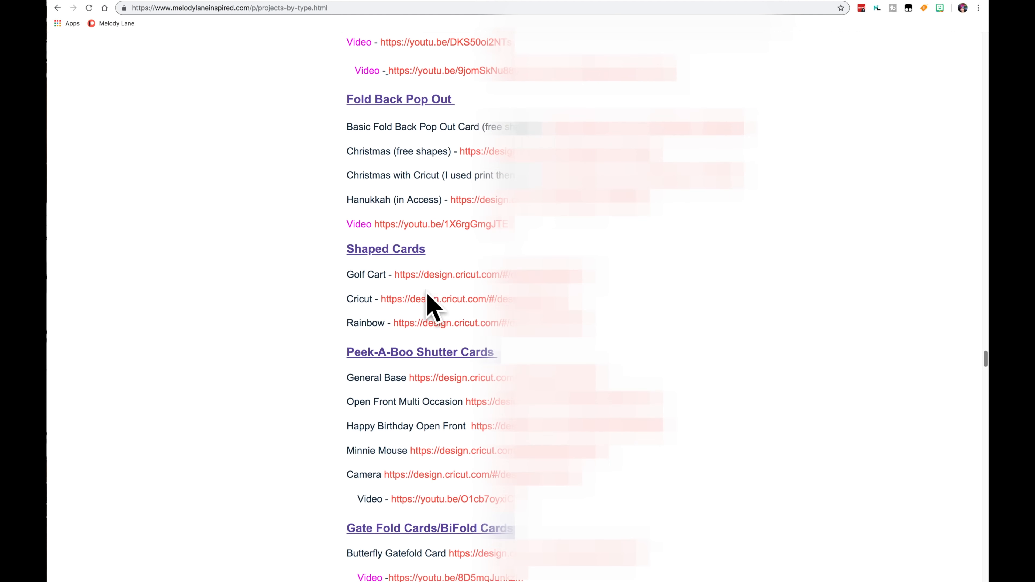
{"action": "scroll", "scroll_direction": "down", "scroll_amount": 3}
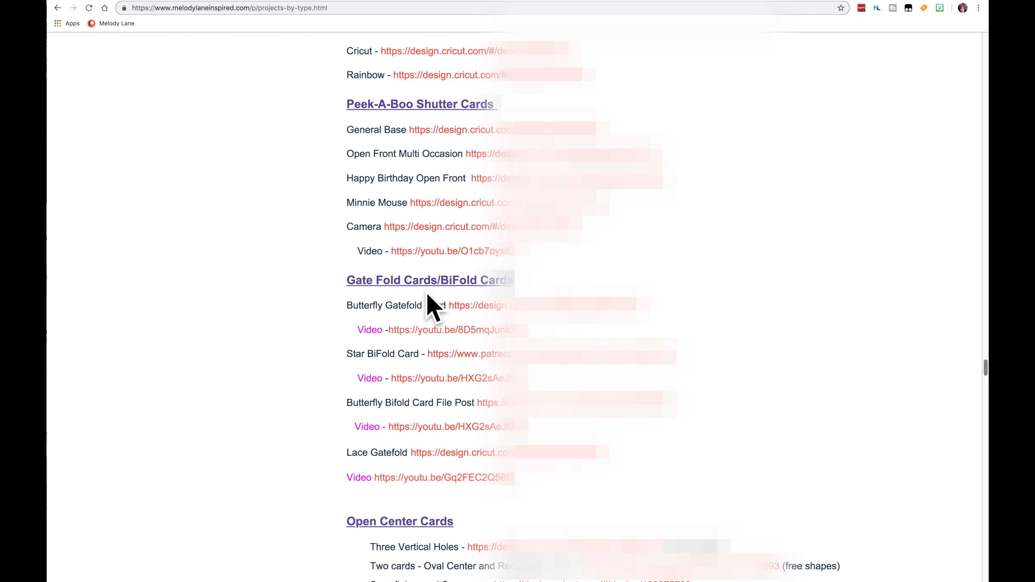
Continue down to the Working Gumball Machine, Envelopes and Cricut Cutie Projects sections.
{"action": "scroll", "scroll_direction": "down", "scroll_amount": 3}
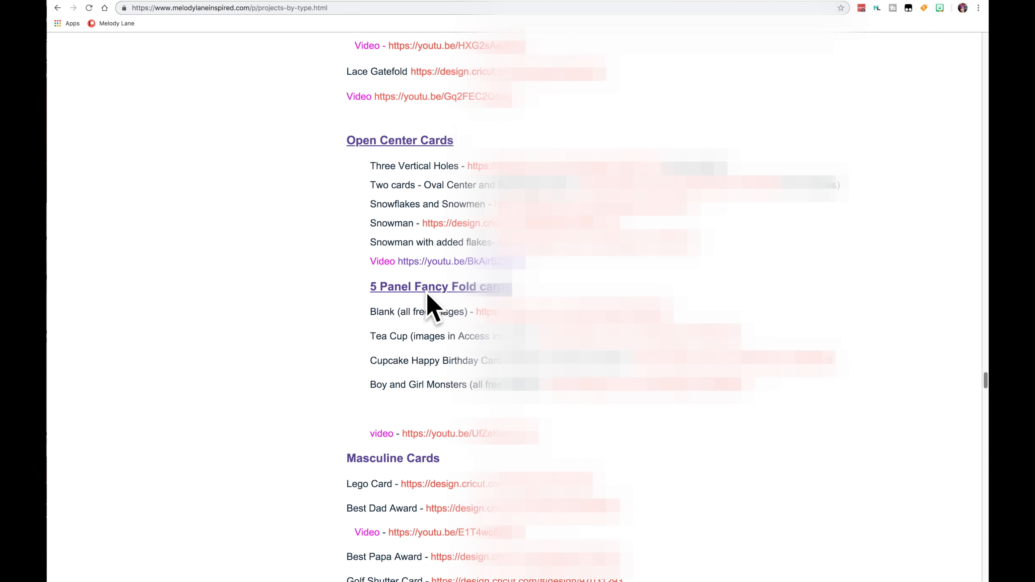
{"action": "scroll", "scroll_direction": "down", "scroll_amount": 3}
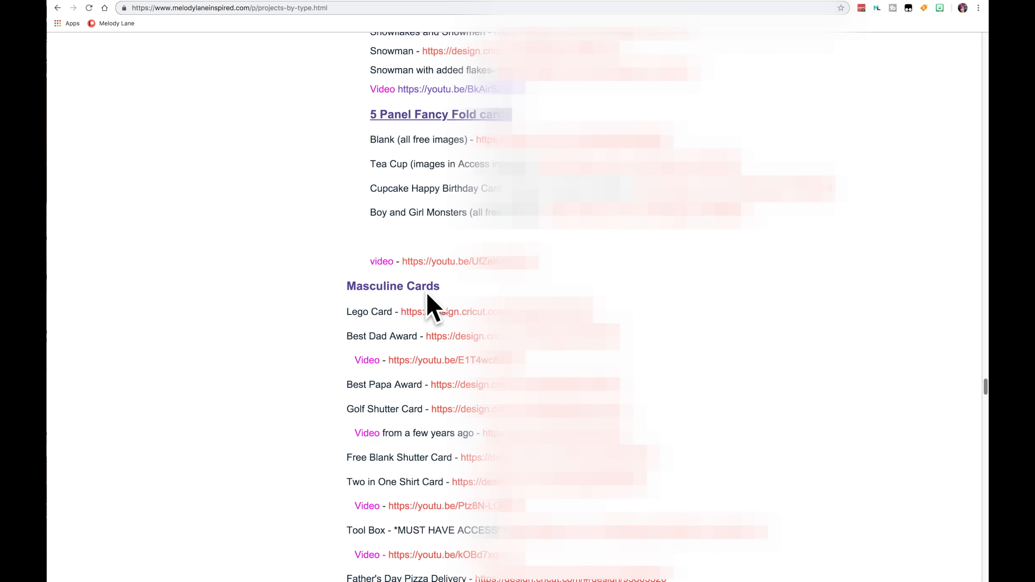
{"action": "scroll", "scroll_direction": "down", "scroll_amount": 3}
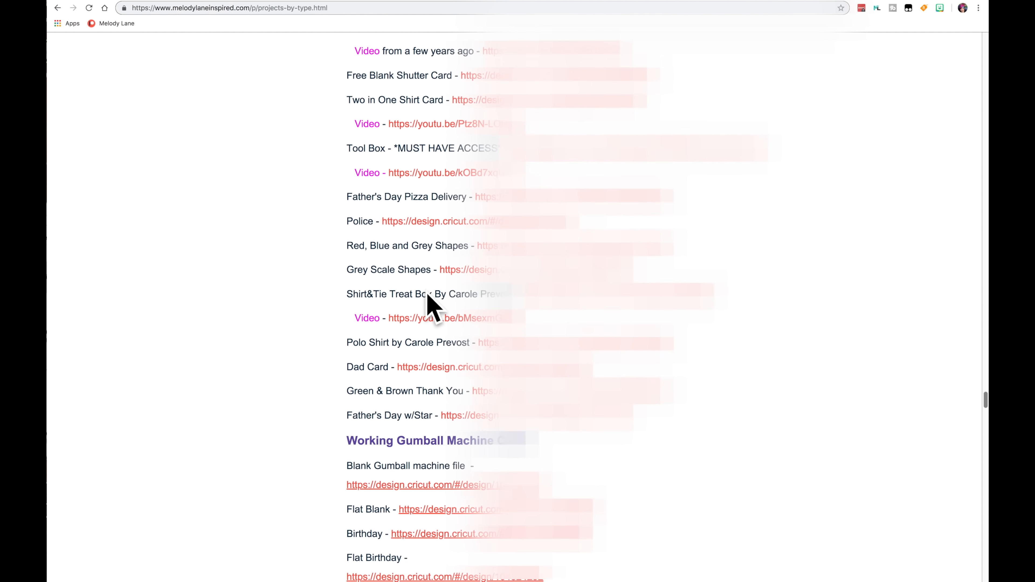
{"action": "scroll", "scroll_direction": "down", "scroll_amount": 3}
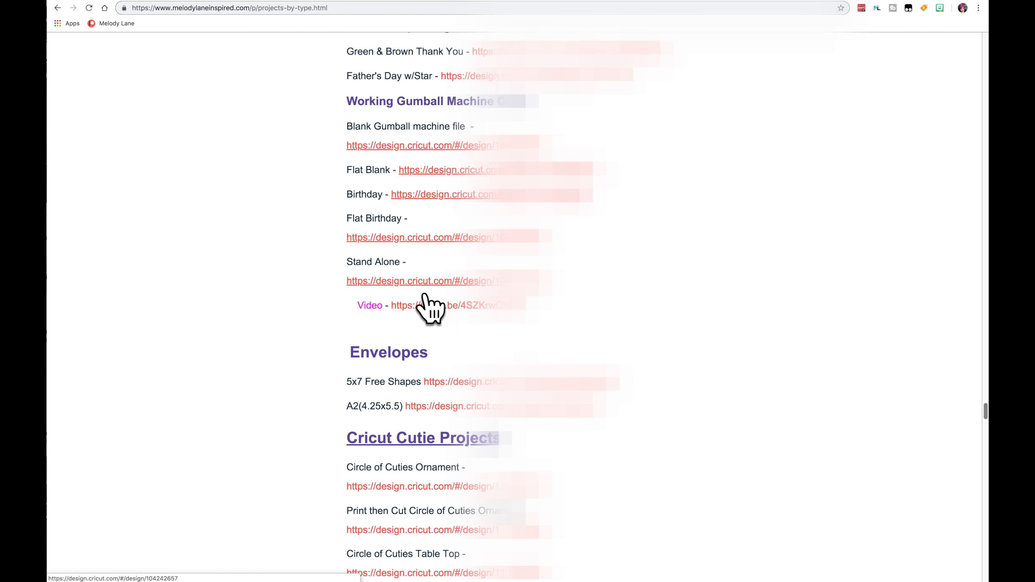
{"action": "scroll", "scroll_direction": "down", "scroll_amount": 3}
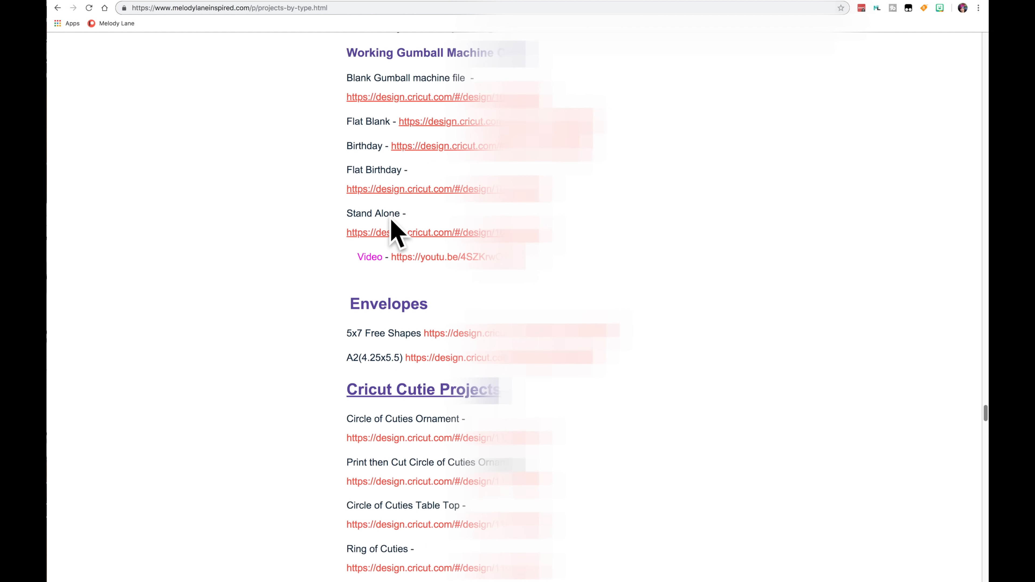
{"action": "scroll", "scroll_direction": "down", "scroll_amount": 3}
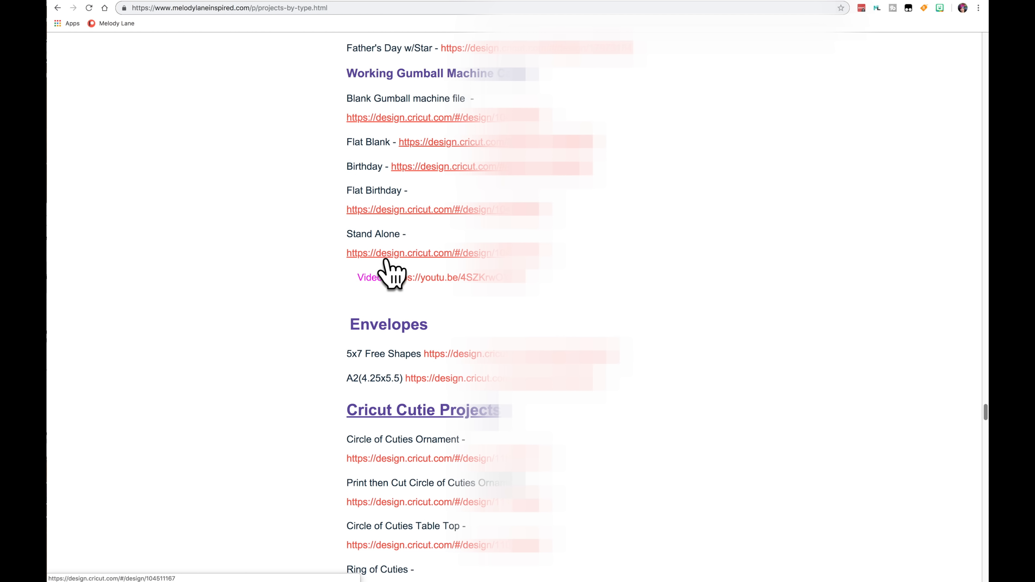
{"action": "mouse_move", "coordinate": [414, 320]}
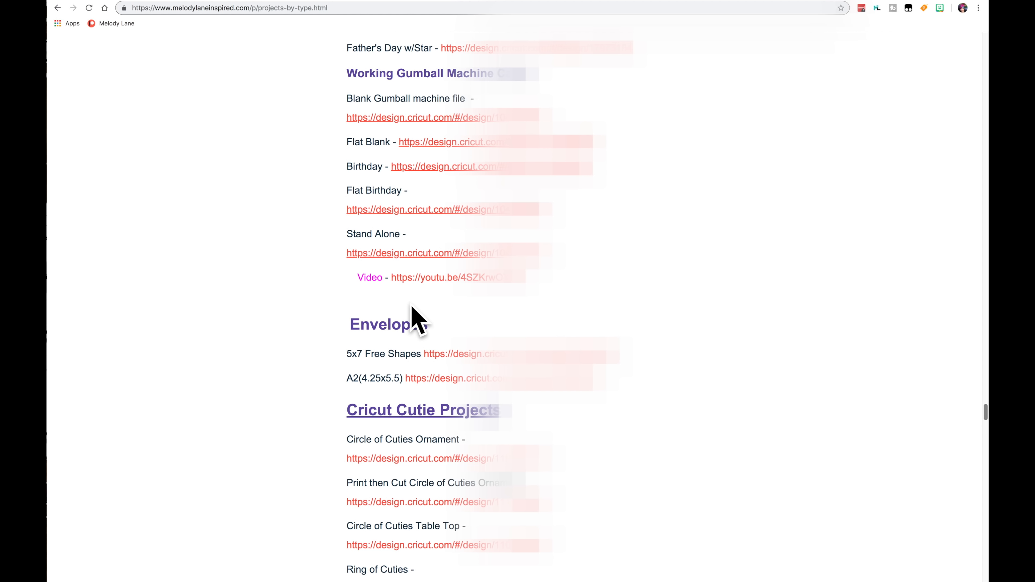
{"action": "mouse_move", "coordinate": [349, 306]}
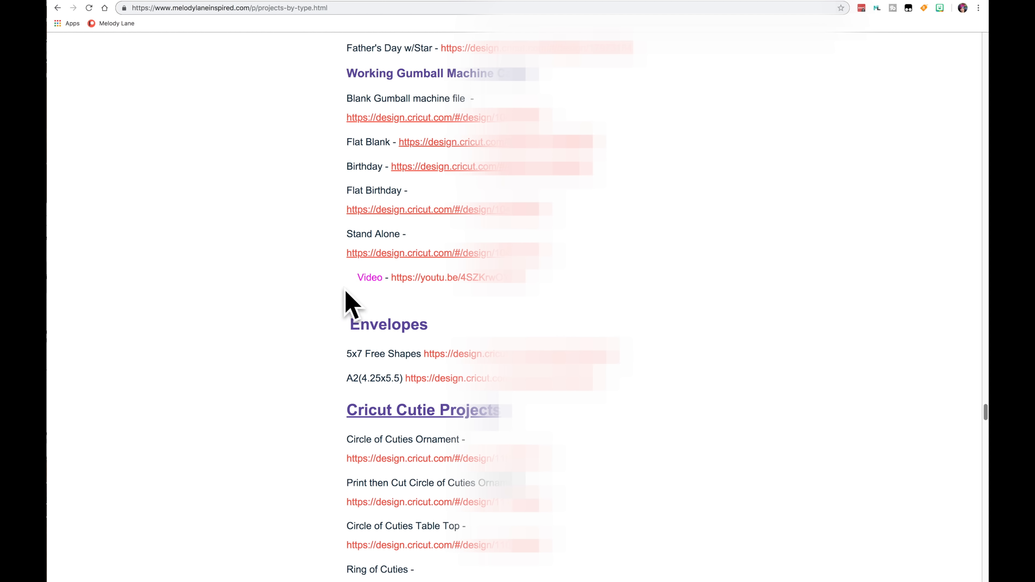
{"action": "mouse_move", "coordinate": [433, 300]}
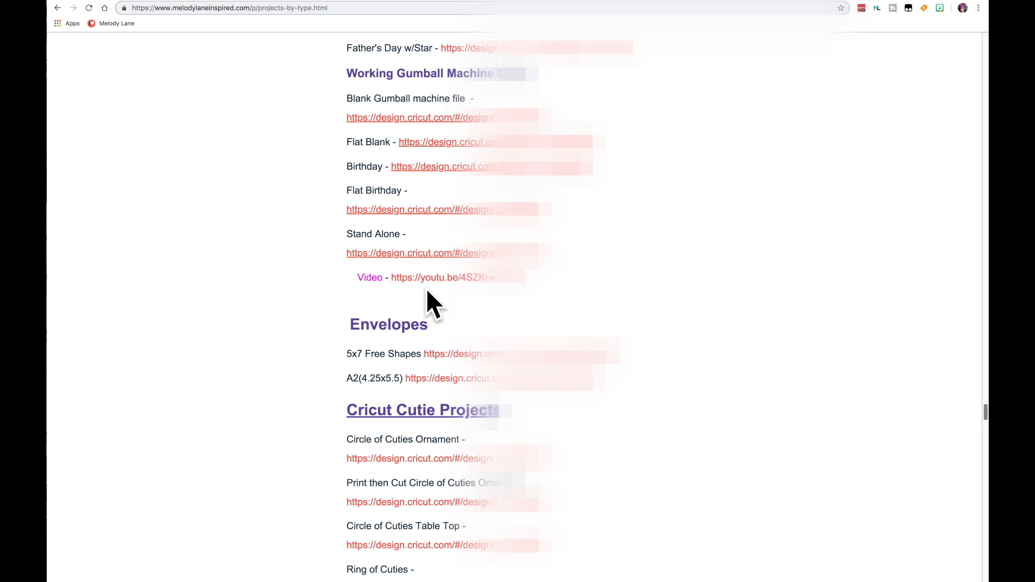
{"action": "scroll", "scroll_direction": "down", "scroll_amount": 3}
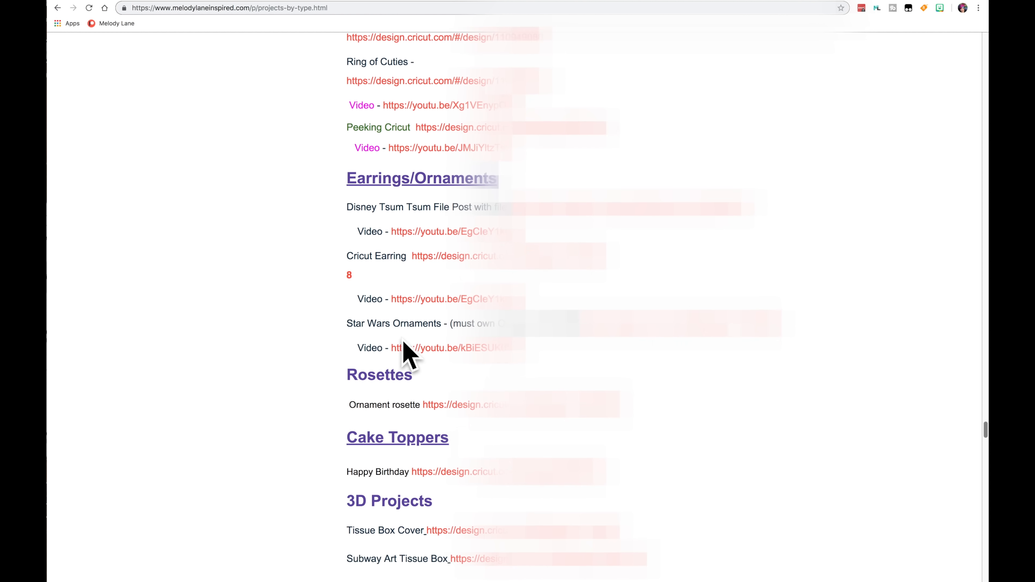
{"action": "scroll", "scroll_direction": "down", "scroll_amount": 3}
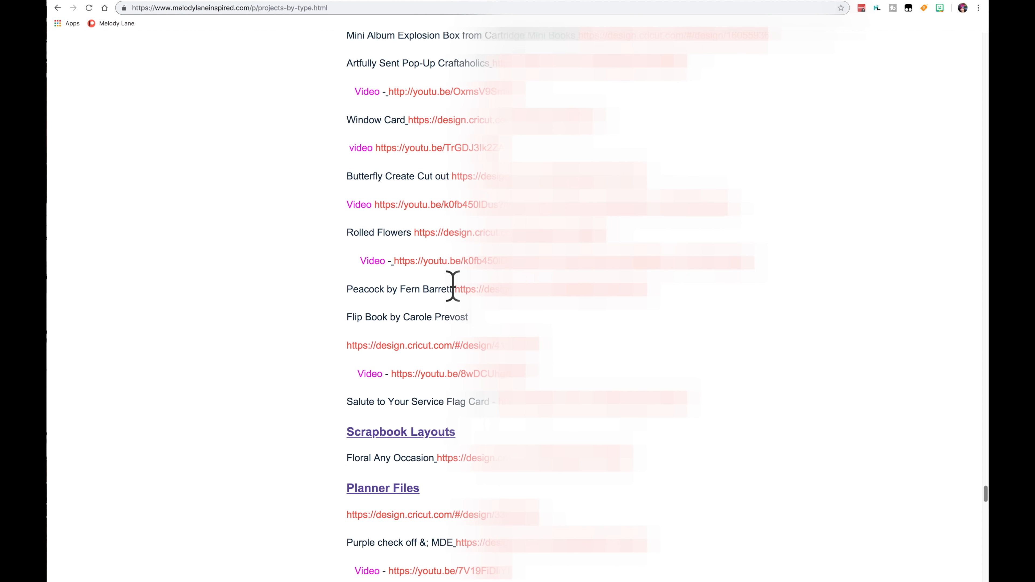
{"action": "scroll", "scroll_direction": "down", "scroll_amount": 3}
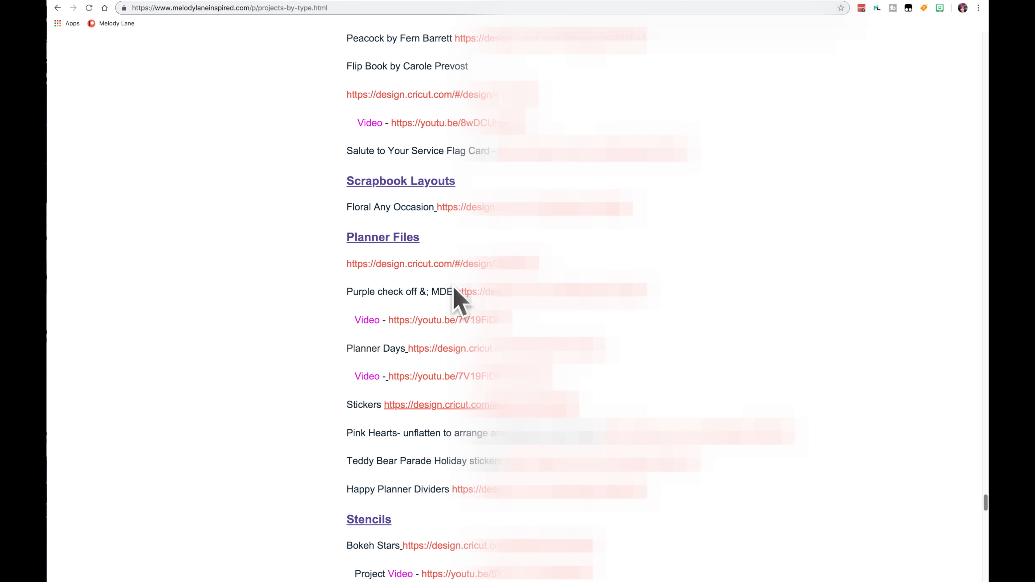
{"action": "scroll", "scroll_direction": "down", "scroll_amount": 3}
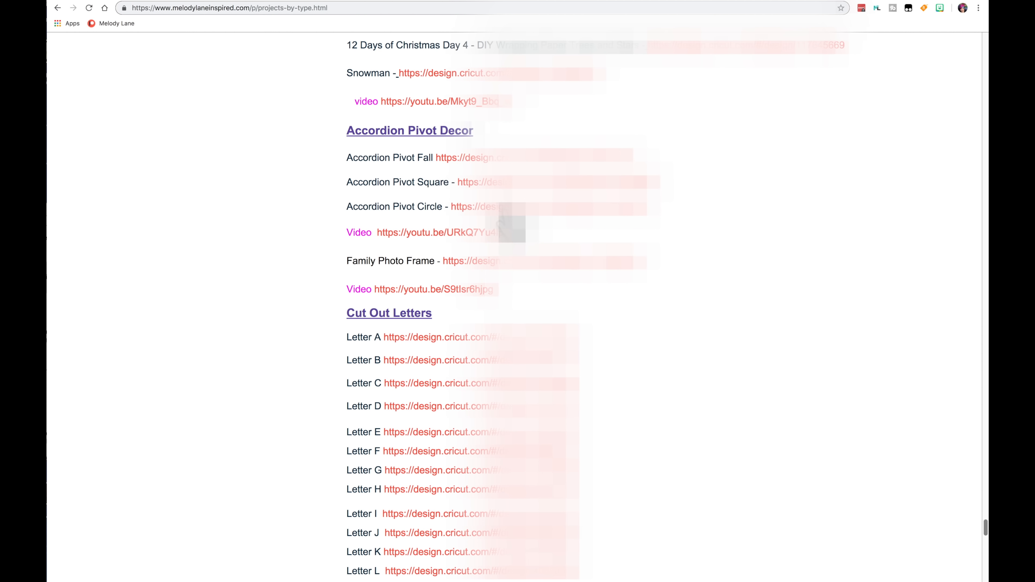
{"action": "scroll", "scroll_direction": "down", "scroll_amount": 3}
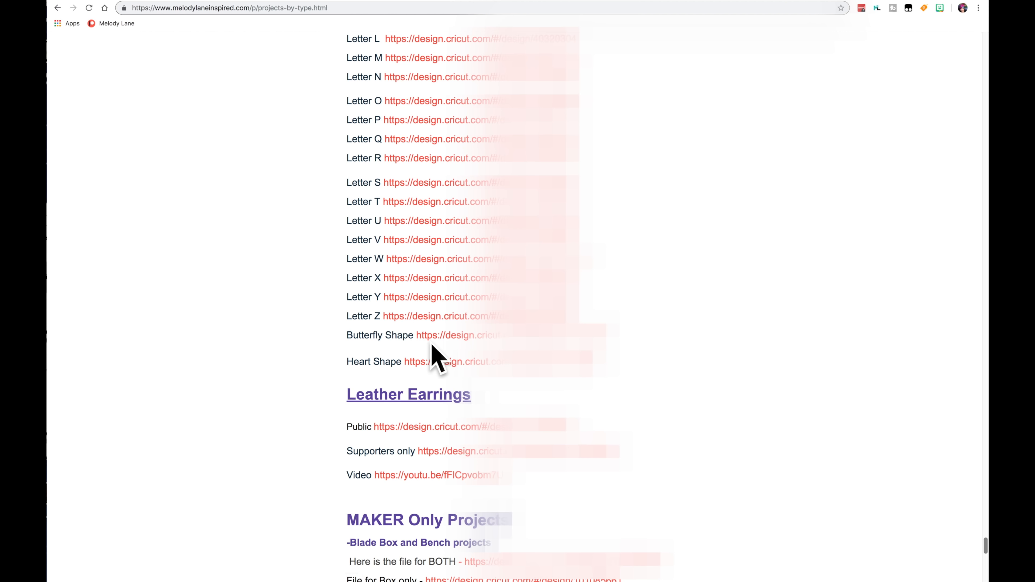
{"action": "scroll", "scroll_direction": "down", "scroll_amount": 3}
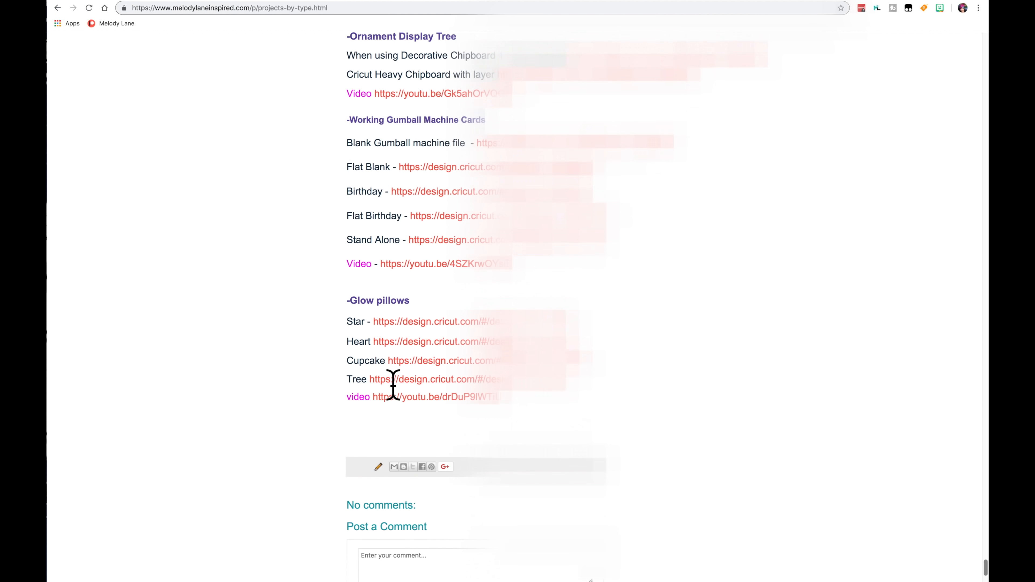
Scroll the Projects By Type page back toward the top navigation tabs.
{"action": "scroll", "scroll_direction": "down", "scroll_amount": 3}
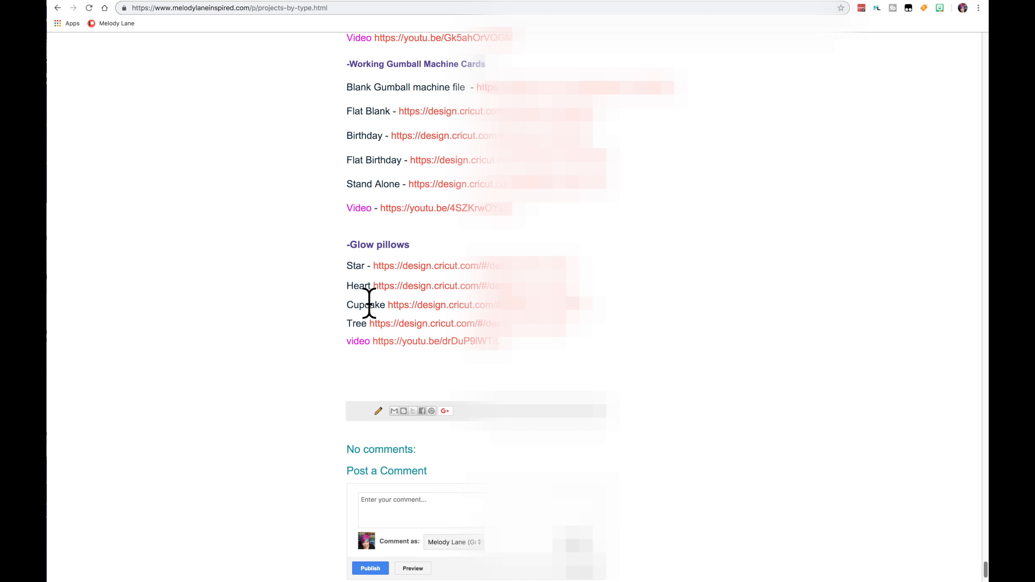
{"action": "scroll", "scroll_direction": "up", "scroll_amount": 3}
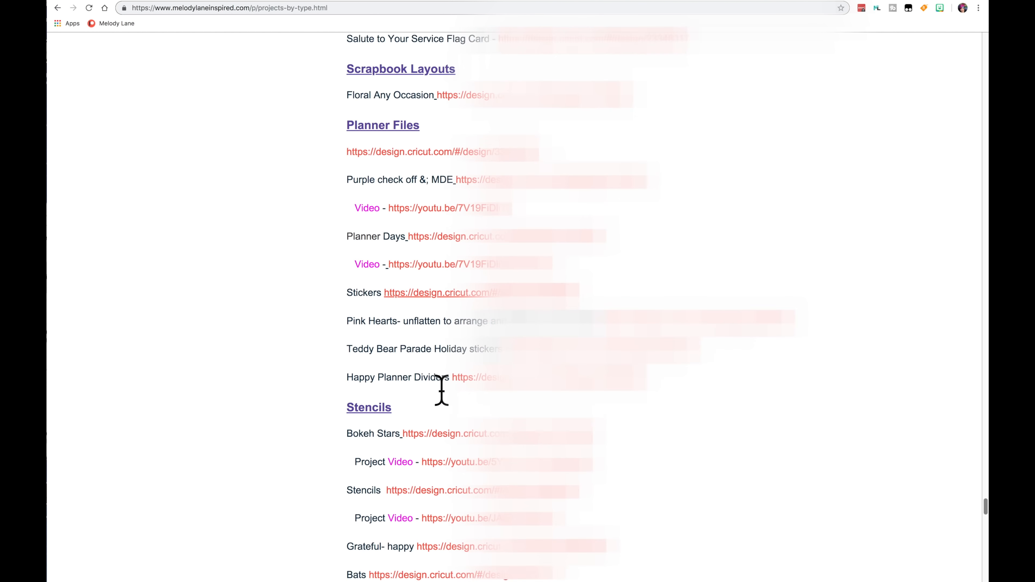
{"action": "scroll", "scroll_direction": "down", "scroll_amount": 3}
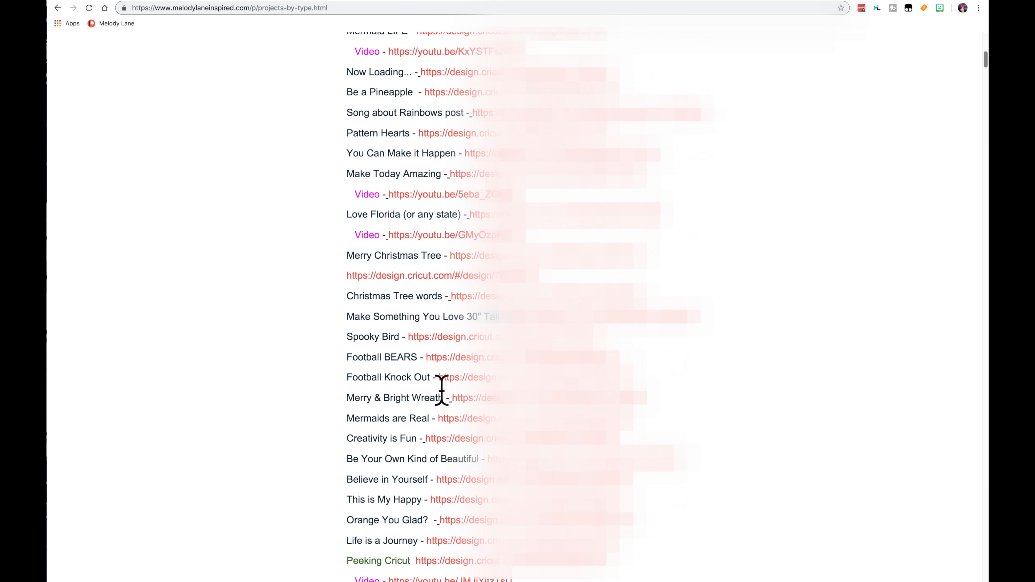
Unlock the password-protected Projects By Occasion page to show its Valentine project links.
{"action": "left_click", "coordinate": [500, 202]}
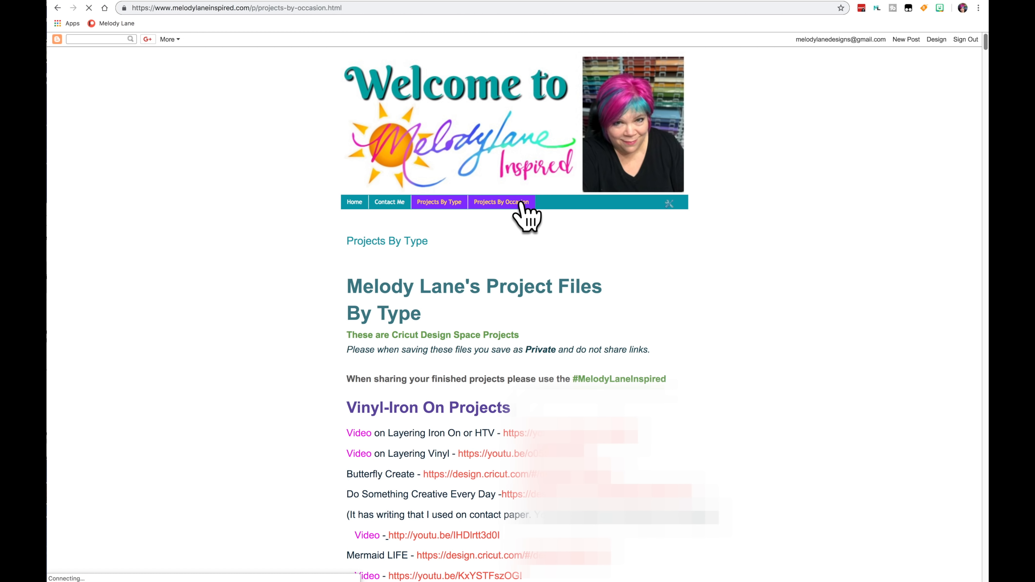
{"action": "left_click", "coordinate": [500, 202]}
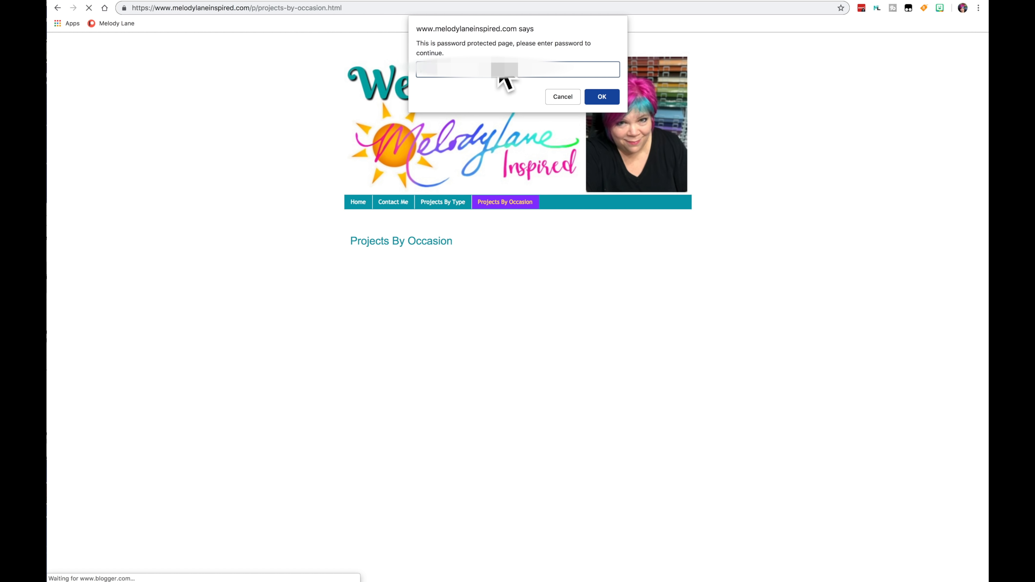
{"action": "left_click", "coordinate": [600, 97]}
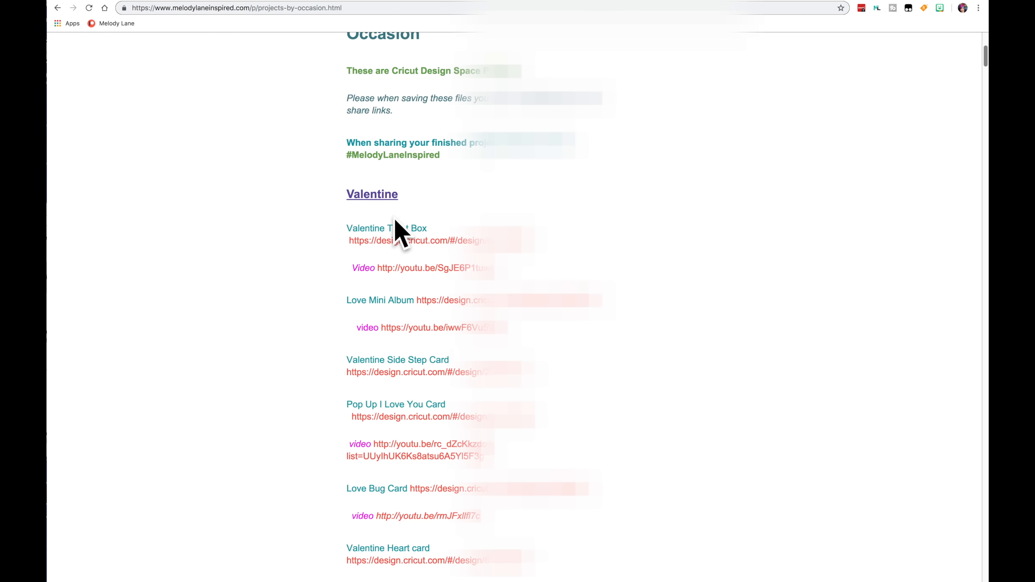
{"action": "scroll", "scroll_direction": "down", "scroll_amount": 3}
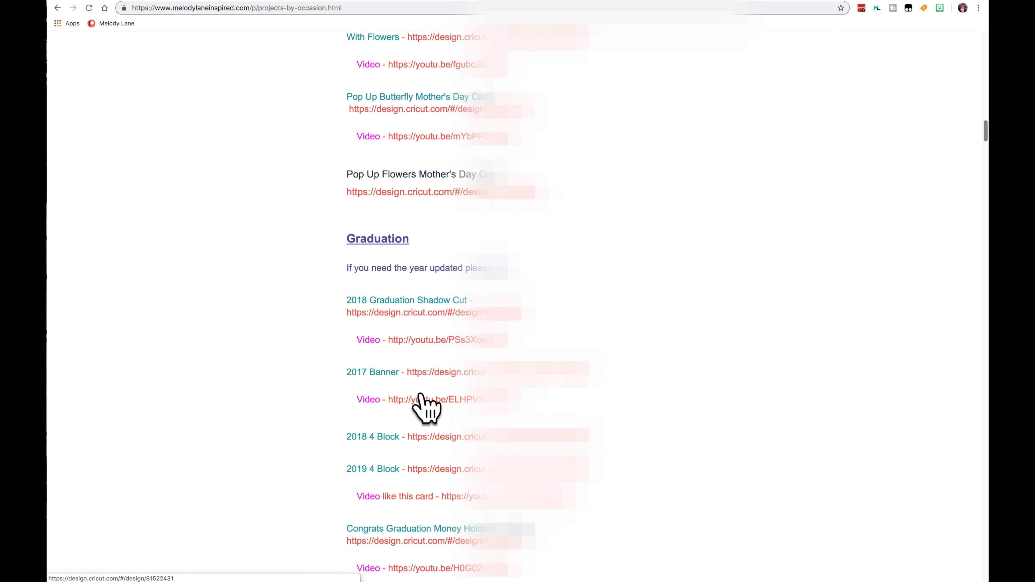
{"action": "scroll", "scroll_direction": "down", "scroll_amount": 3}
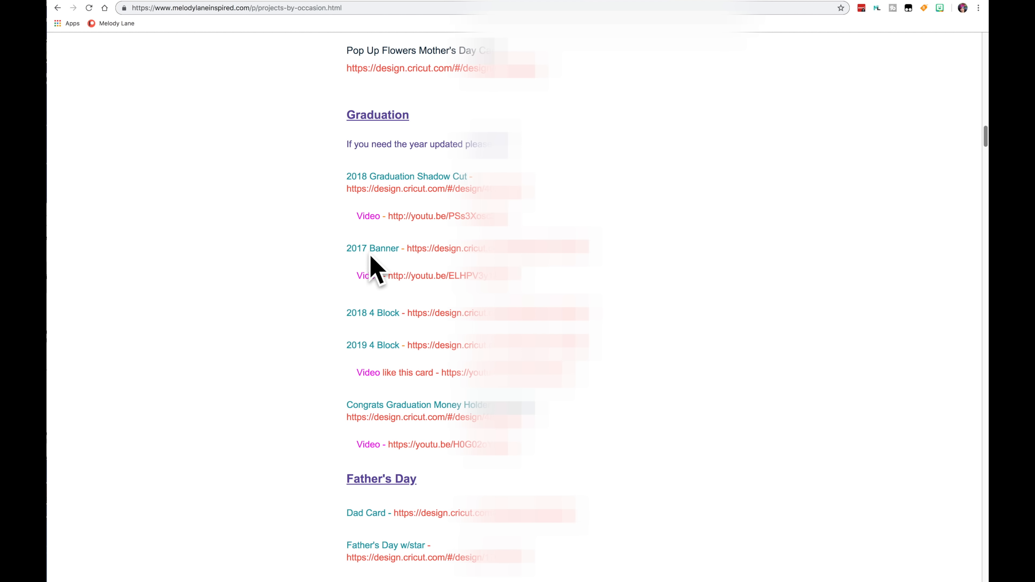
{"action": "mouse_move", "coordinate": [433, 271]}
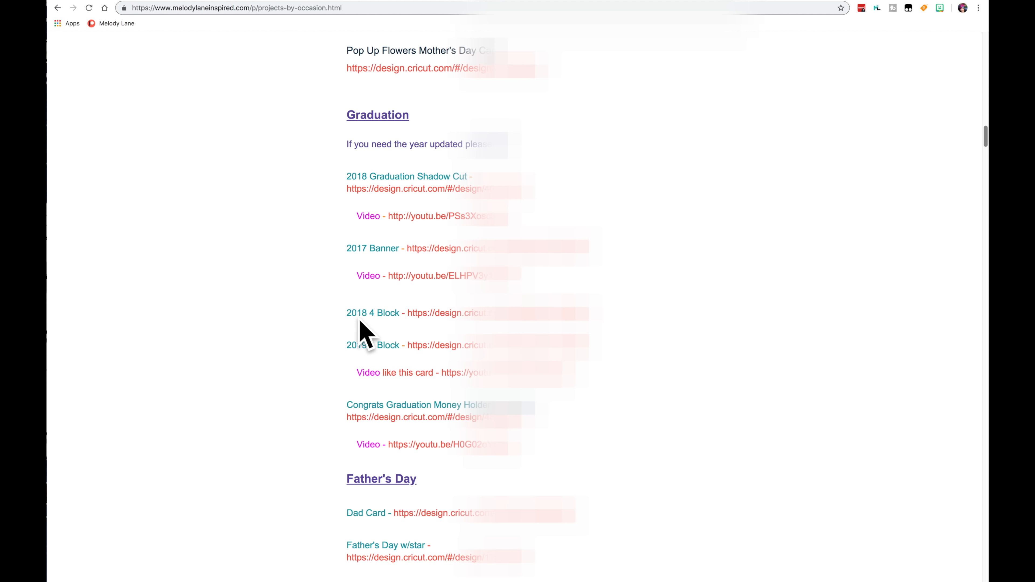
{"action": "mouse_move", "coordinate": [378, 347]}
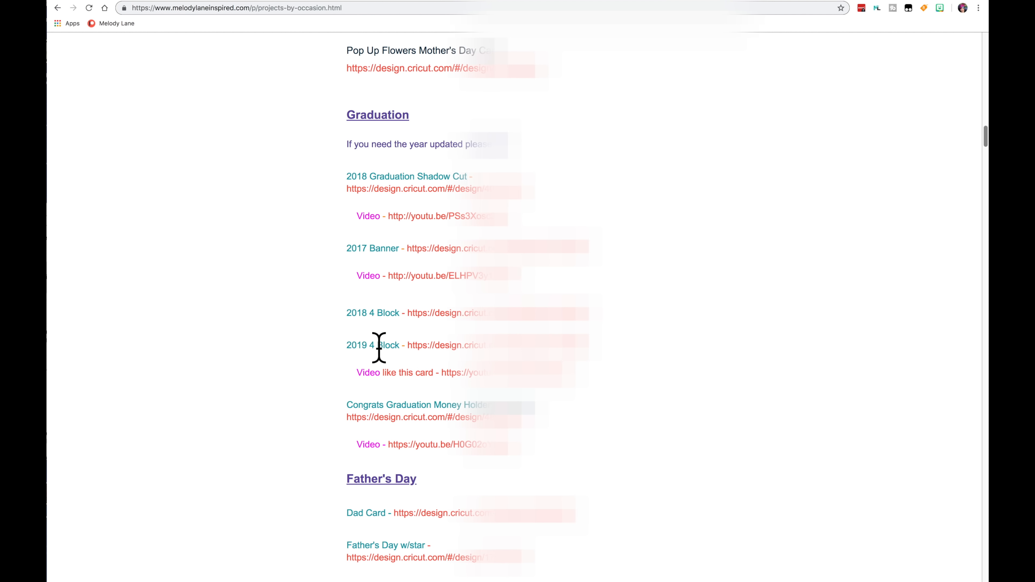
{"action": "scroll", "scroll_direction": "down", "scroll_amount": 3}
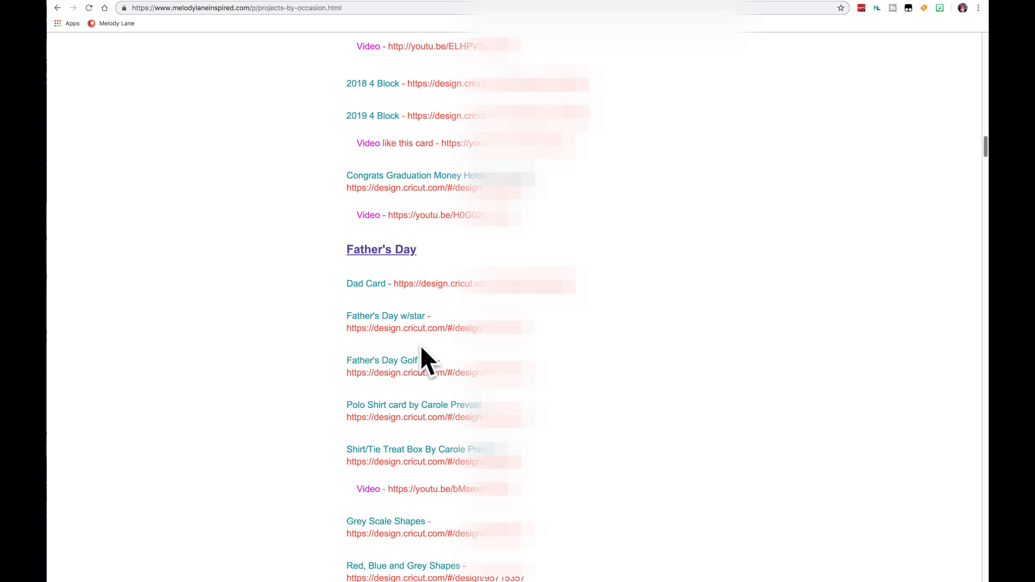
{"action": "scroll", "scroll_direction": "down", "scroll_amount": 3}
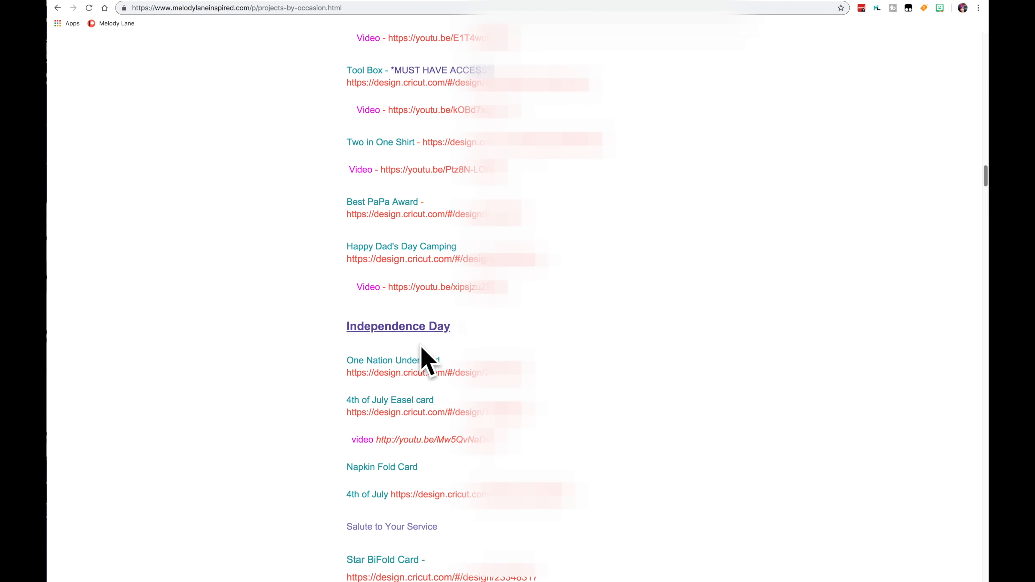
{"action": "scroll", "scroll_direction": "down", "scroll_amount": 3}
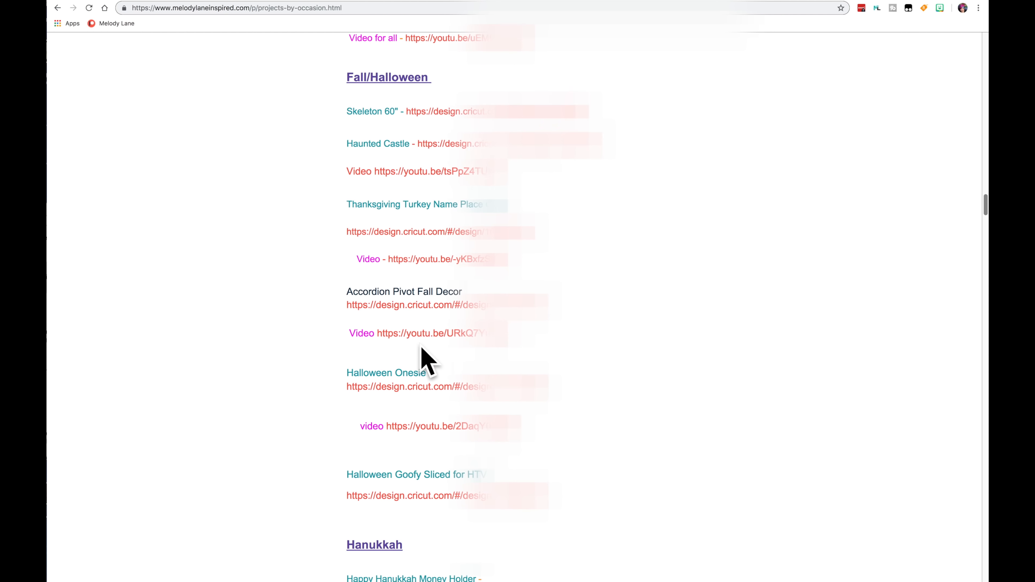
{"action": "scroll", "scroll_direction": "down", "scroll_amount": 3}
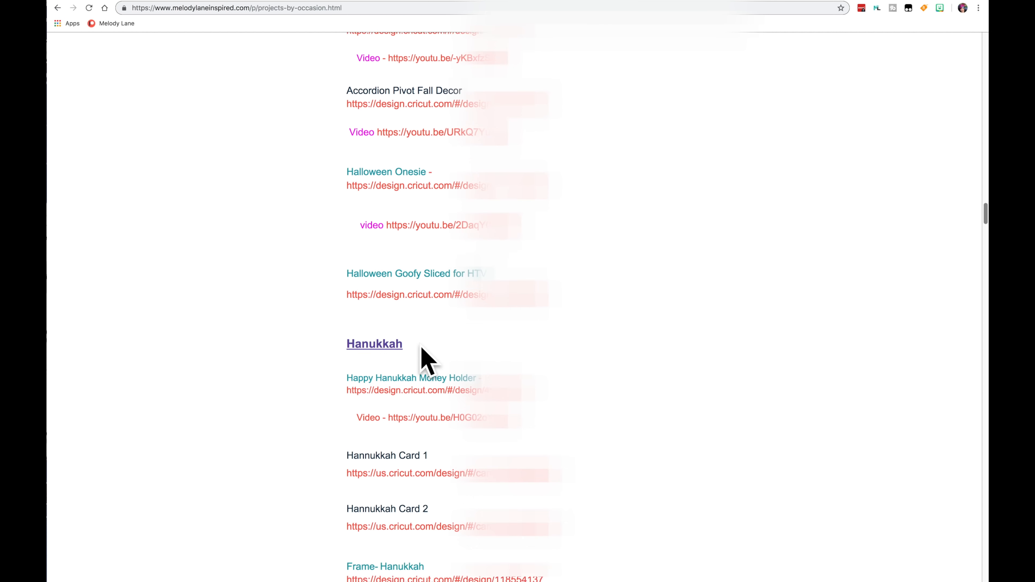
{"action": "scroll", "scroll_direction": "down", "scroll_amount": 3}
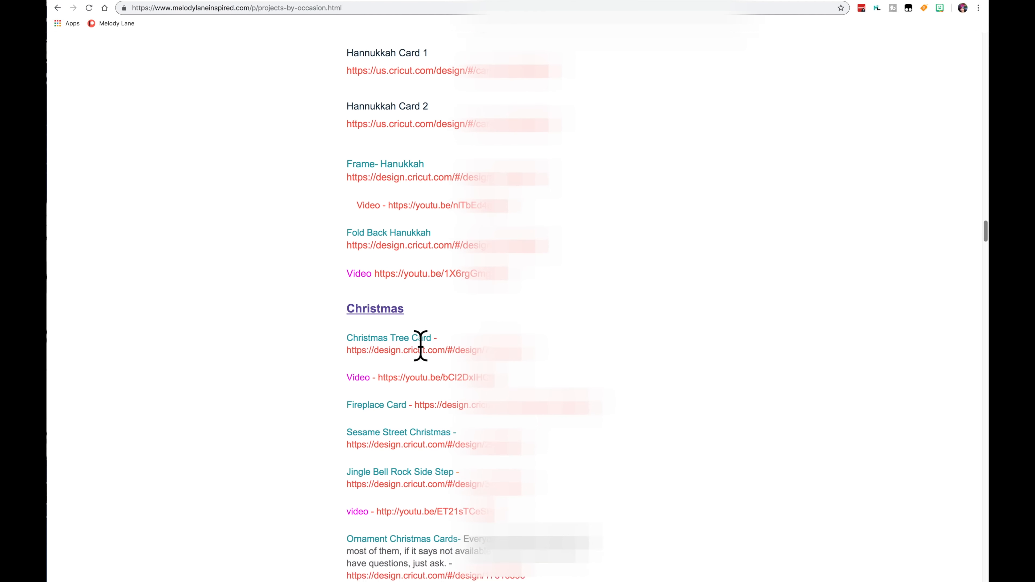
{"action": "scroll", "scroll_direction": "down", "scroll_amount": 3}
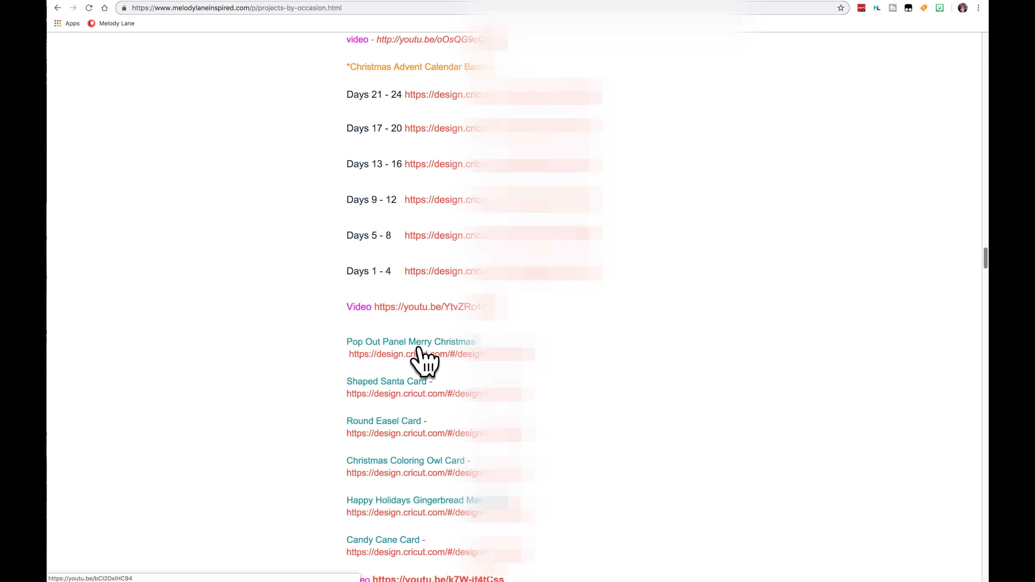
{"action": "scroll", "scroll_direction": "down", "scroll_amount": 3}
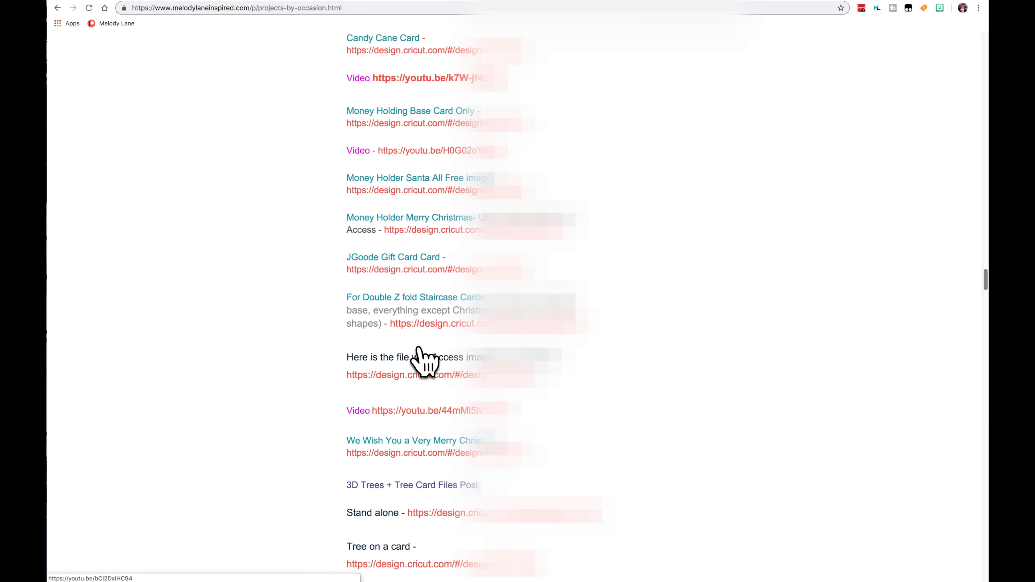
{"action": "scroll", "scroll_direction": "down", "scroll_amount": 3}
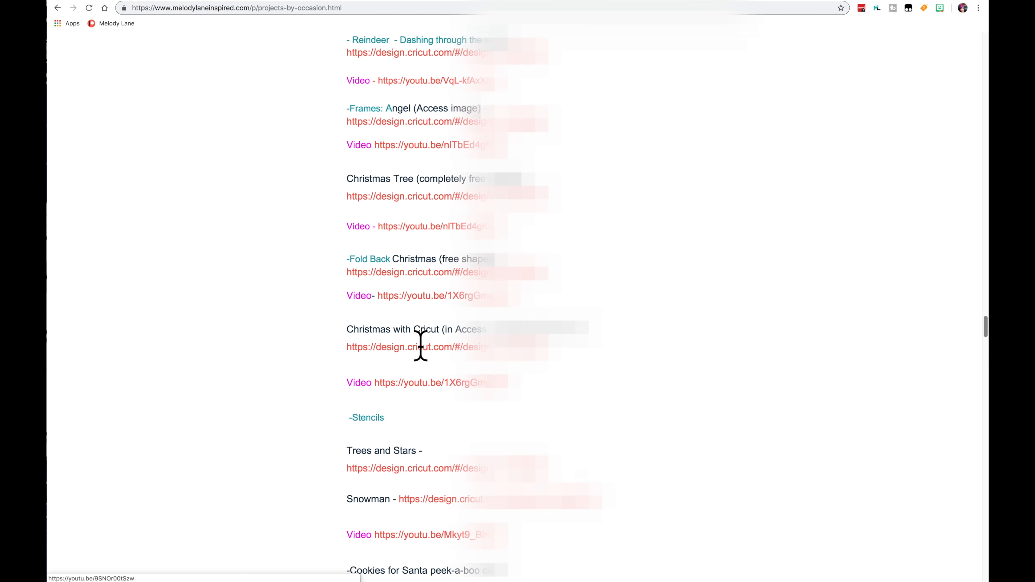
{"action": "scroll", "scroll_direction": "down", "scroll_amount": 3}
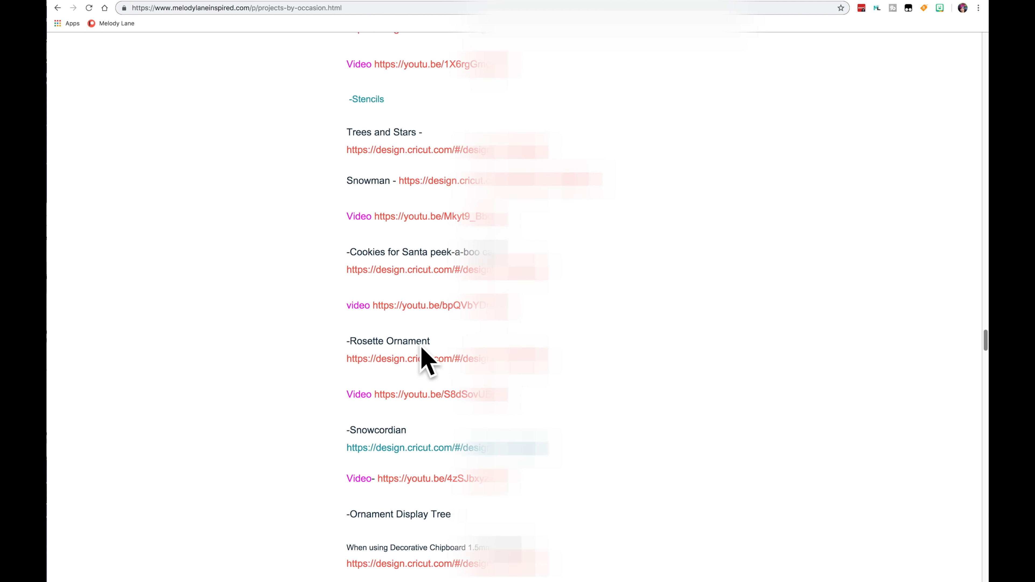
{"action": "scroll", "scroll_direction": "down", "scroll_amount": 3}
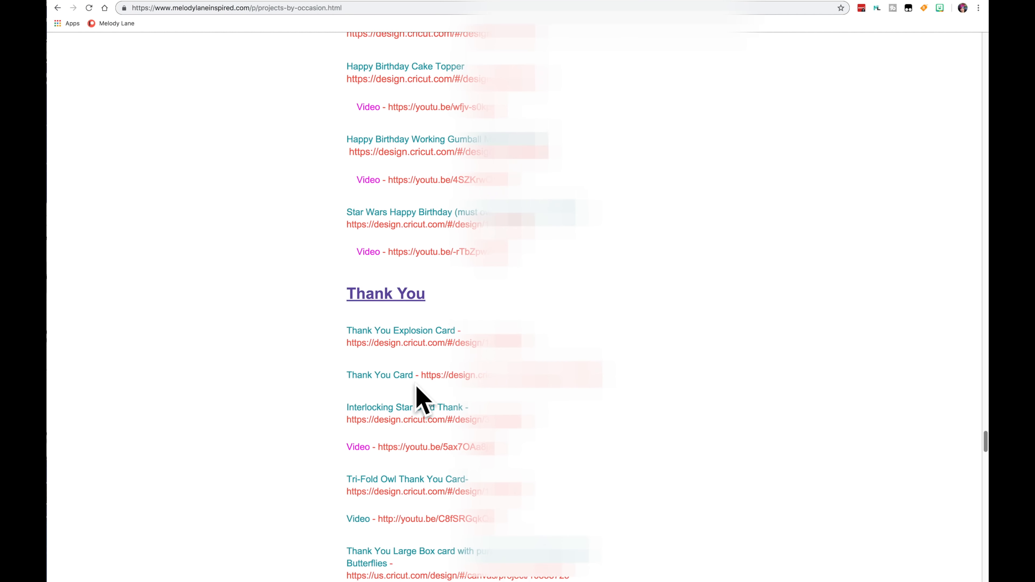
{"action": "scroll", "scroll_direction": "down", "scroll_amount": 3}
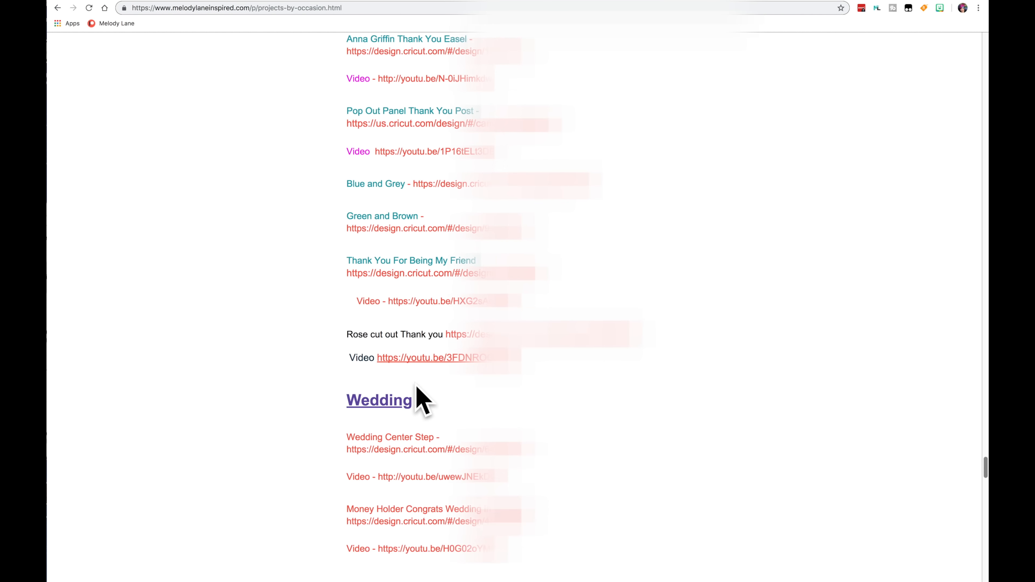
{"action": "scroll", "scroll_direction": "up", "scroll_amount": 3}
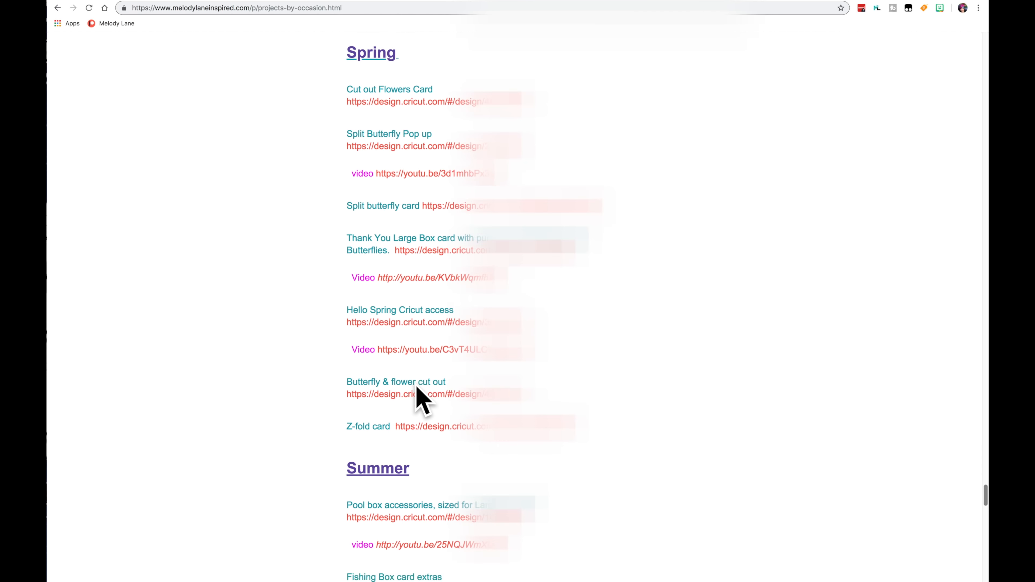
{"action": "scroll", "scroll_direction": "down", "scroll_amount": 3}
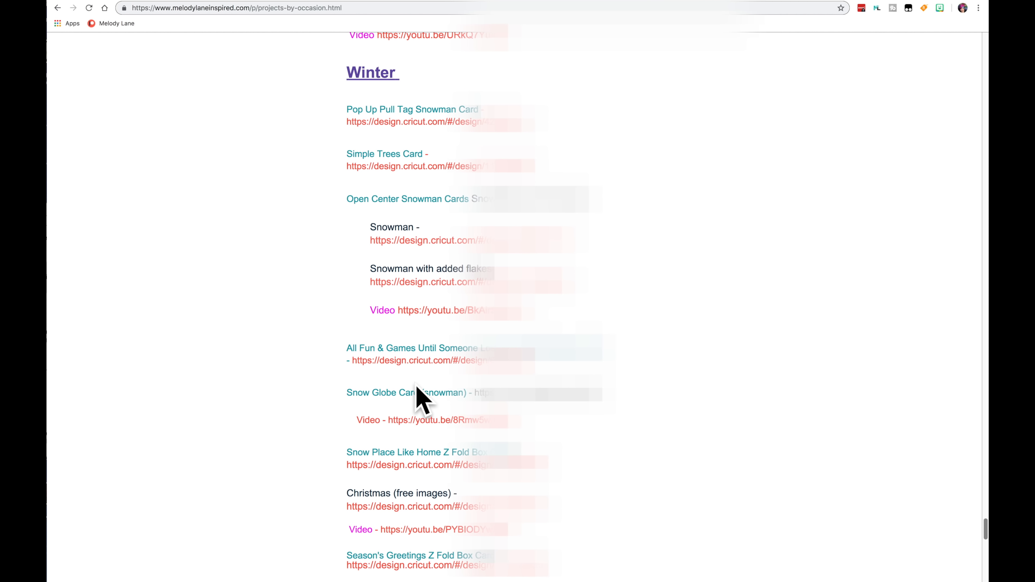
{"action": "scroll", "scroll_direction": "down", "scroll_amount": 3}
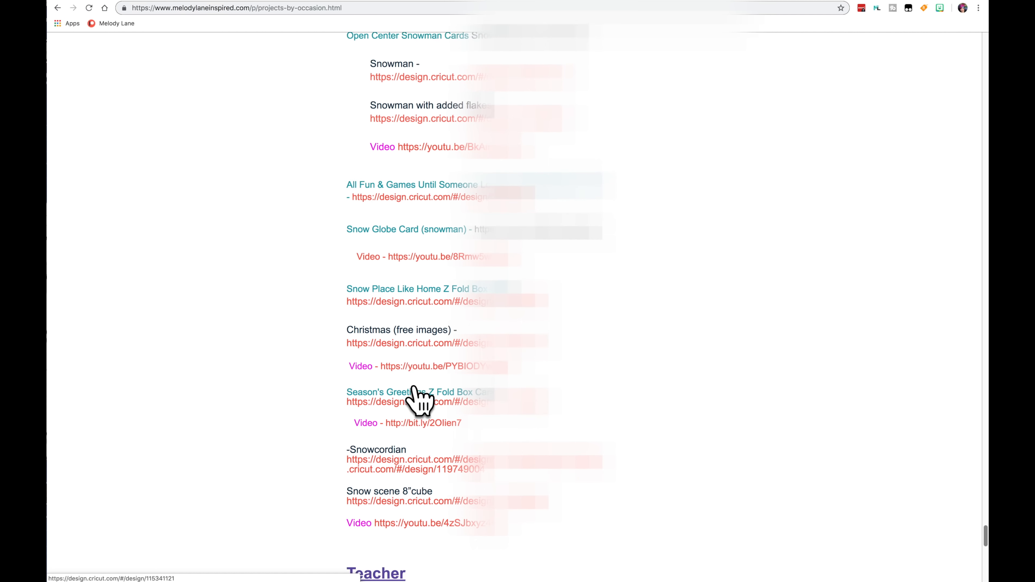
{"action": "scroll", "scroll_direction": "down", "scroll_amount": 3}
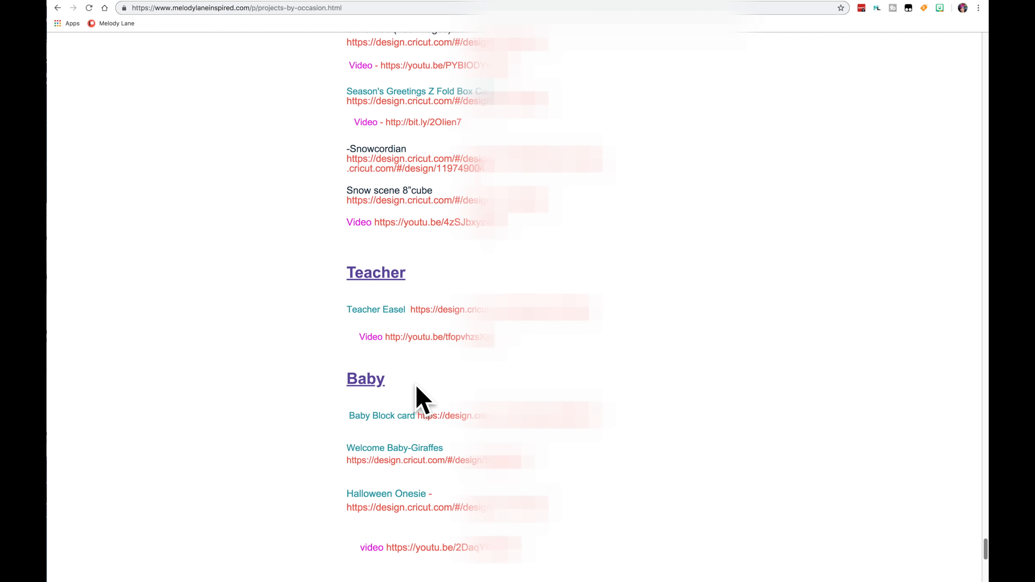
{"action": "scroll", "scroll_direction": "down", "scroll_amount": 3}
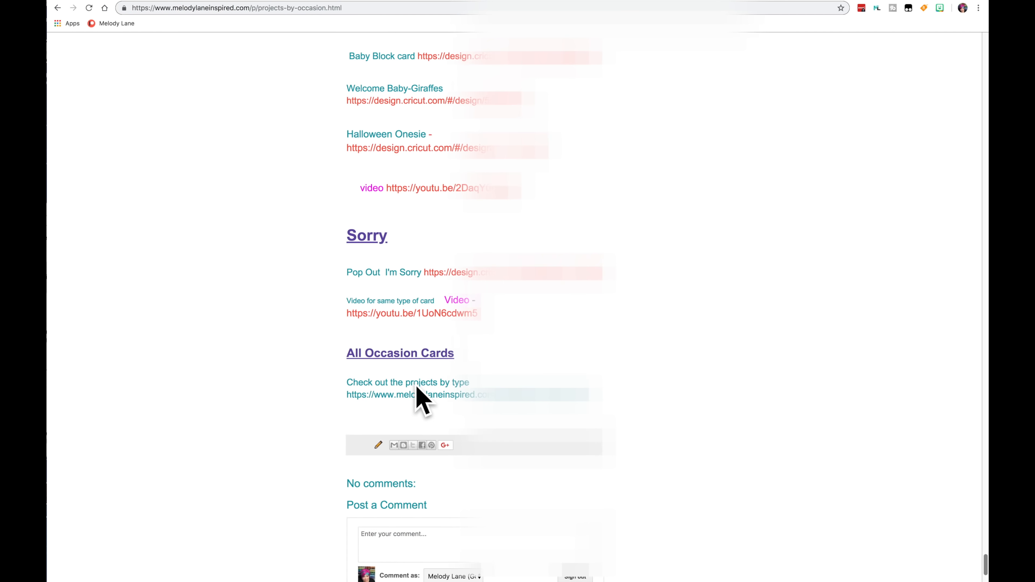